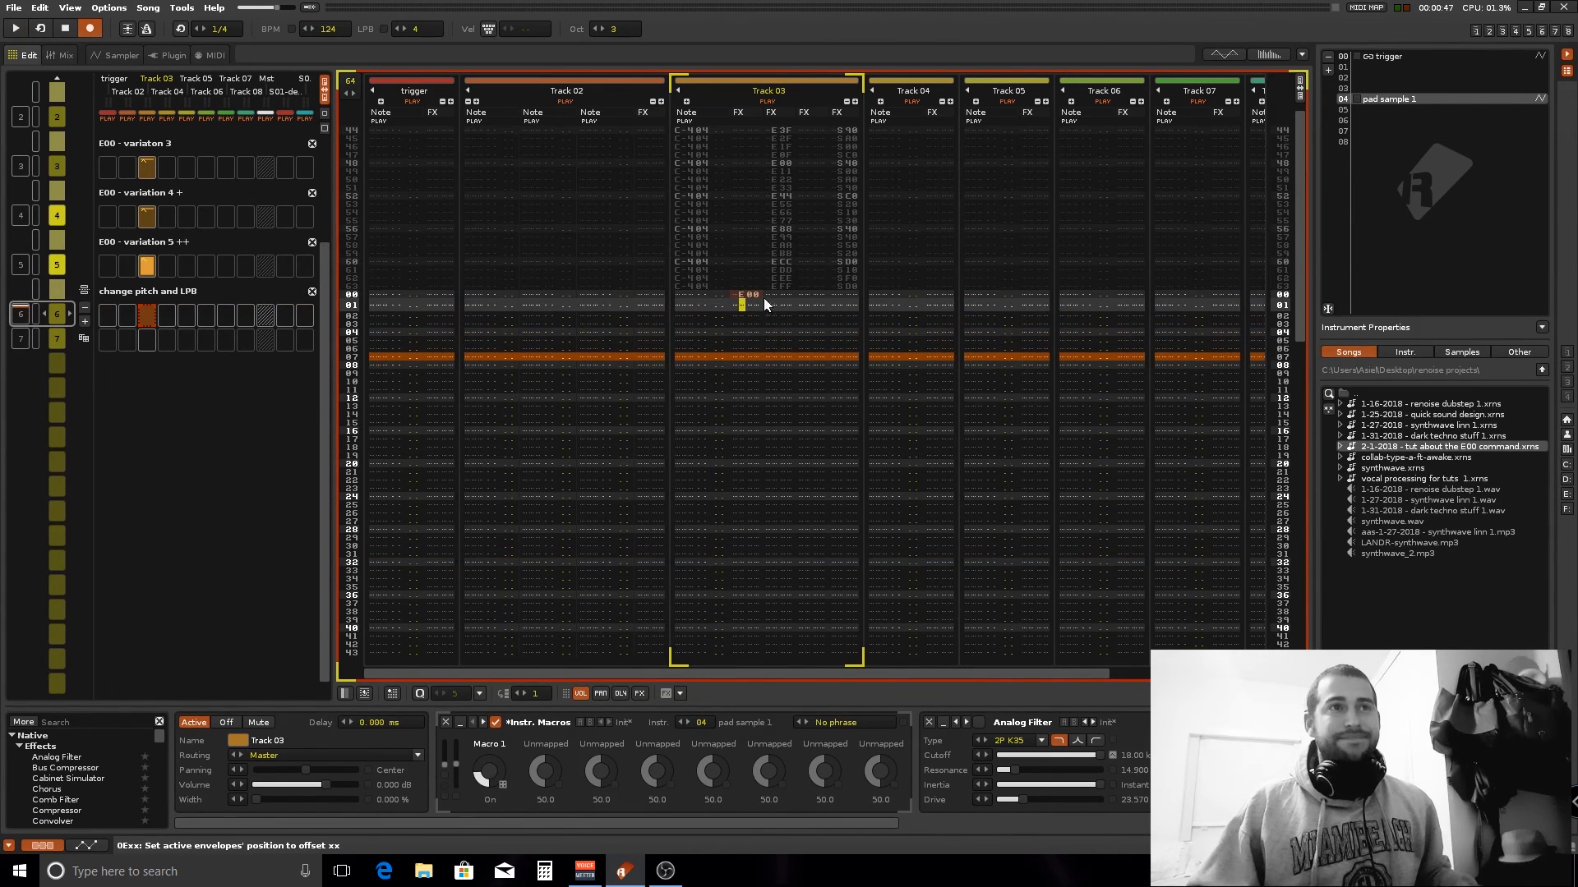
mouse_move(745, 375)
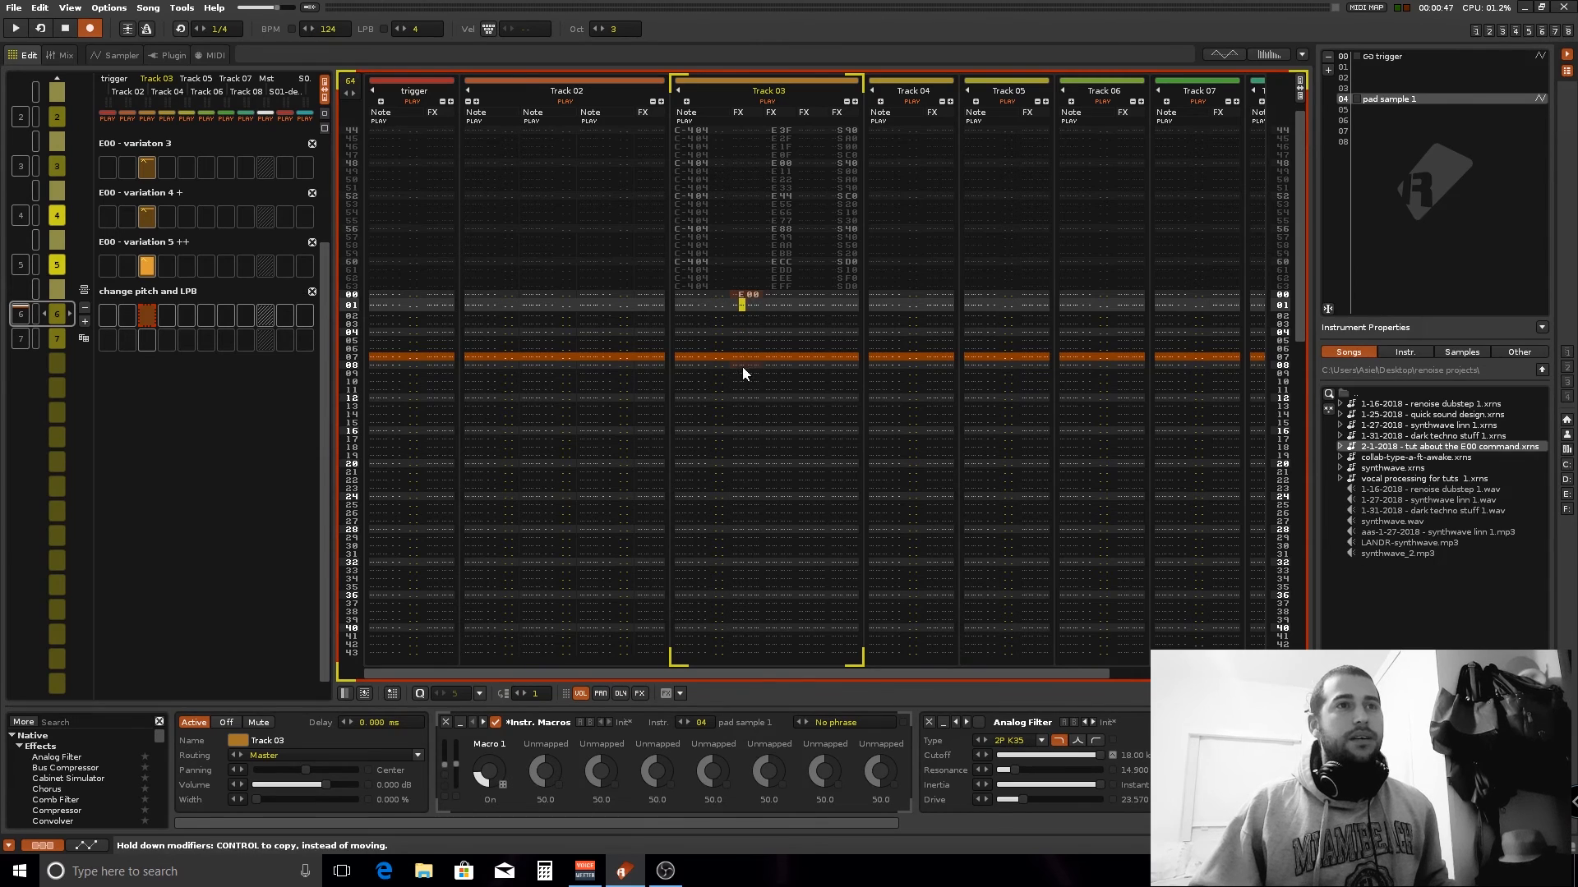
Step: Jump to pattern 0 (E00) with its single C-4 note and effect entry on the top line
right_click(764, 383)
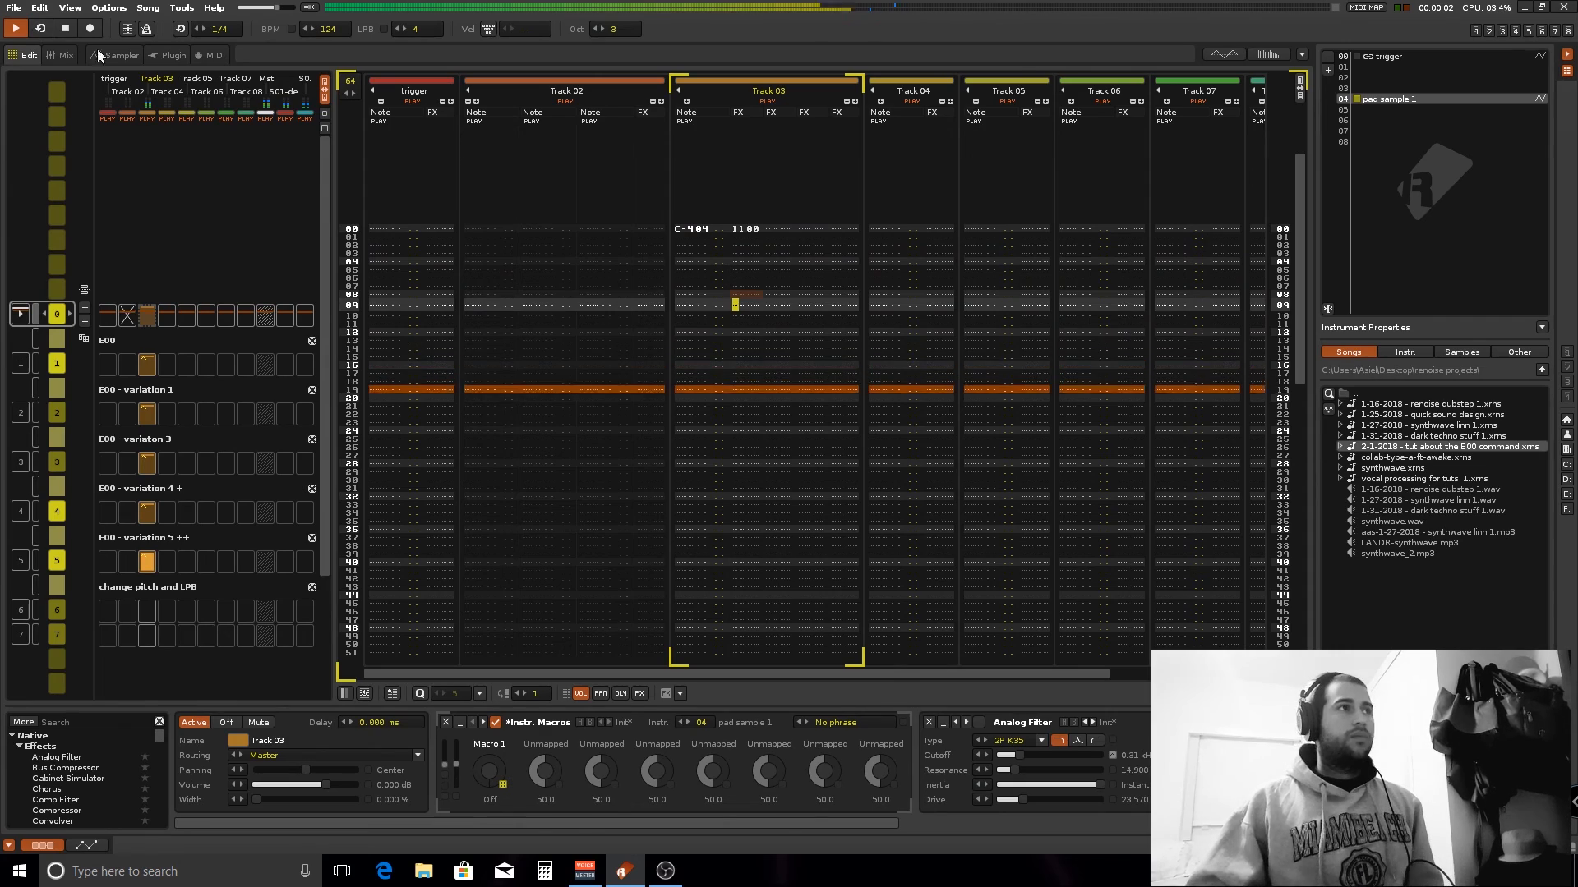
Step: Show the pad sample's AHDSR volume envelope in the Sampler's Modulation view
click(120, 55)
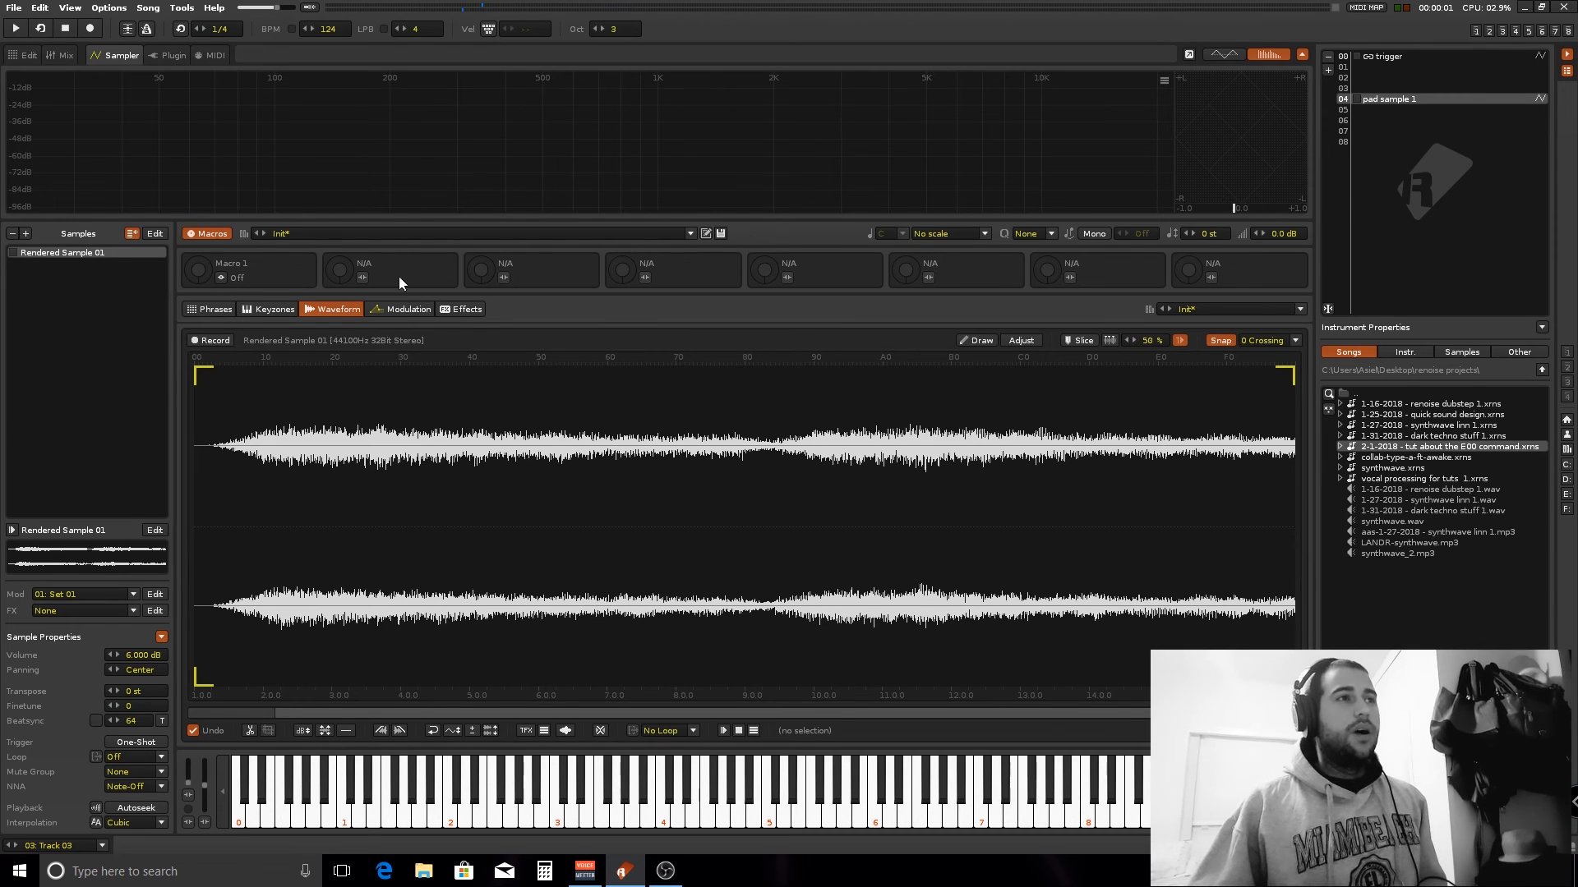
click(406, 309)
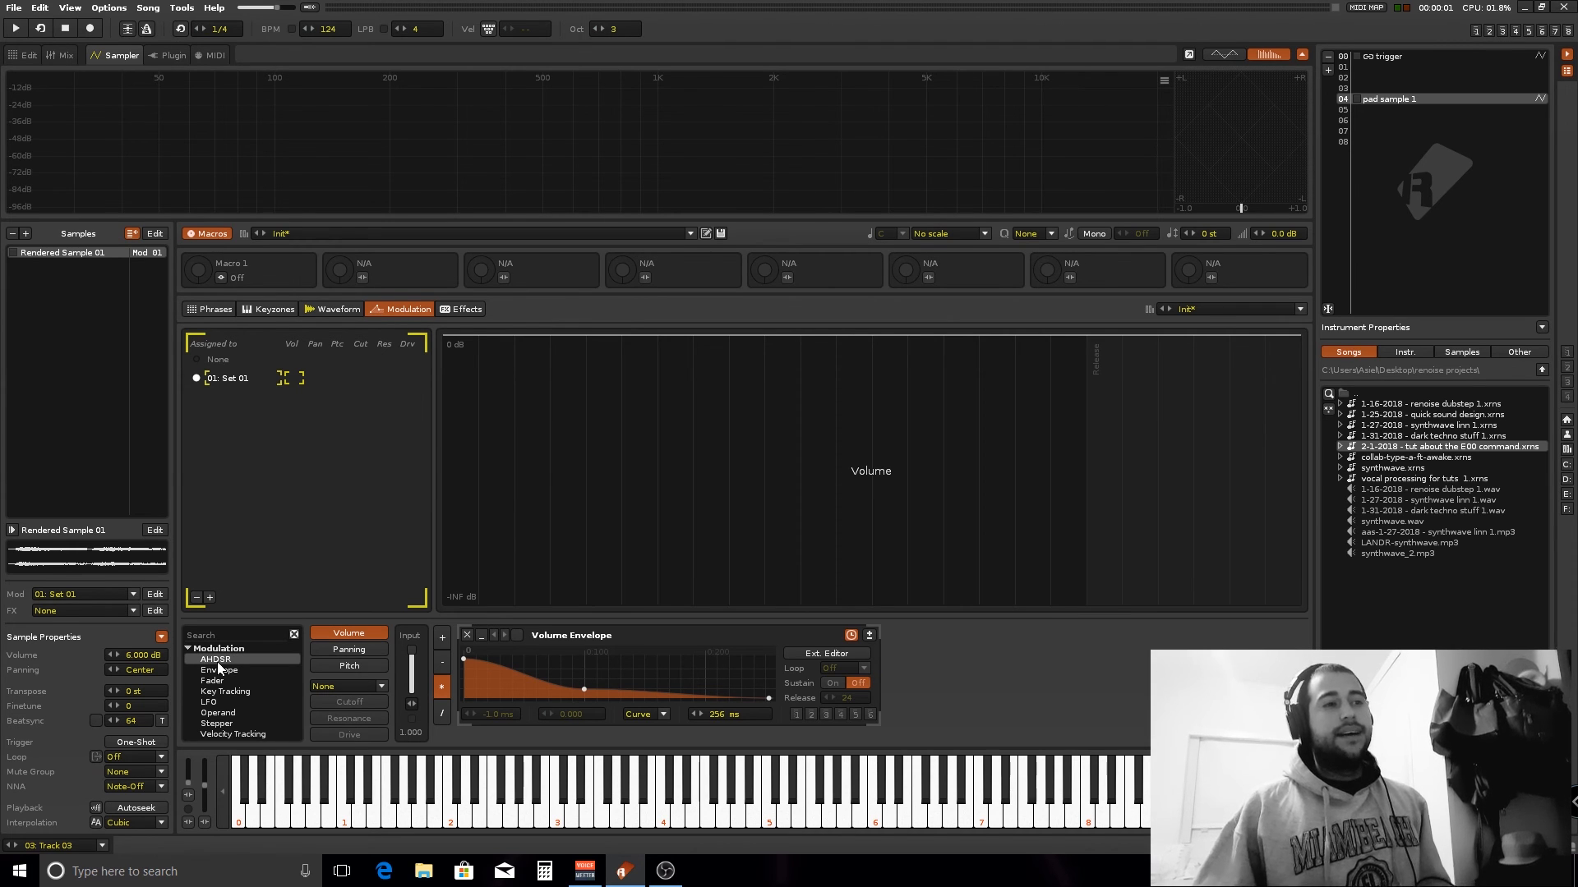
mouse_move(674, 664)
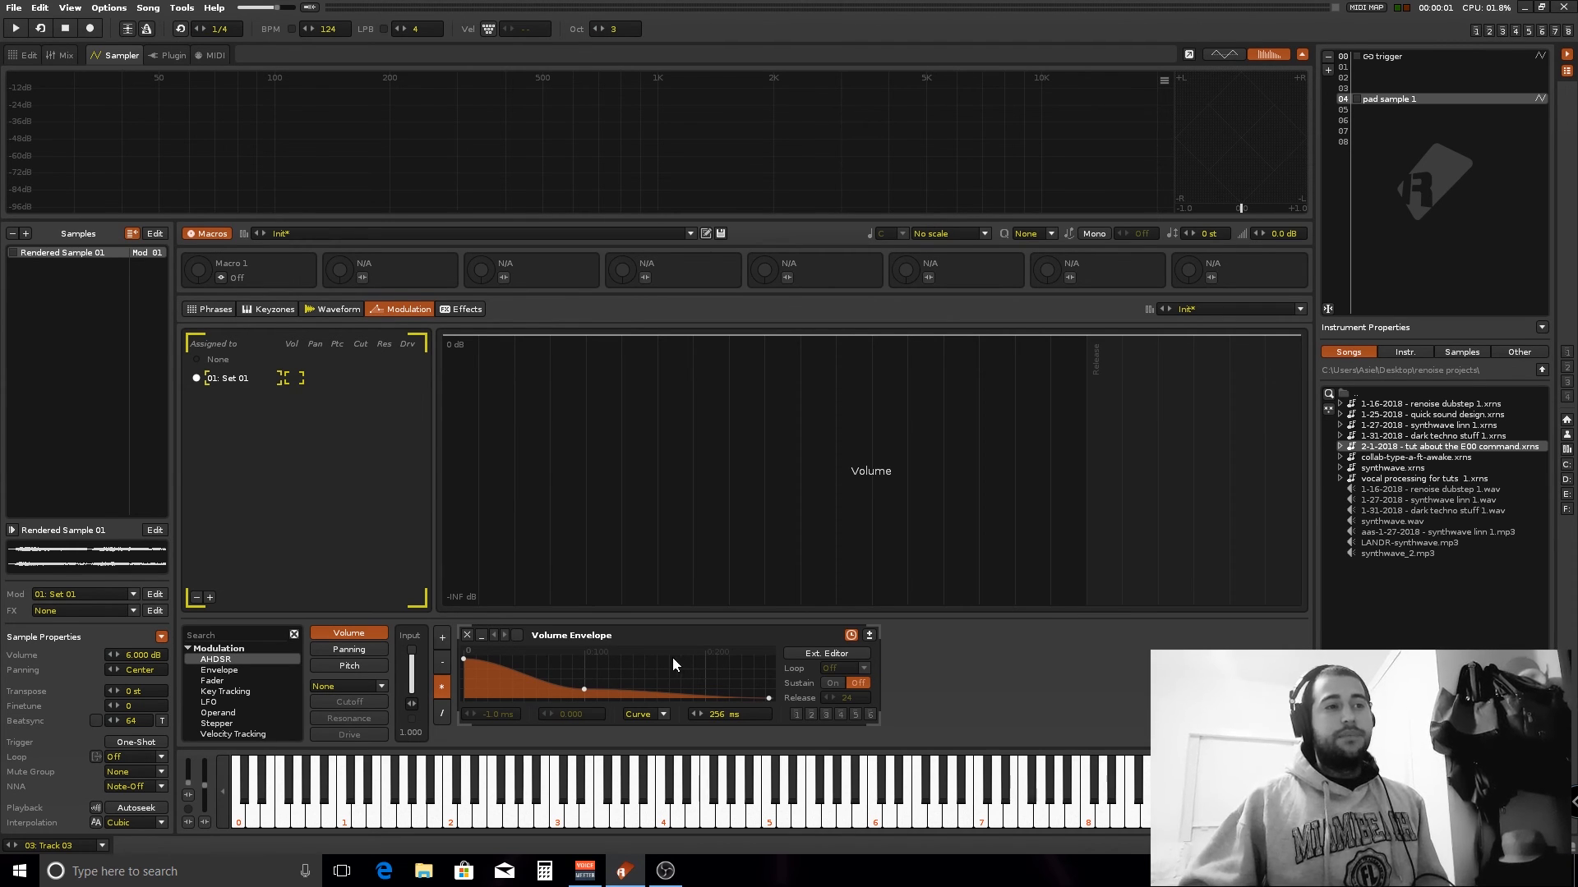
mouse_move(657, 651)
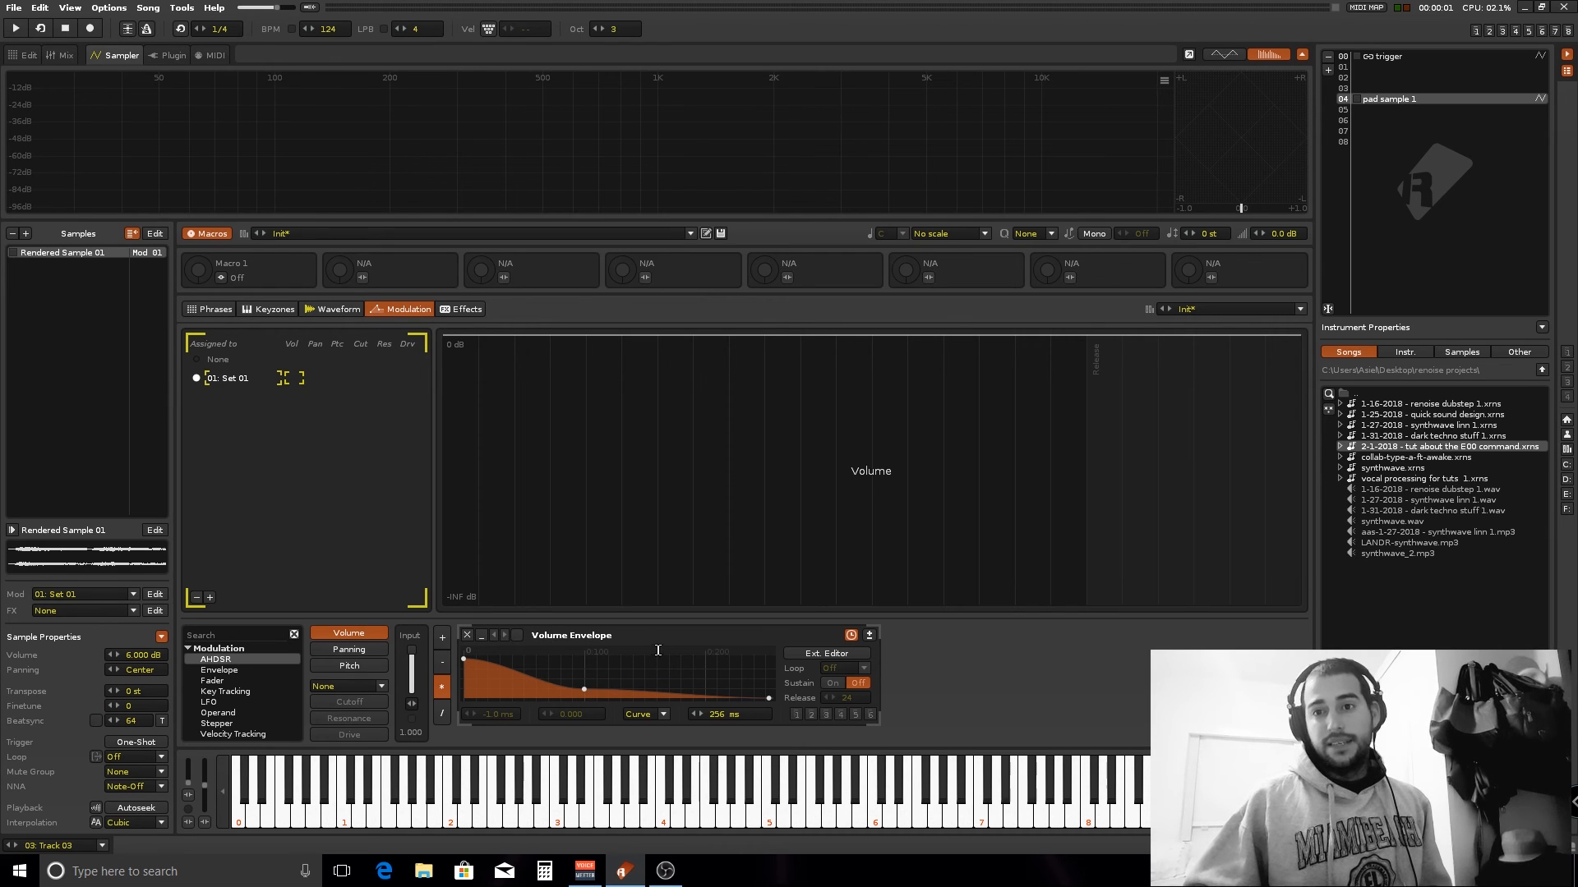
mouse_move(563, 720)
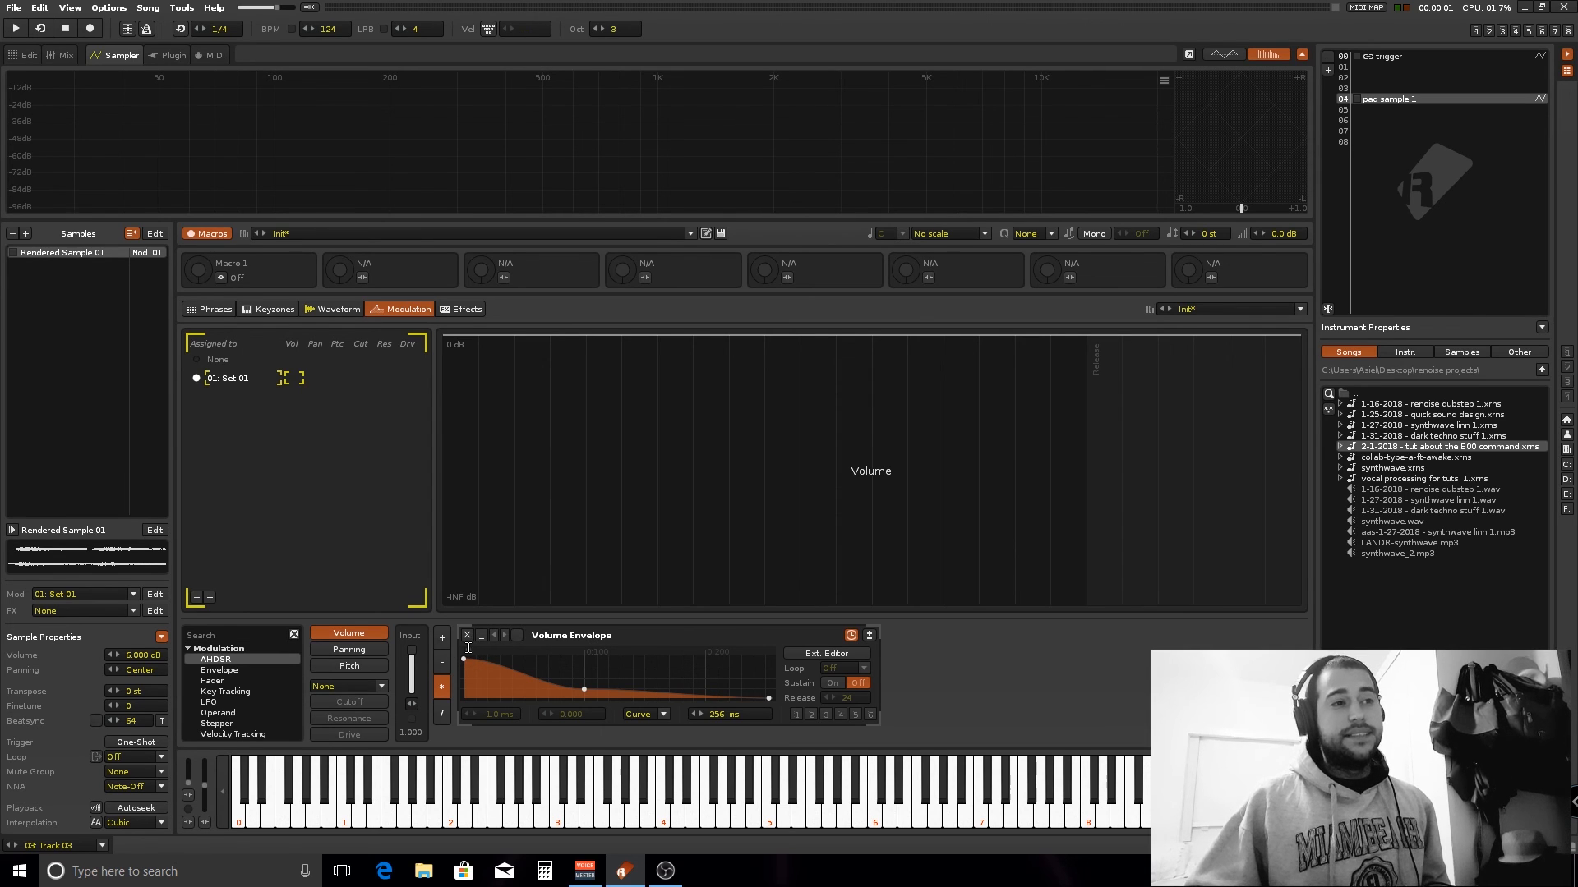
mouse_move(772, 692)
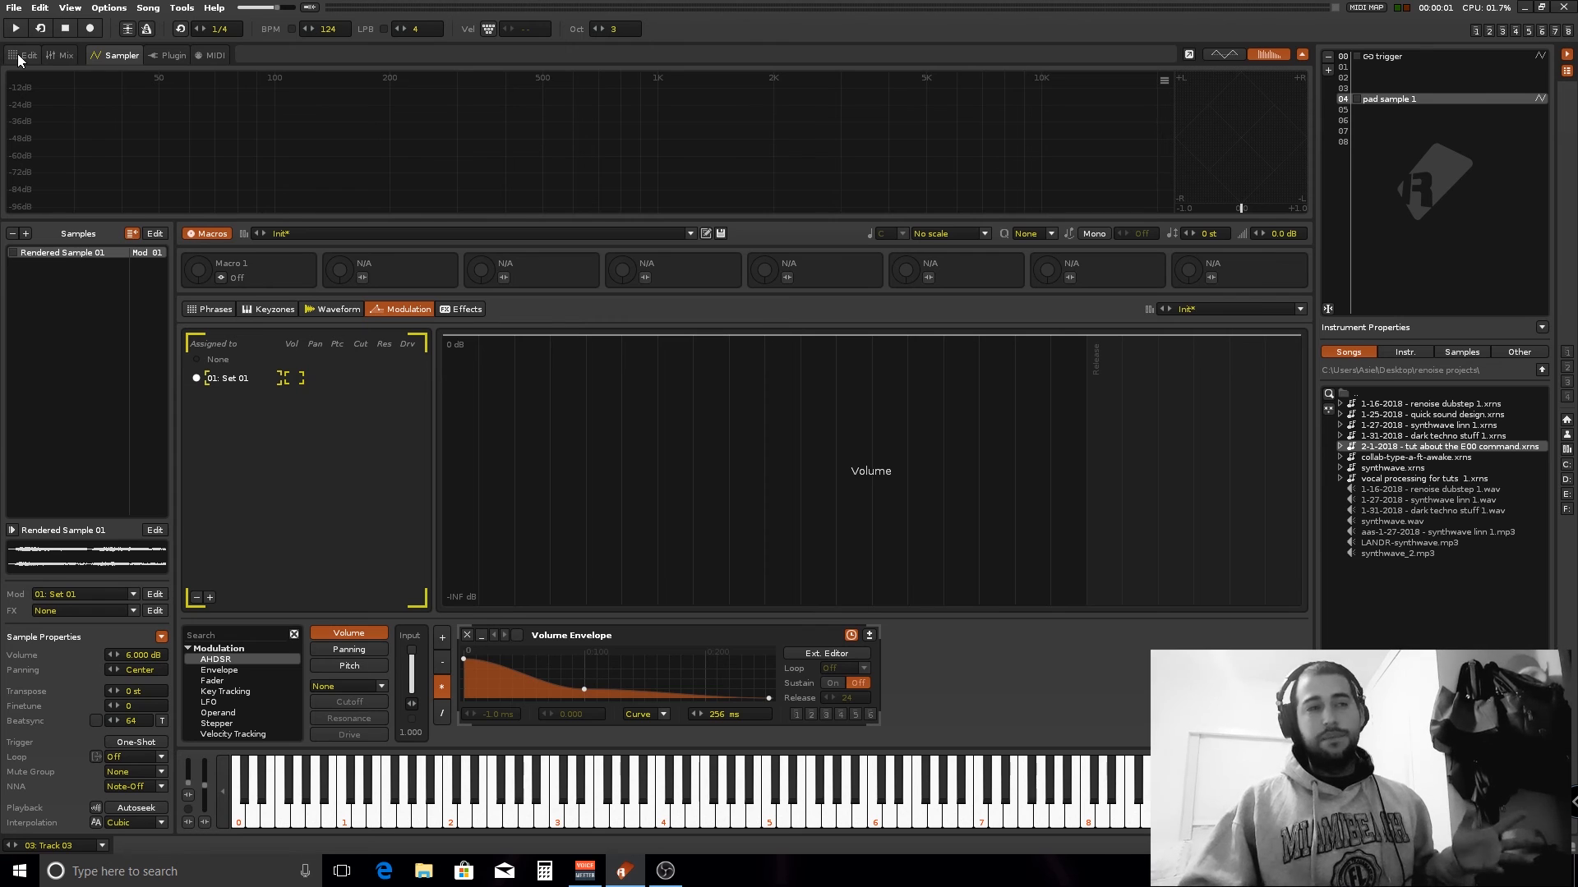
Step: Switch between the pattern editor and sampler, landing on the E00 variation 1 pattern
click(25, 56)
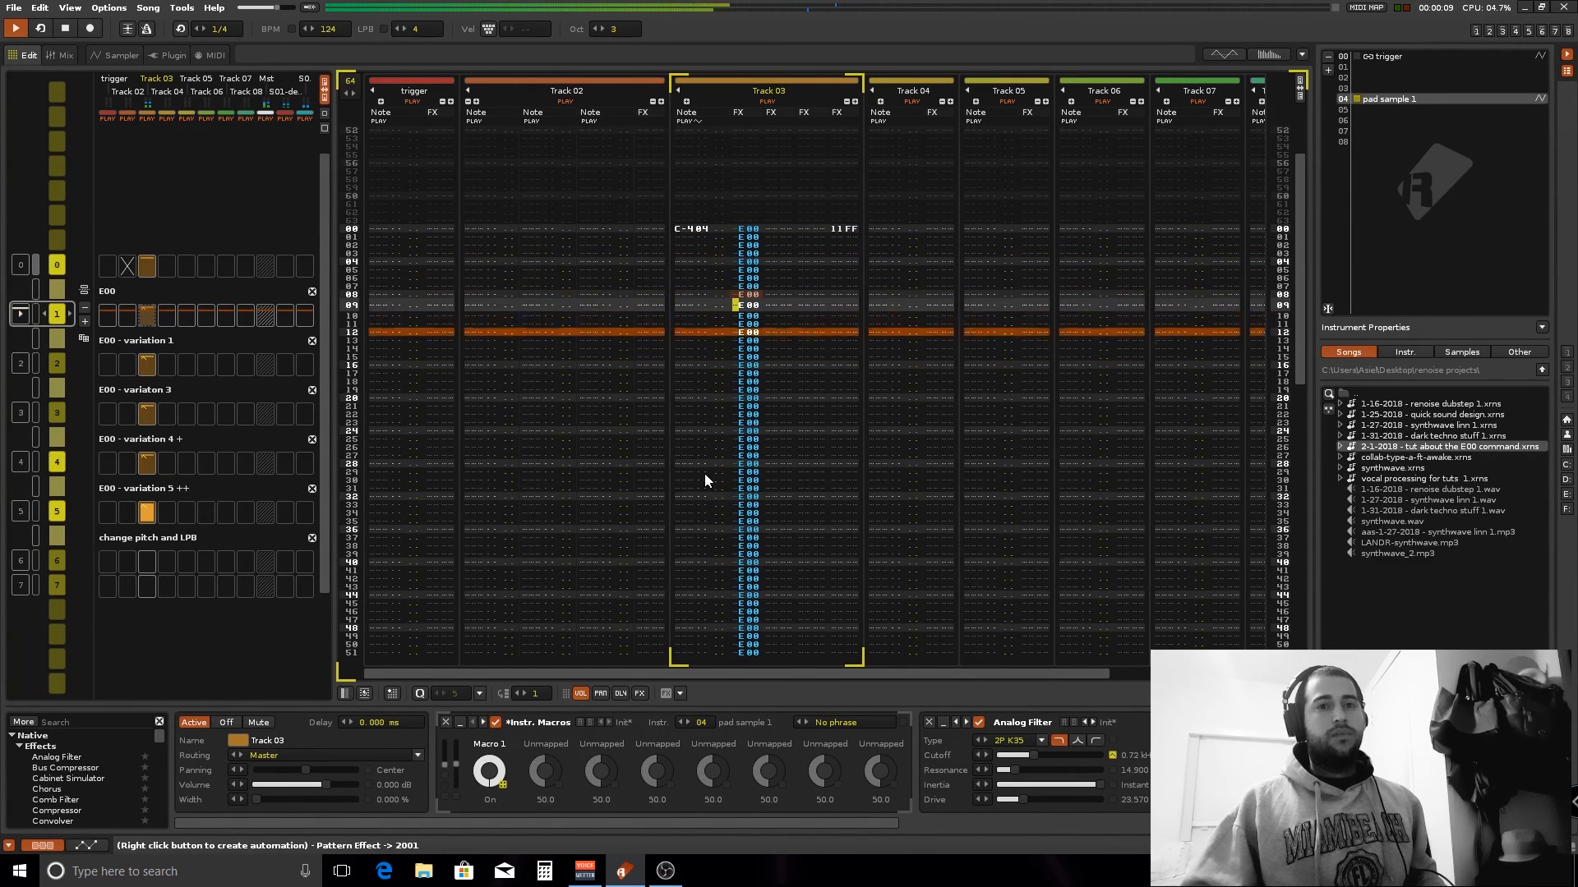
click(59, 54)
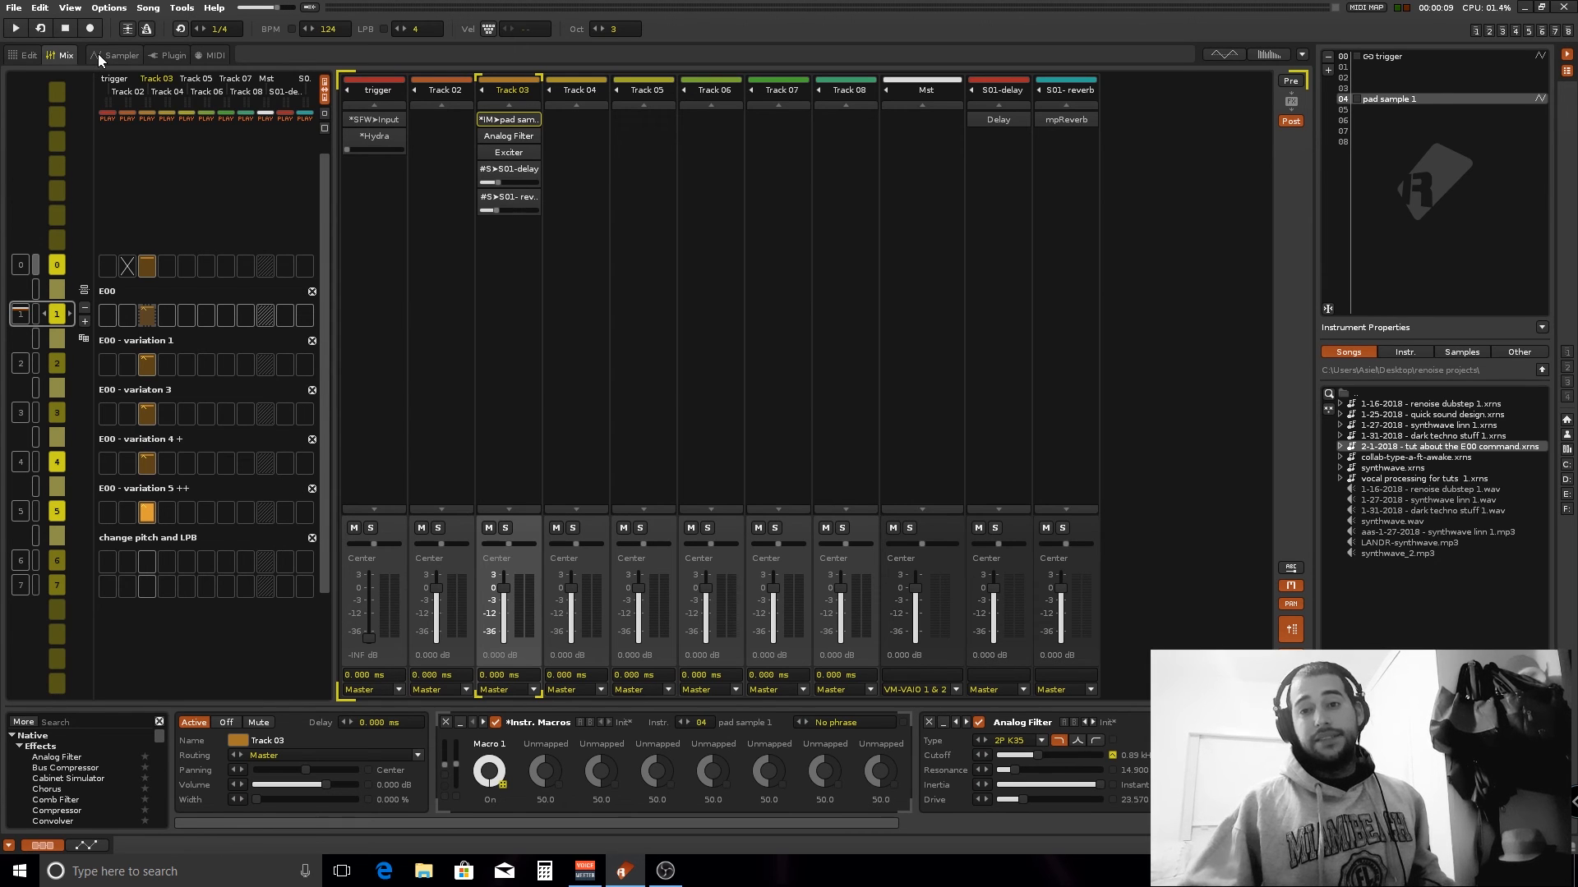
click(120, 56)
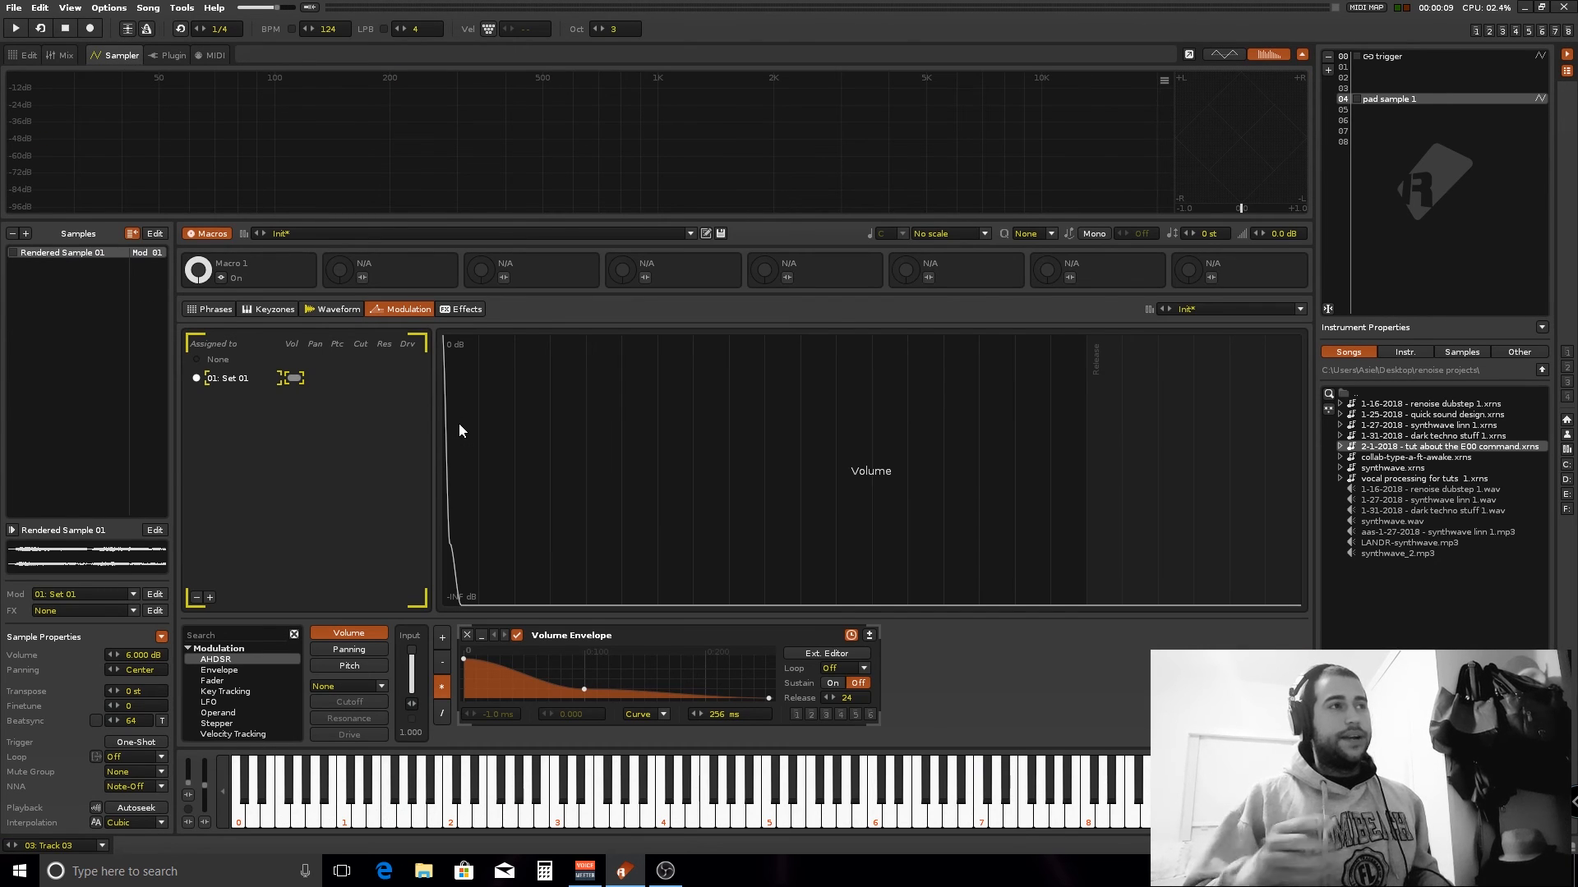
click(25, 54)
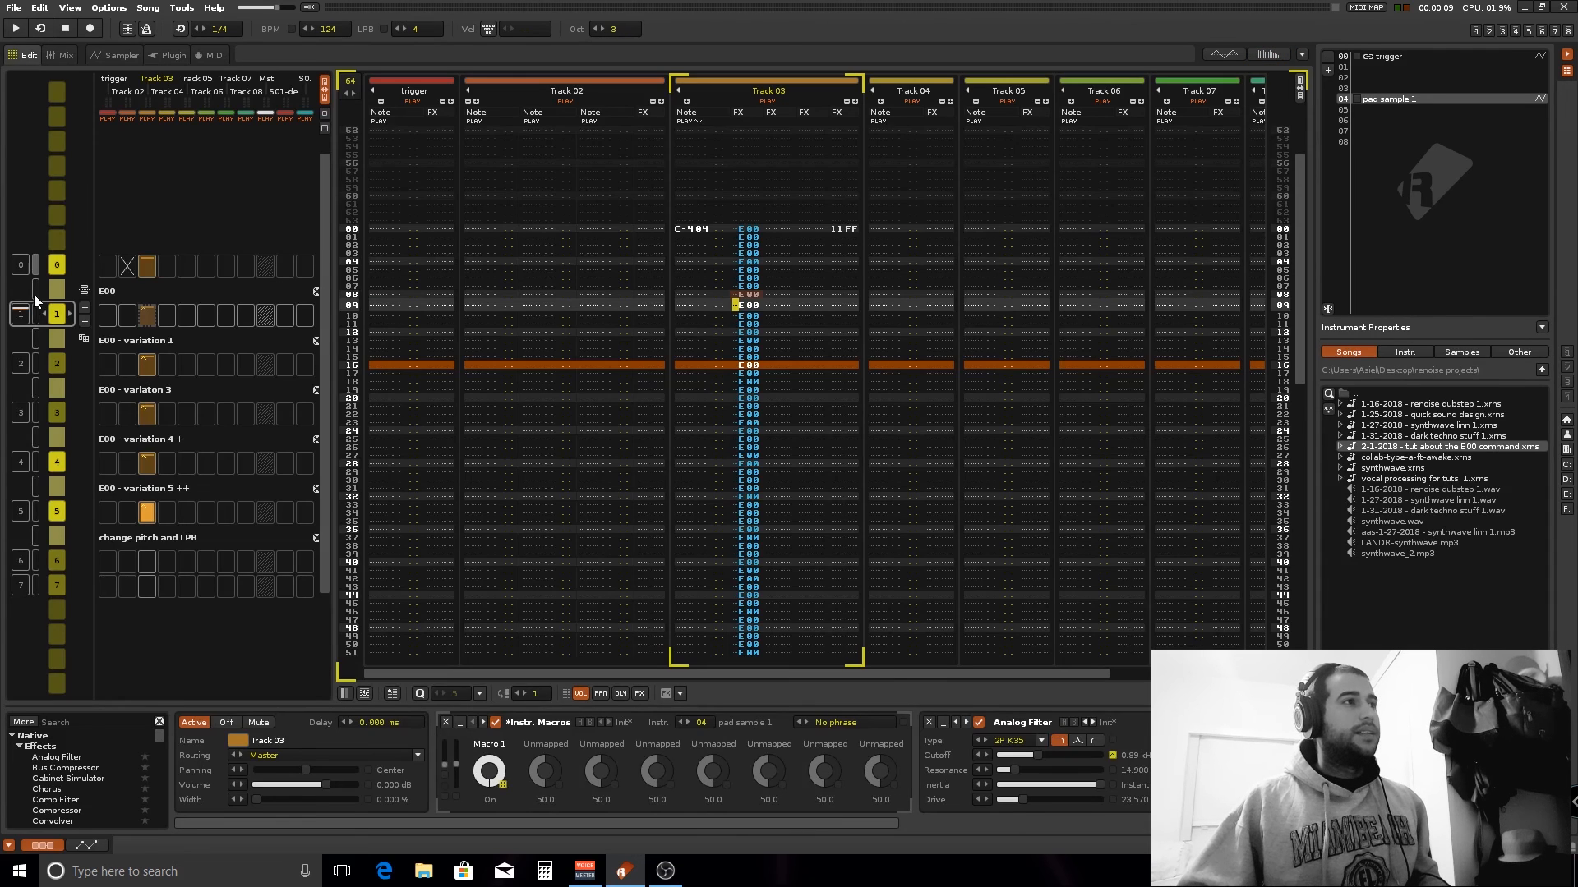
click(120, 54)
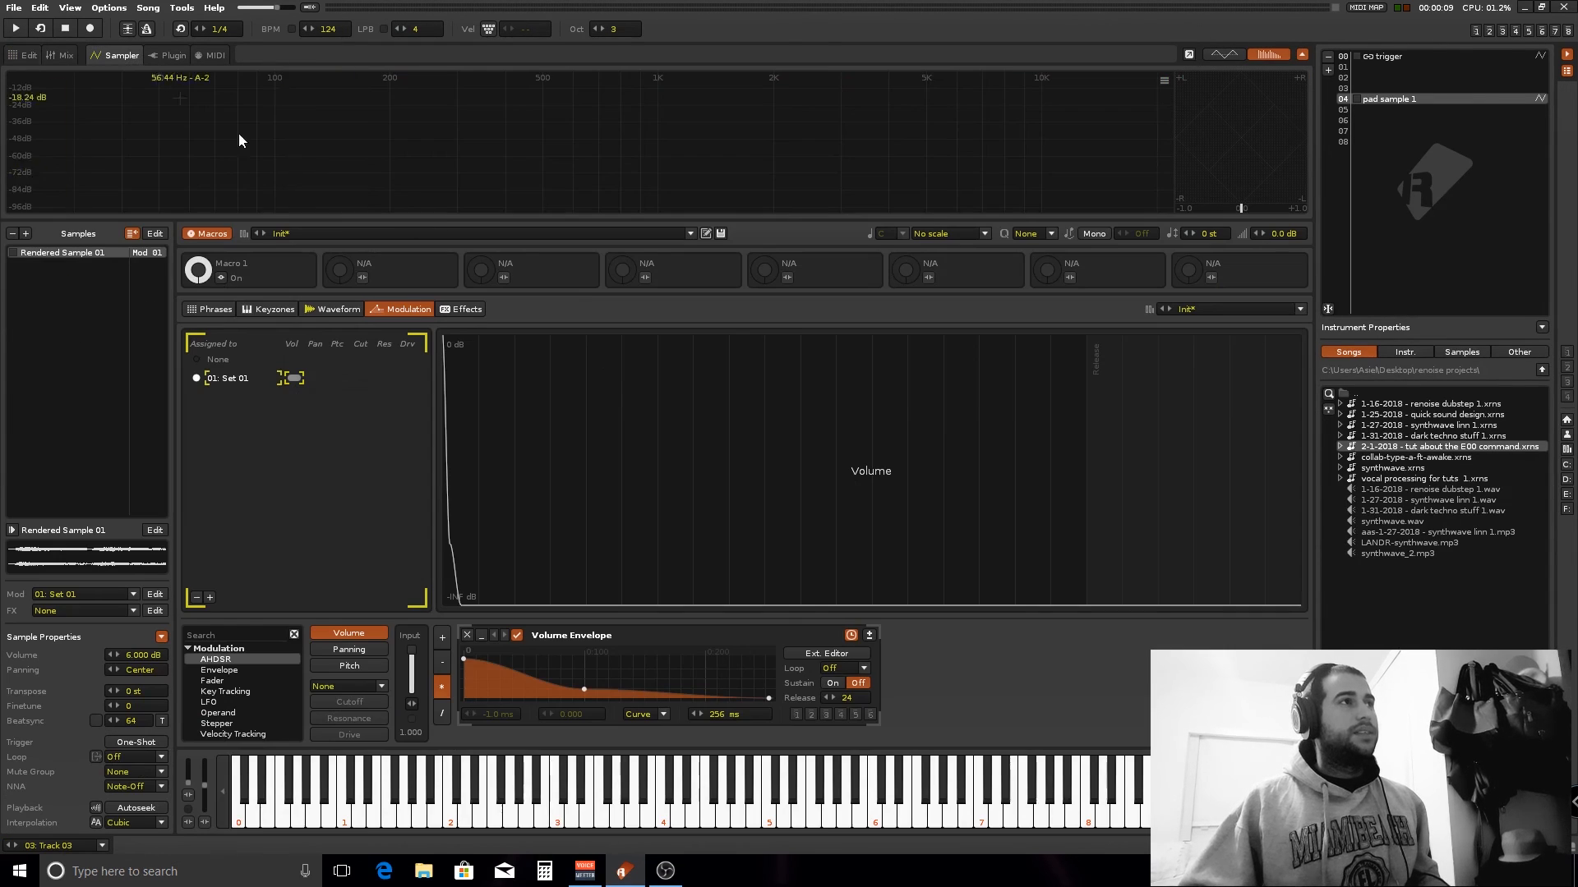
click(15, 27)
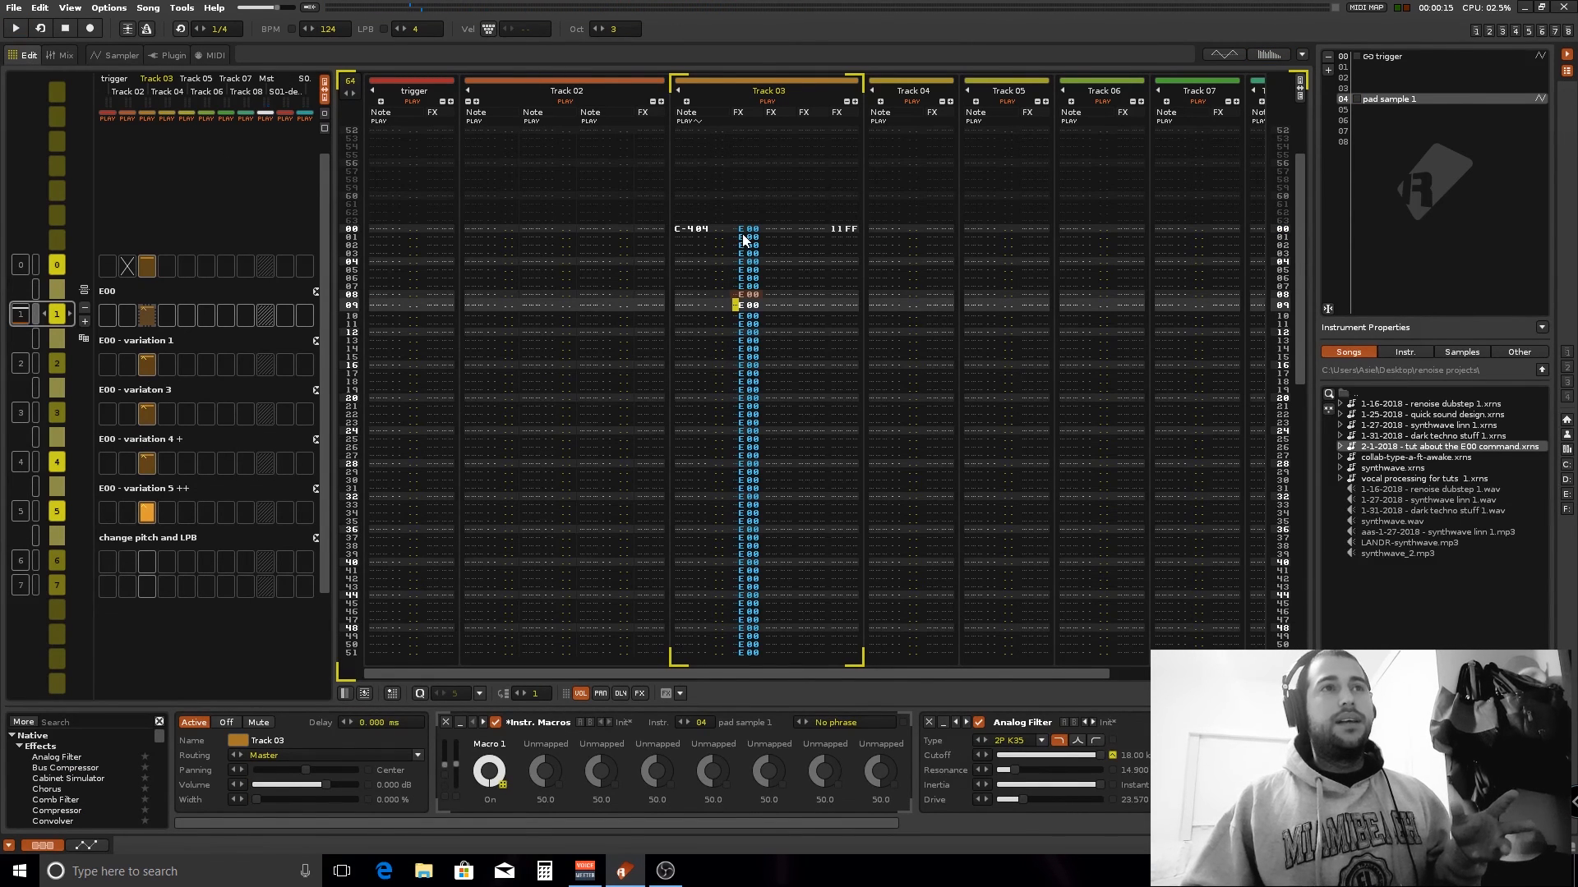
click(89, 28)
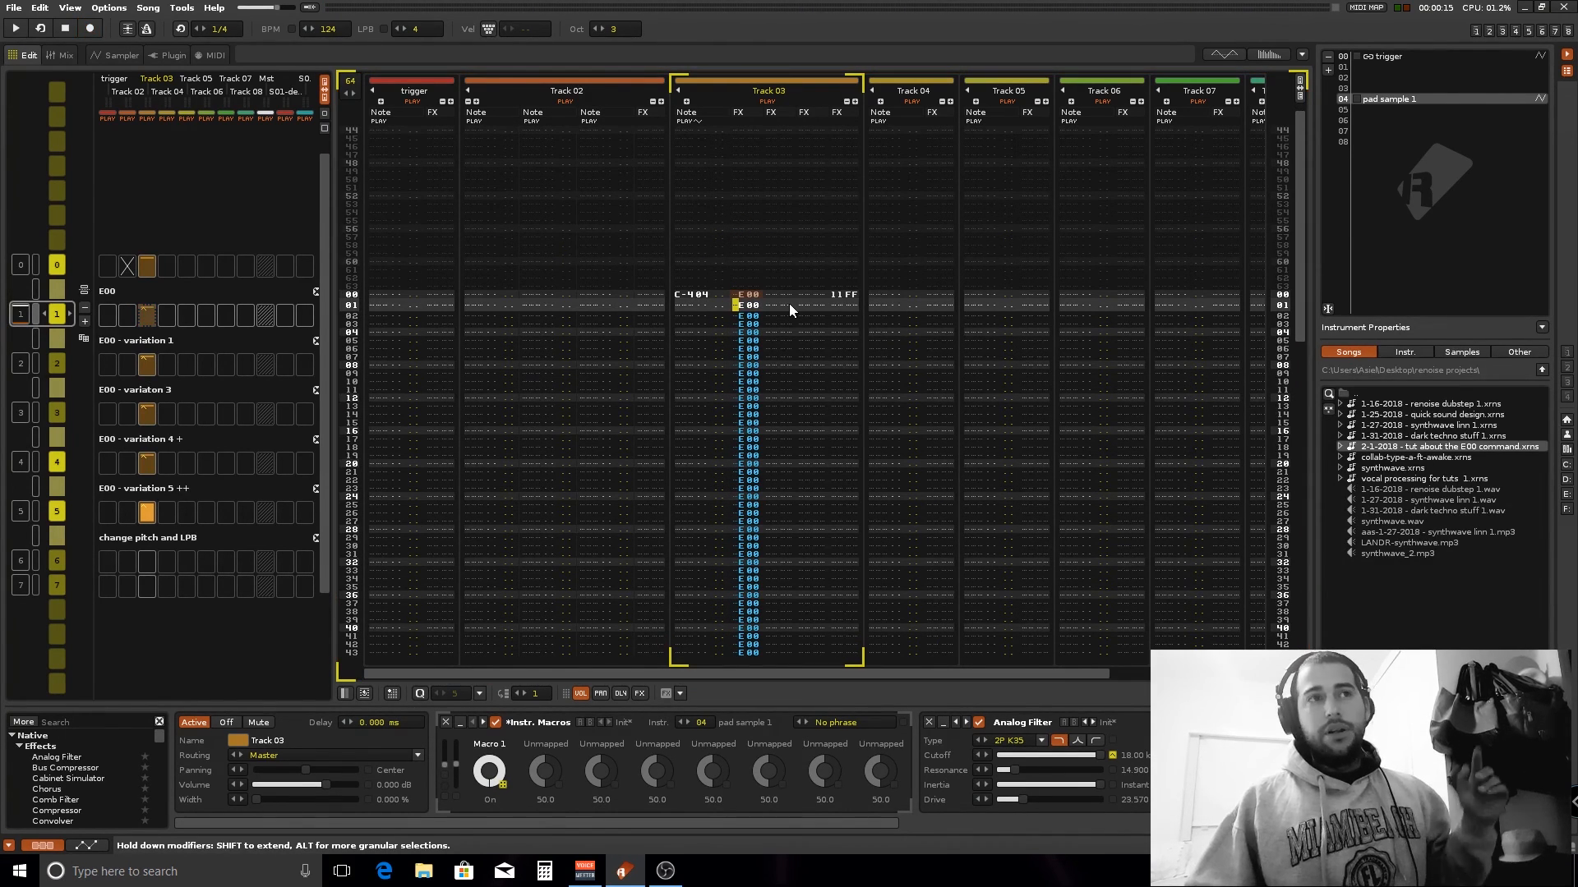
mouse_move(785, 315)
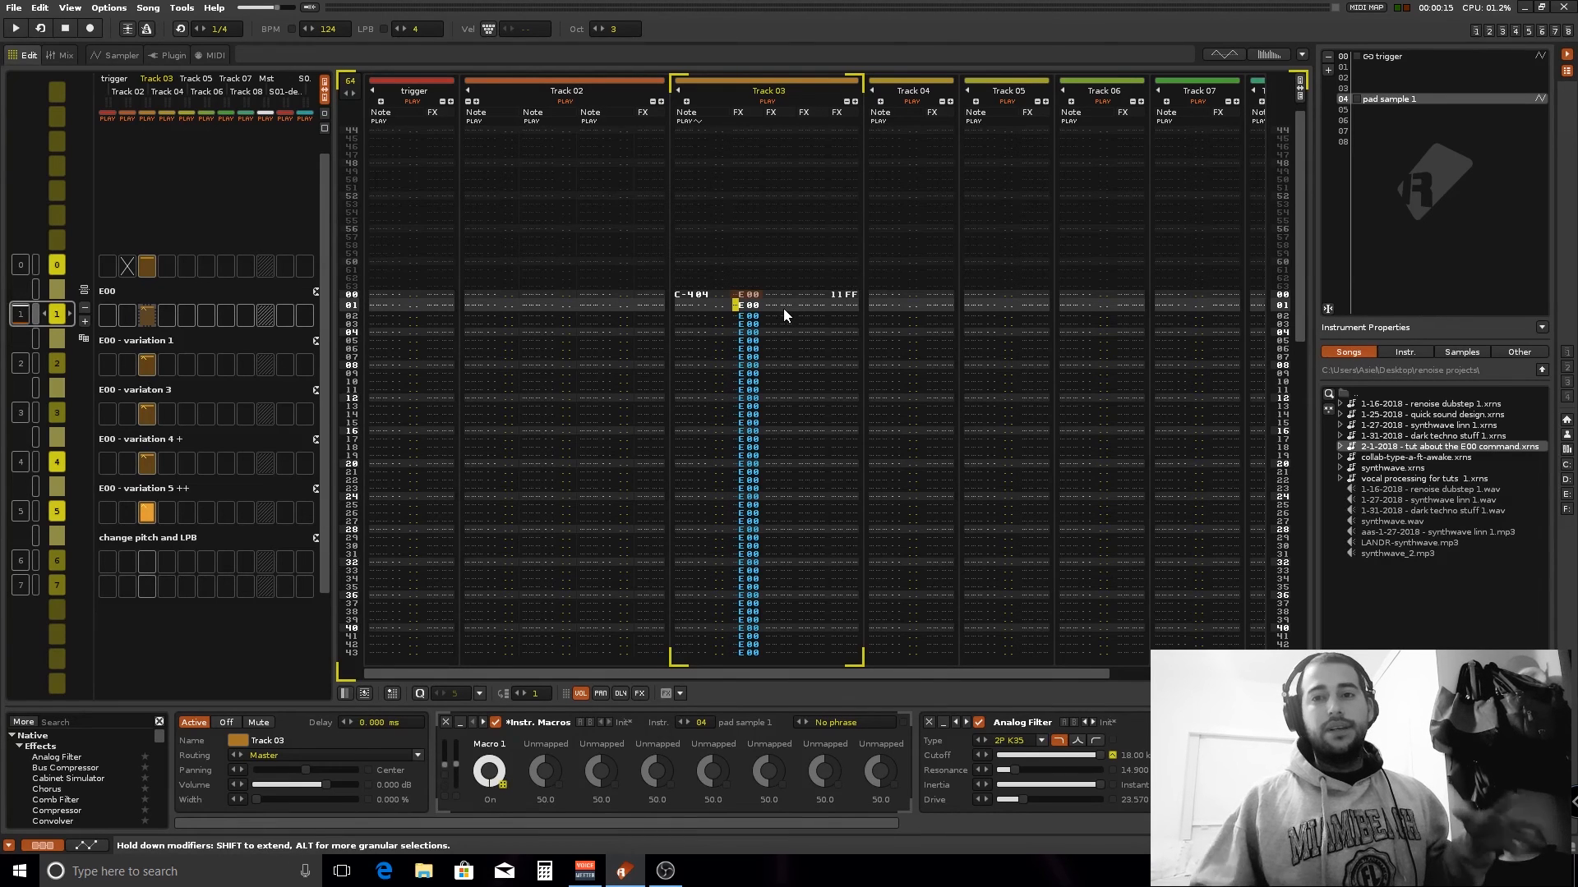
mouse_move(777, 327)
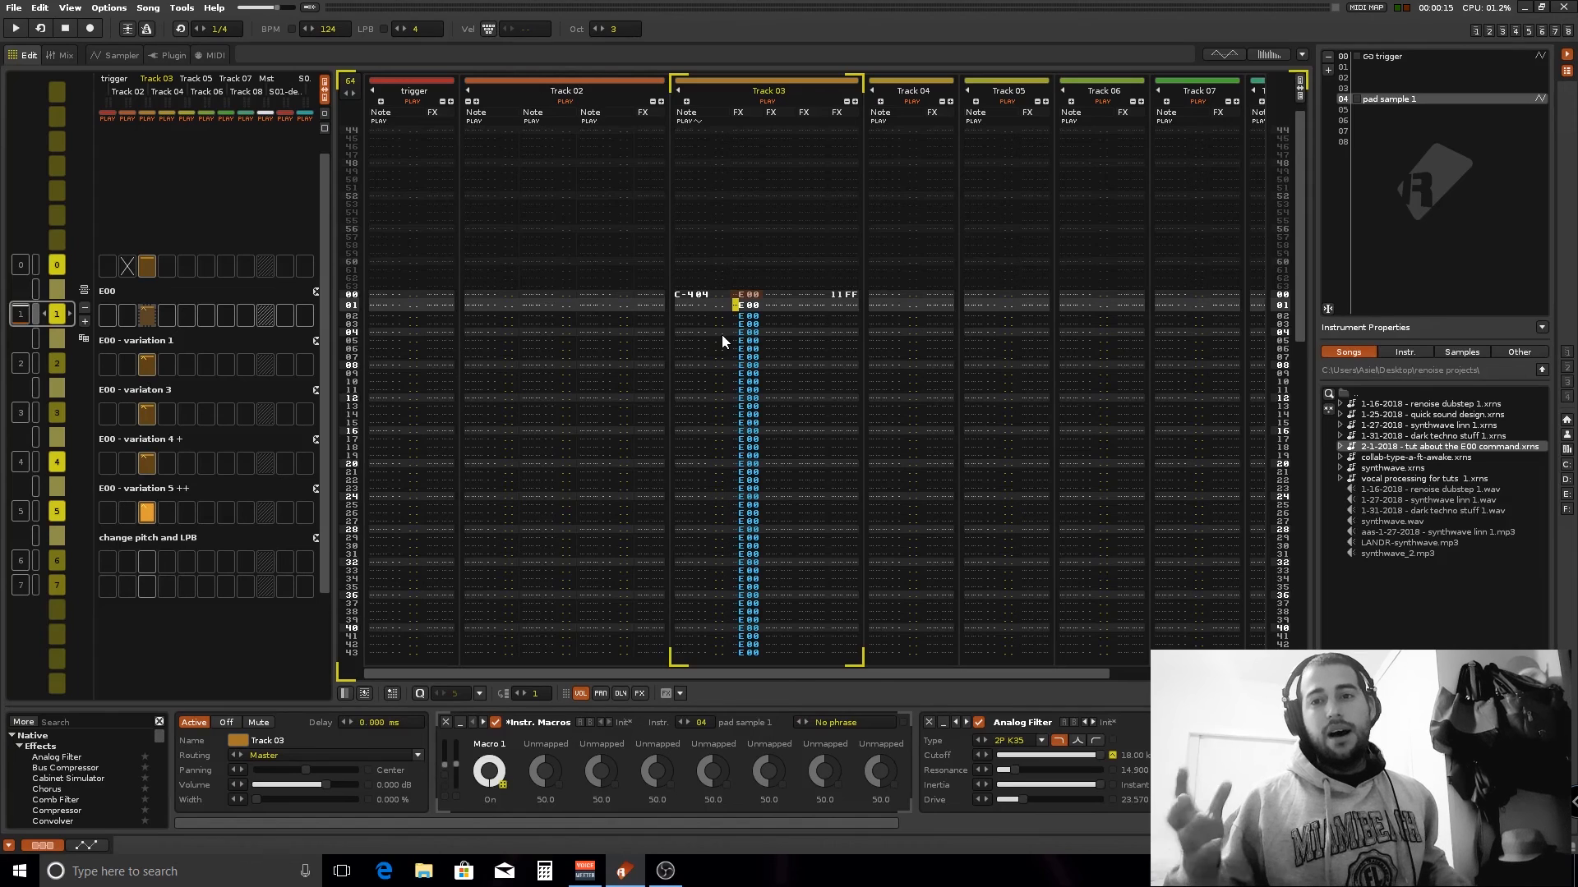
click(11, 28)
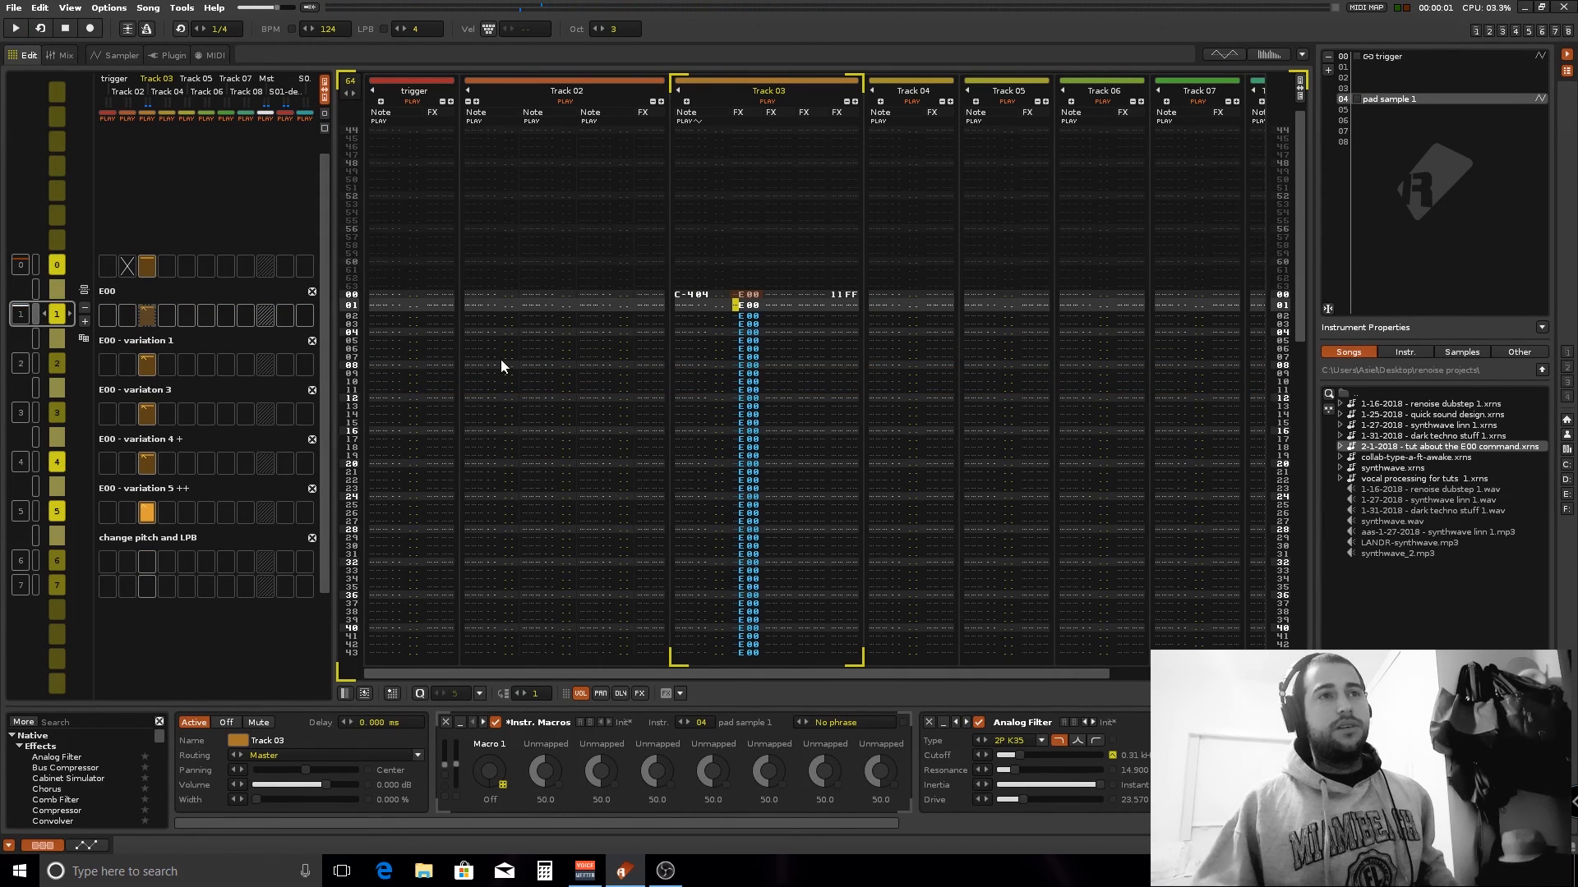
click(14, 27)
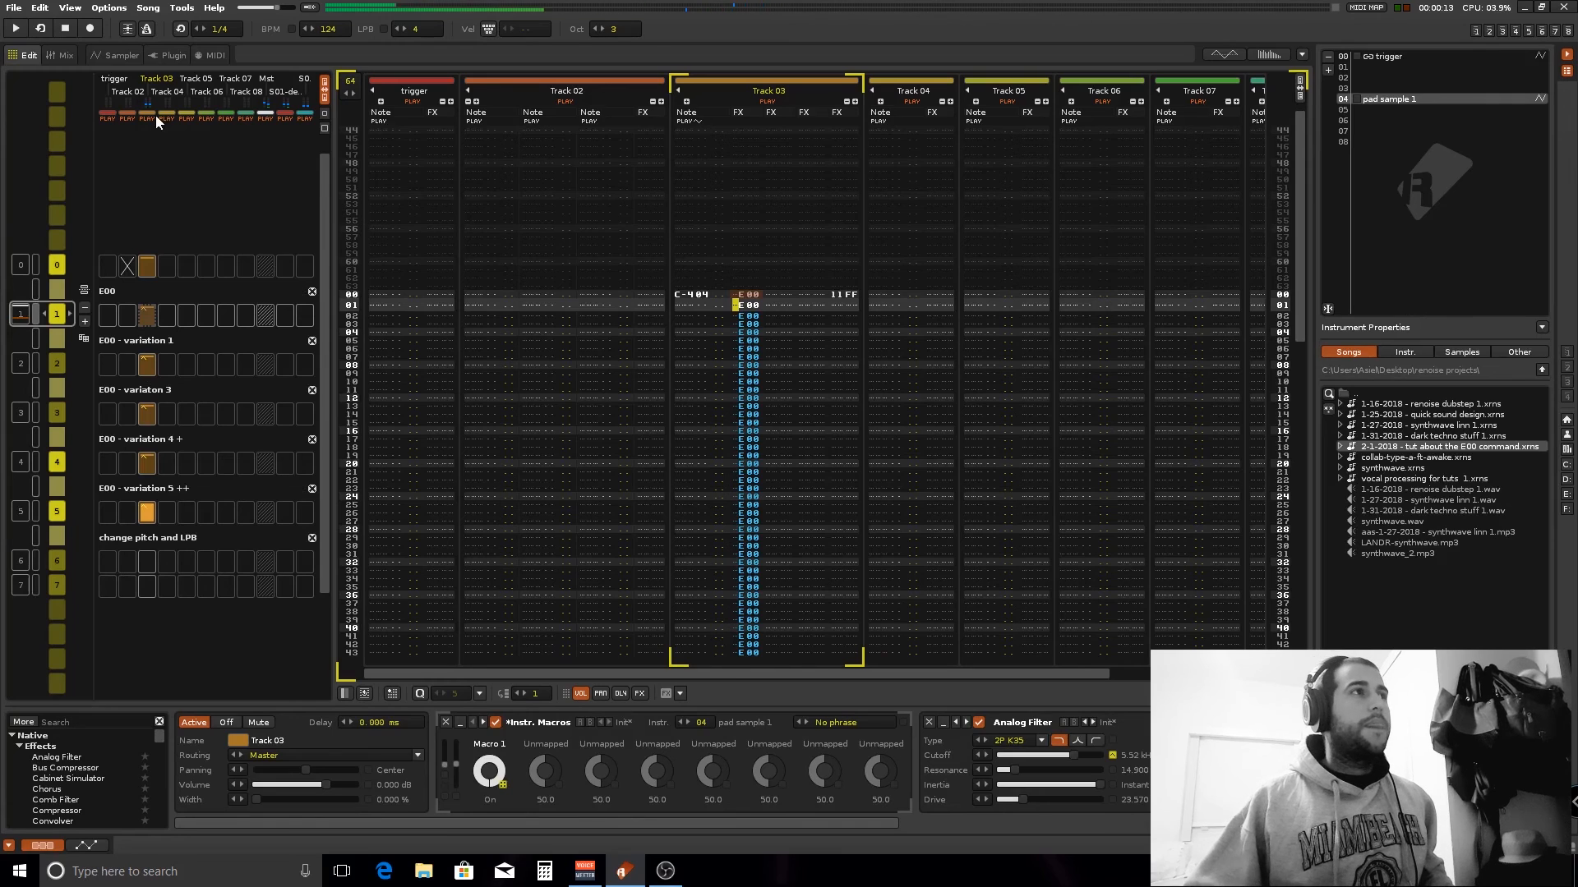
click(120, 55)
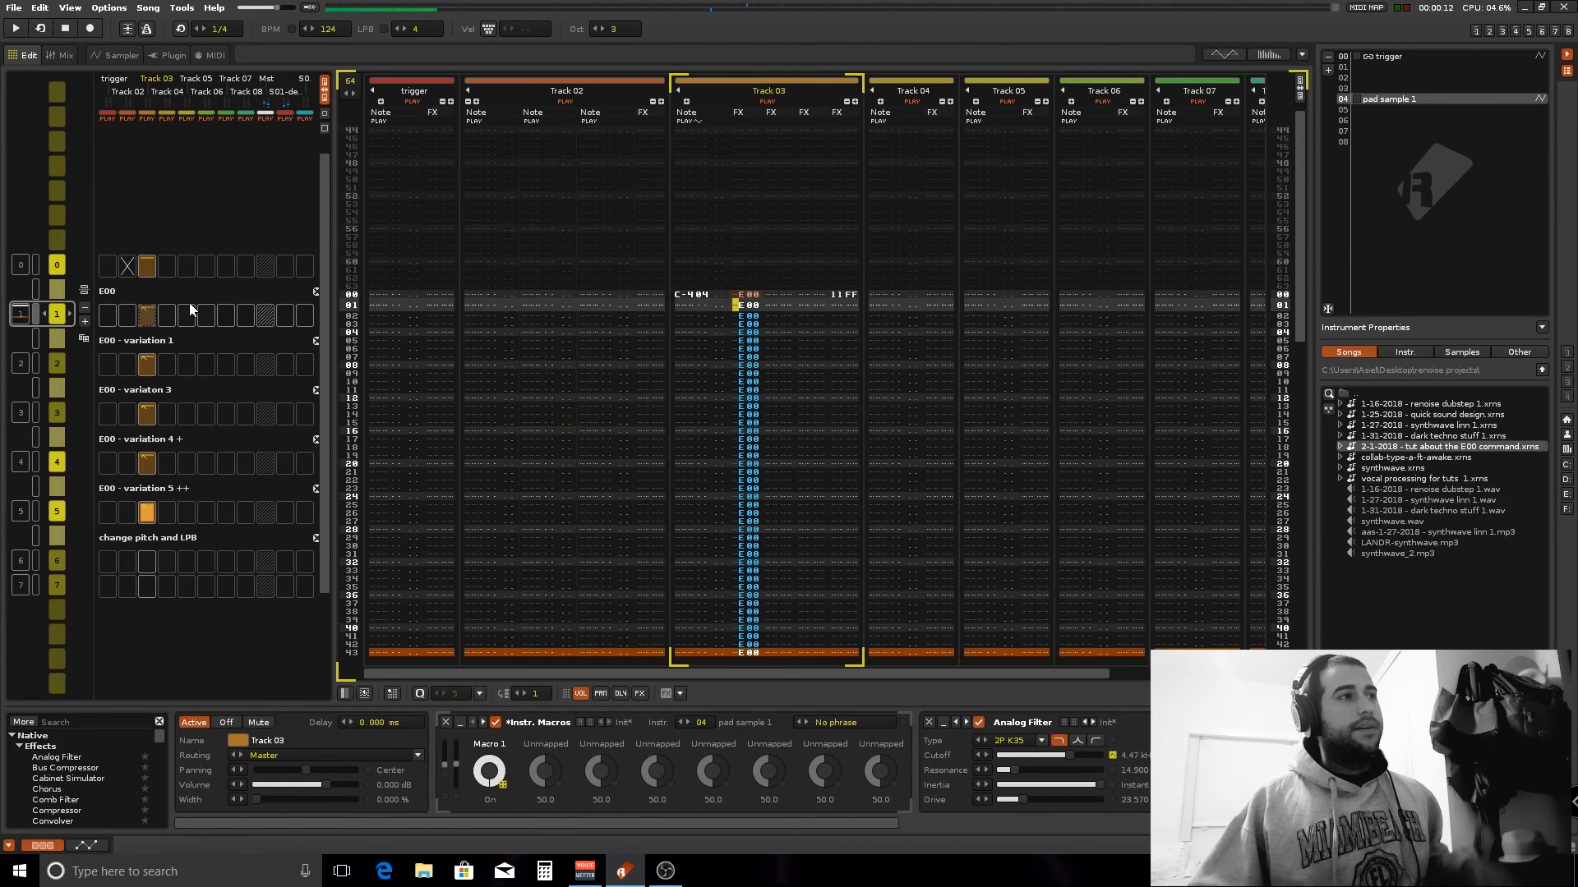
mouse_move(753, 304)
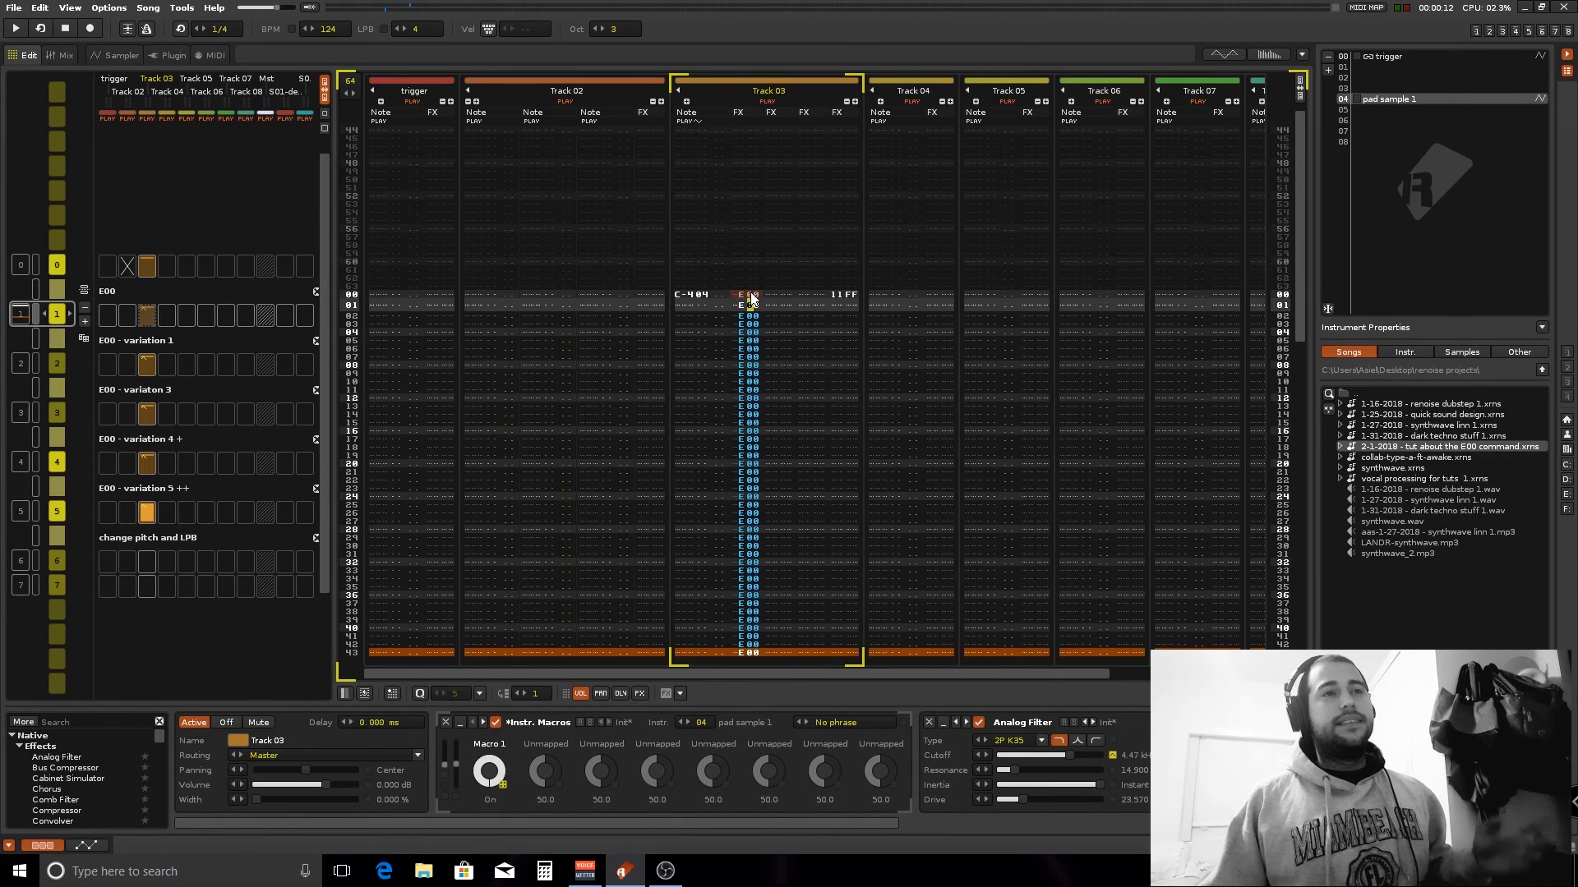
Step: Select the E00 variation 3 pattern with varying effect values and revisit the pad's volume envelope
scroll(down, 3)
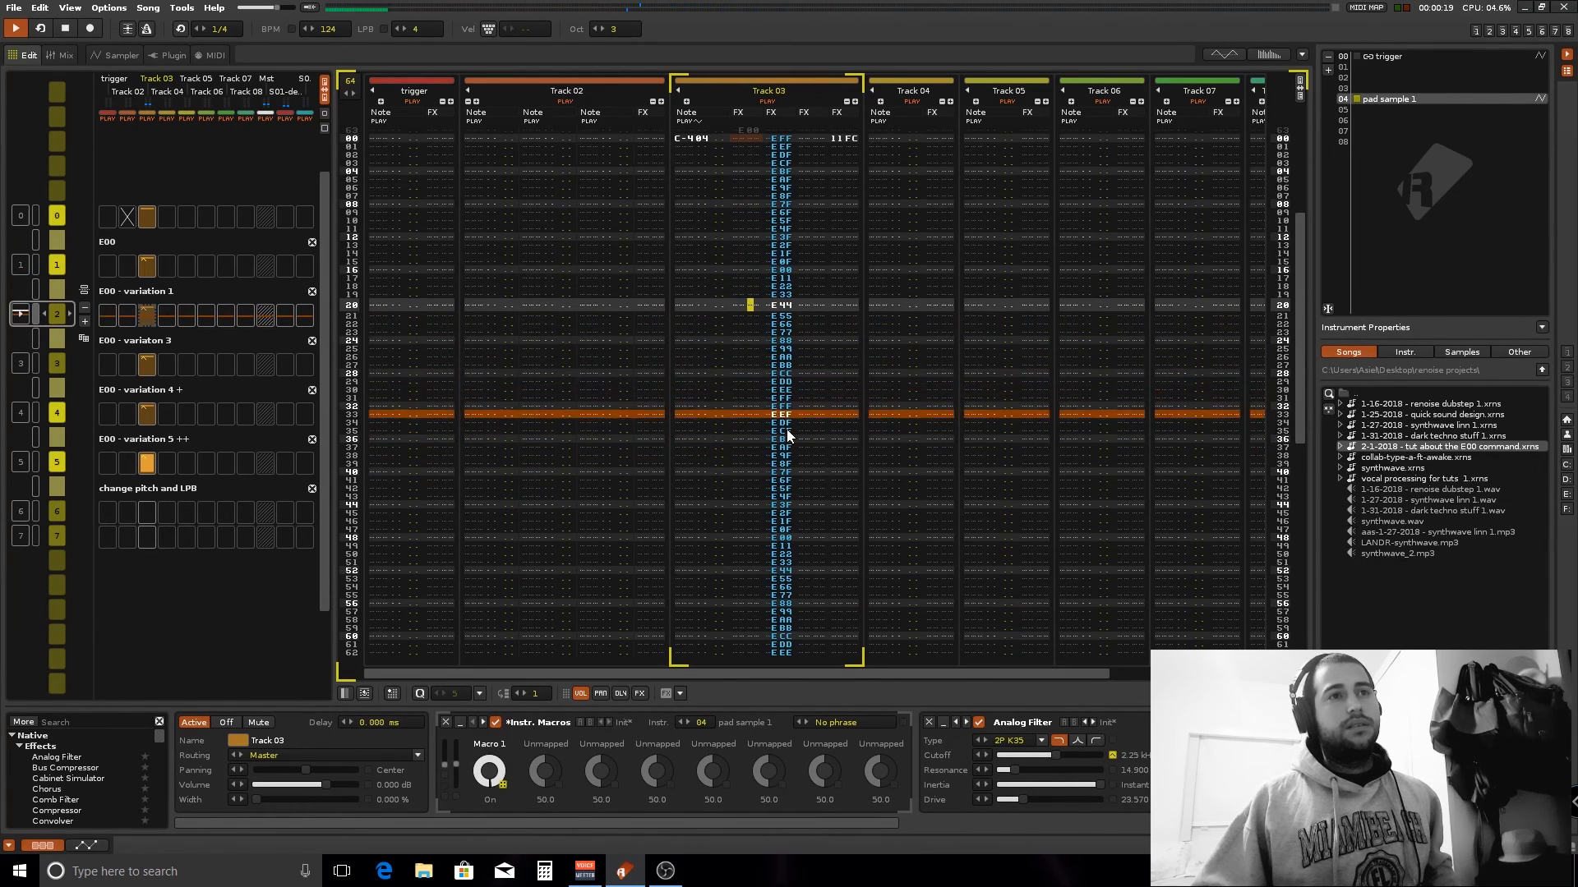
click(120, 54)
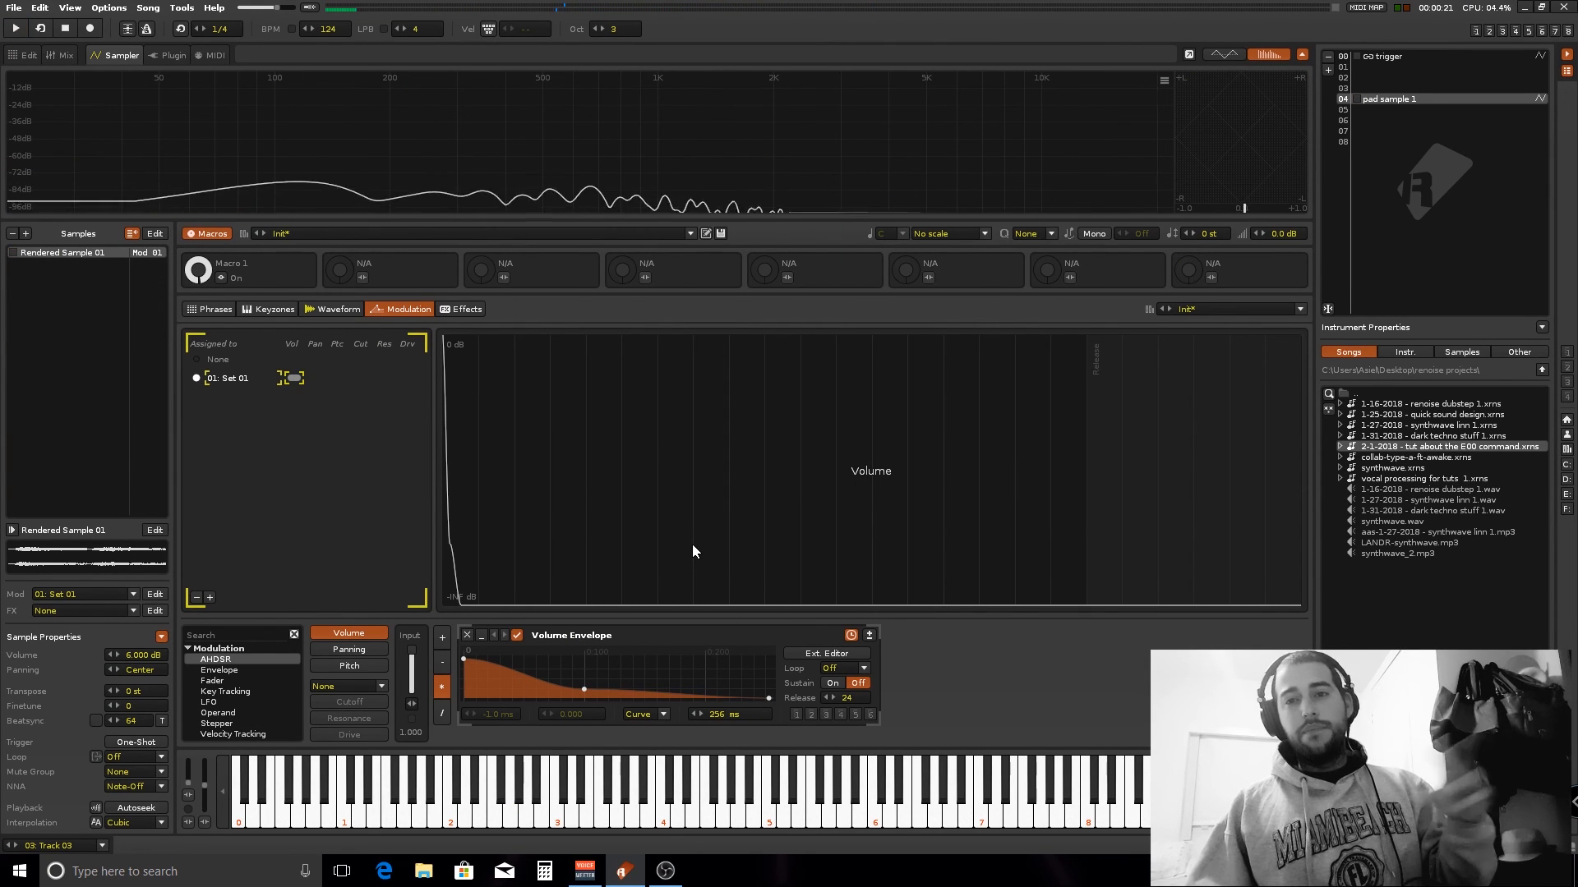
click(14, 28)
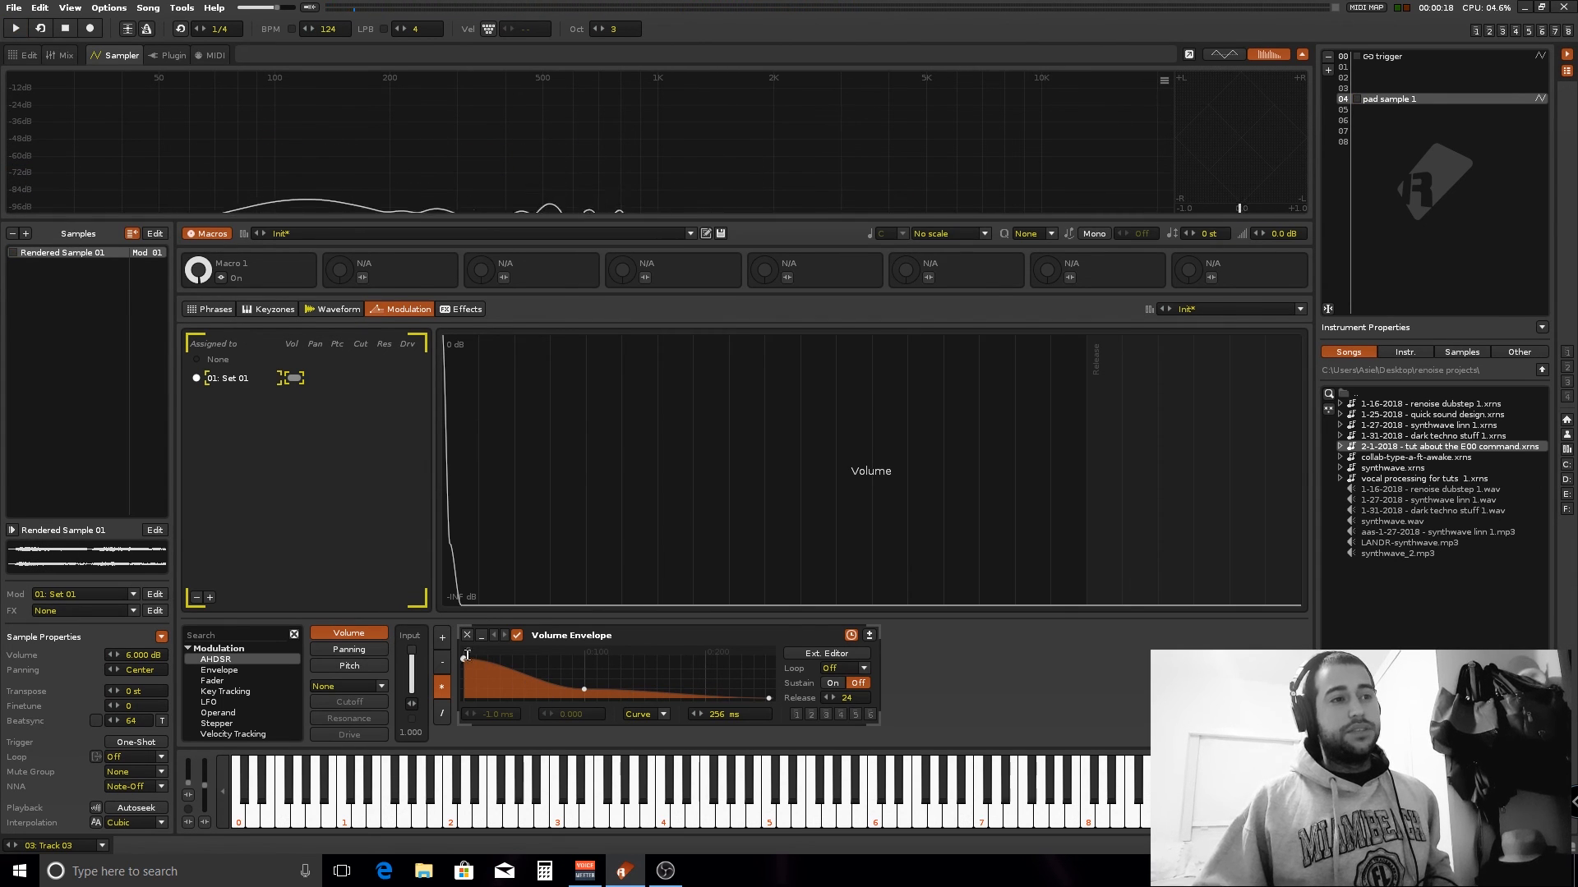
click(28, 55)
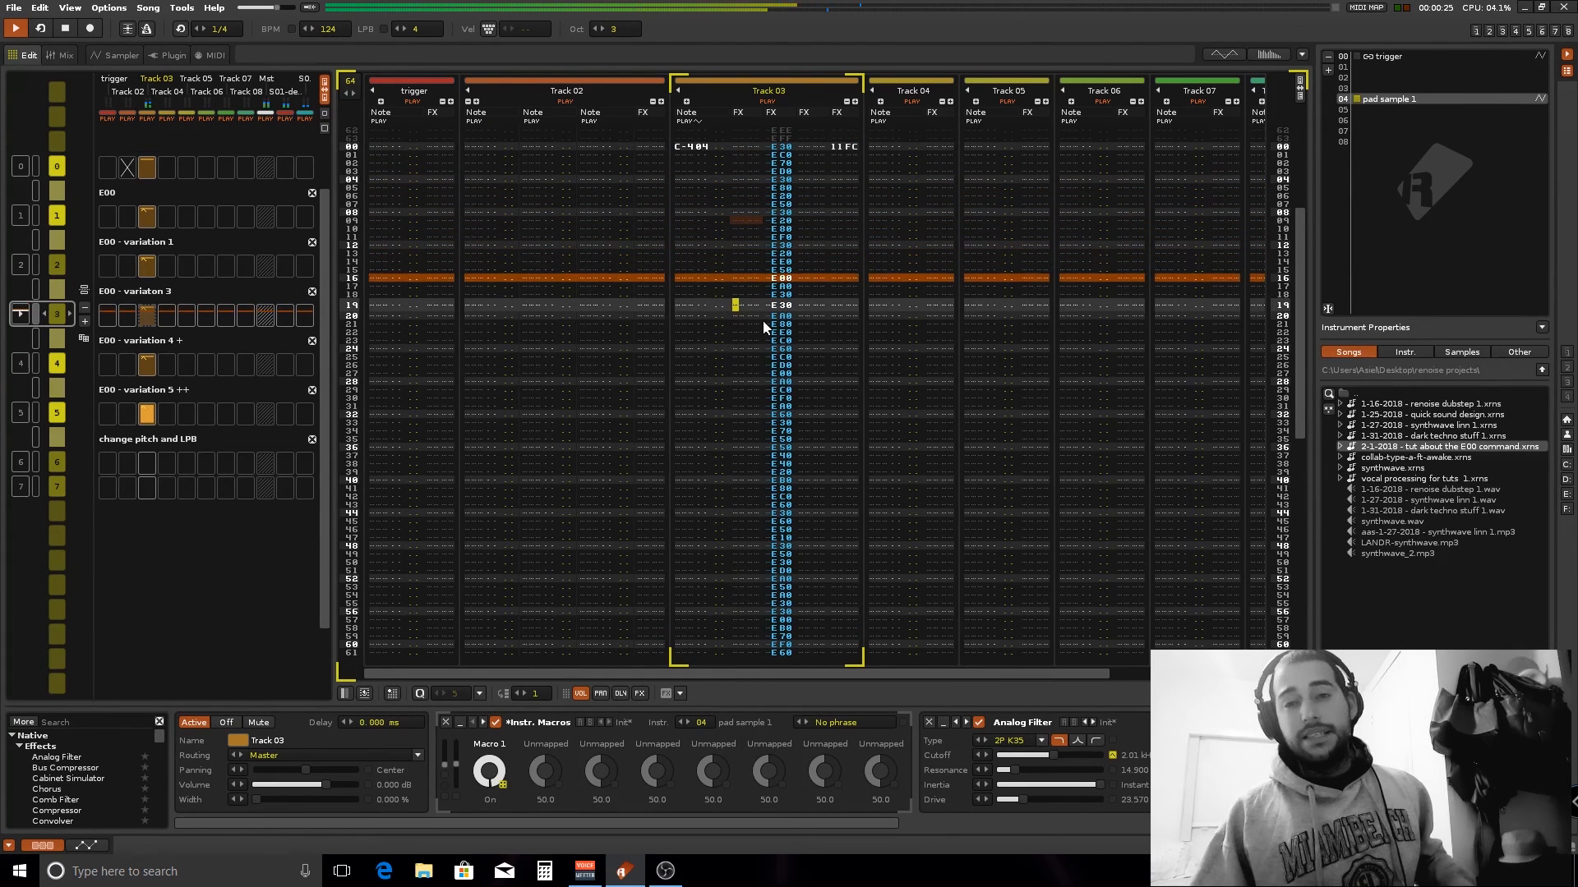
Step: Reopen the pad sample's volume envelope in the Sampler after reviewing E00 variation 4
click(120, 56)
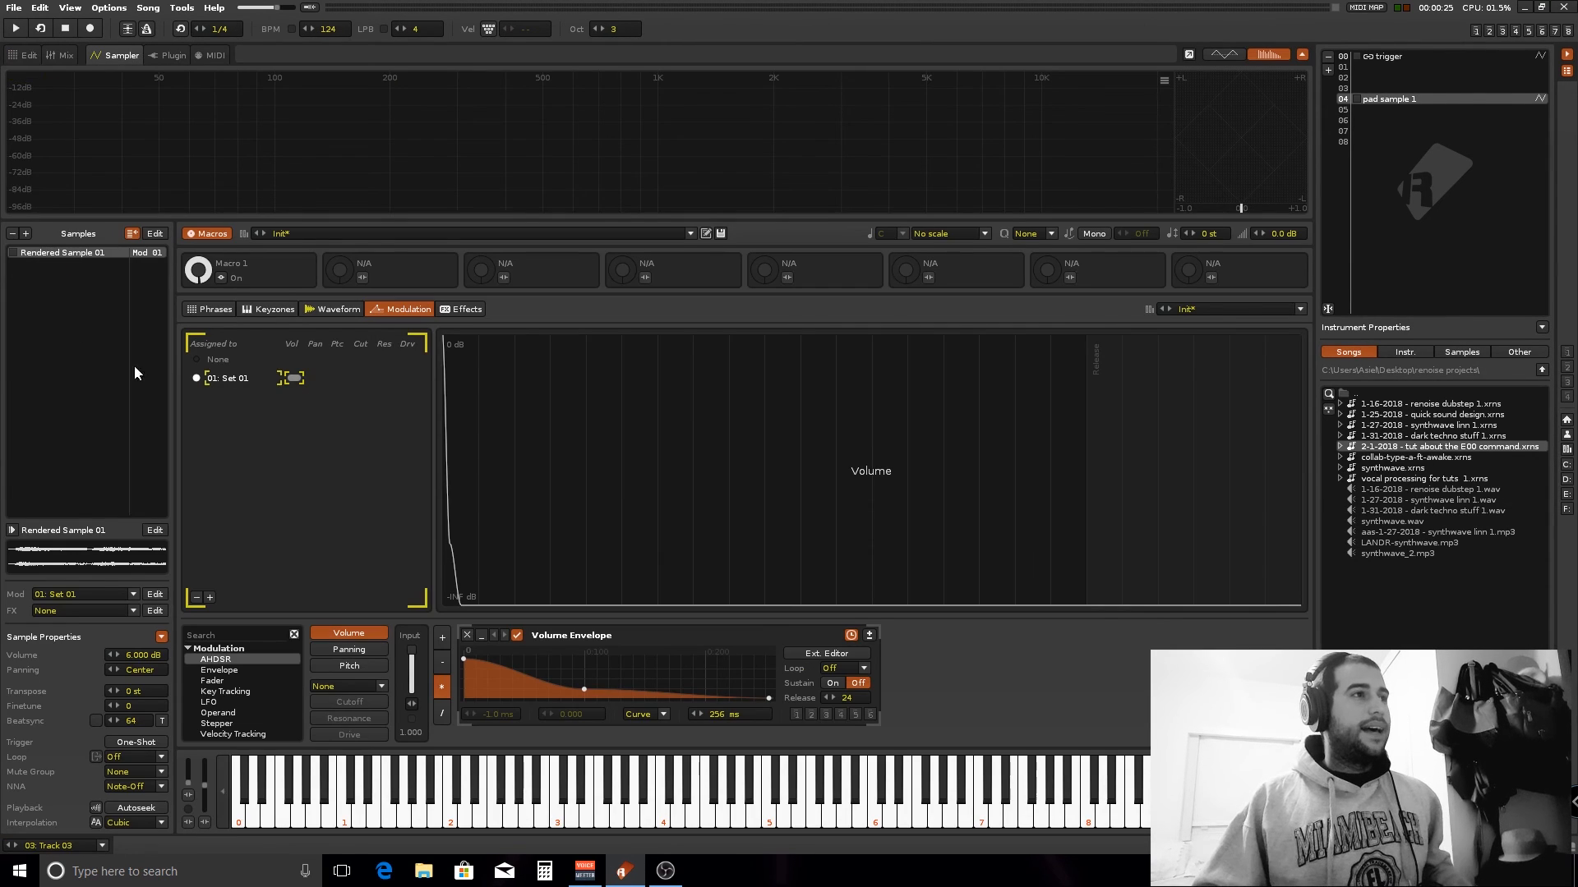
Step: Select the variation 5 retrigger pattern and toggle the pad sample's volume AHDSR envelope
click(25, 55)
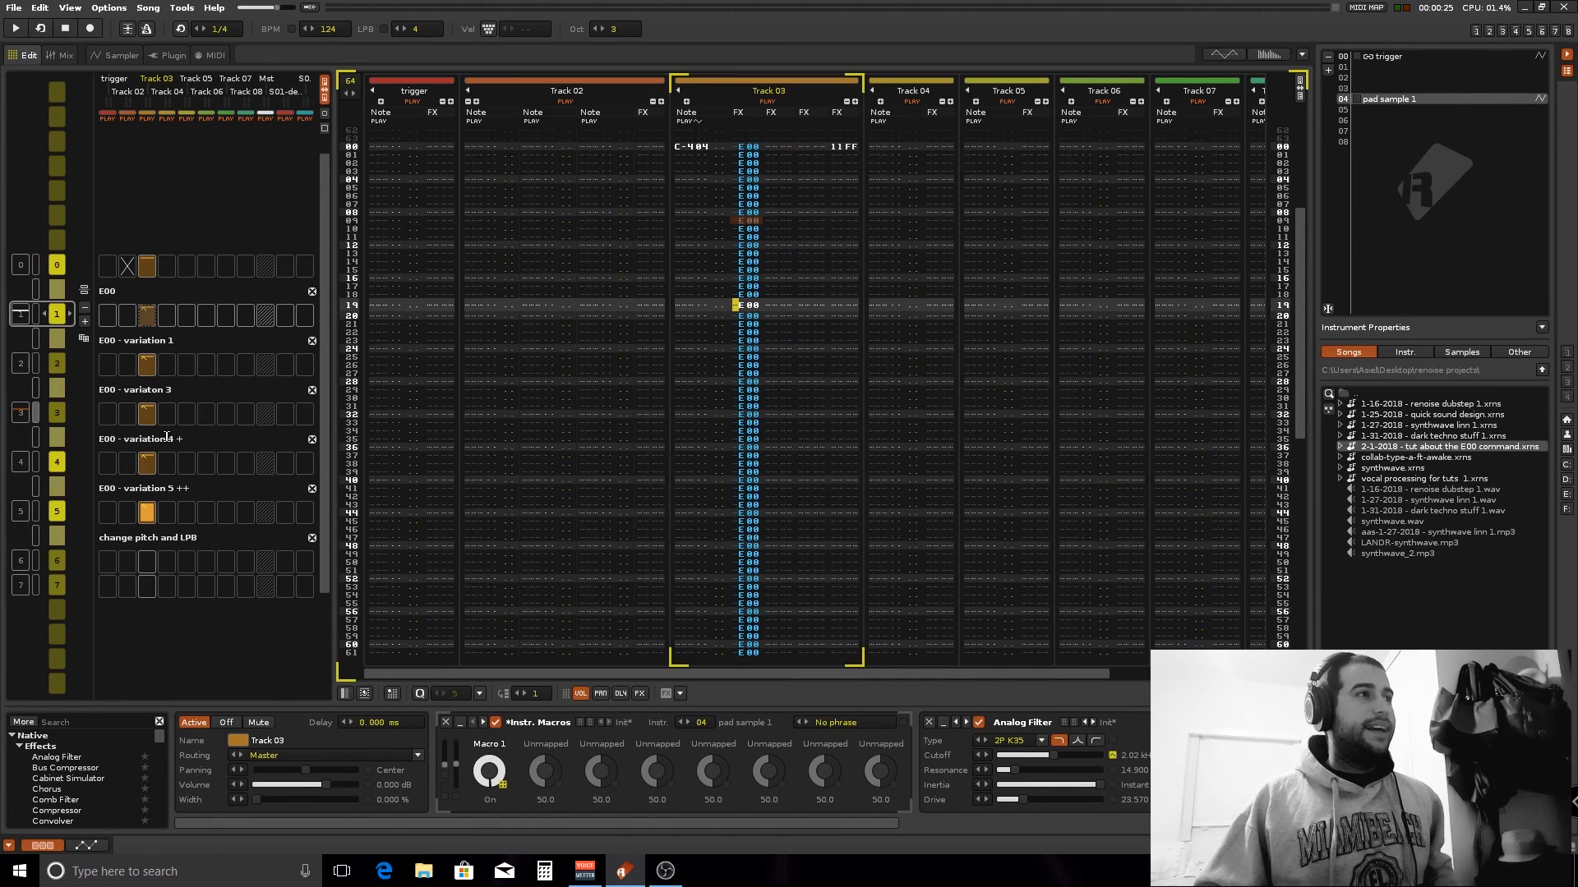
click(17, 28)
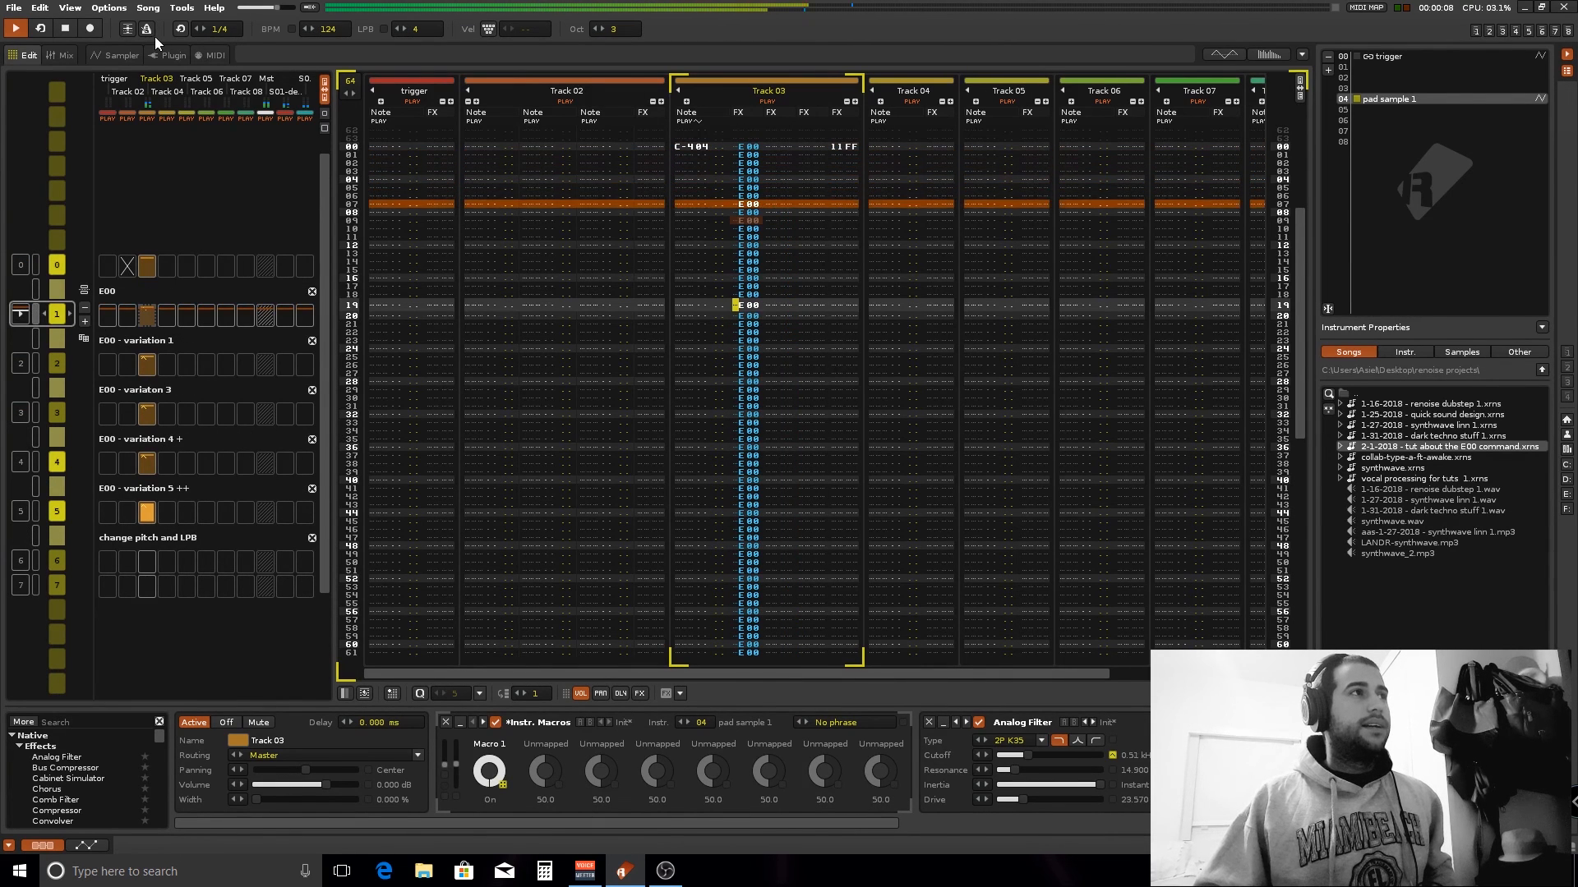
click(120, 54)
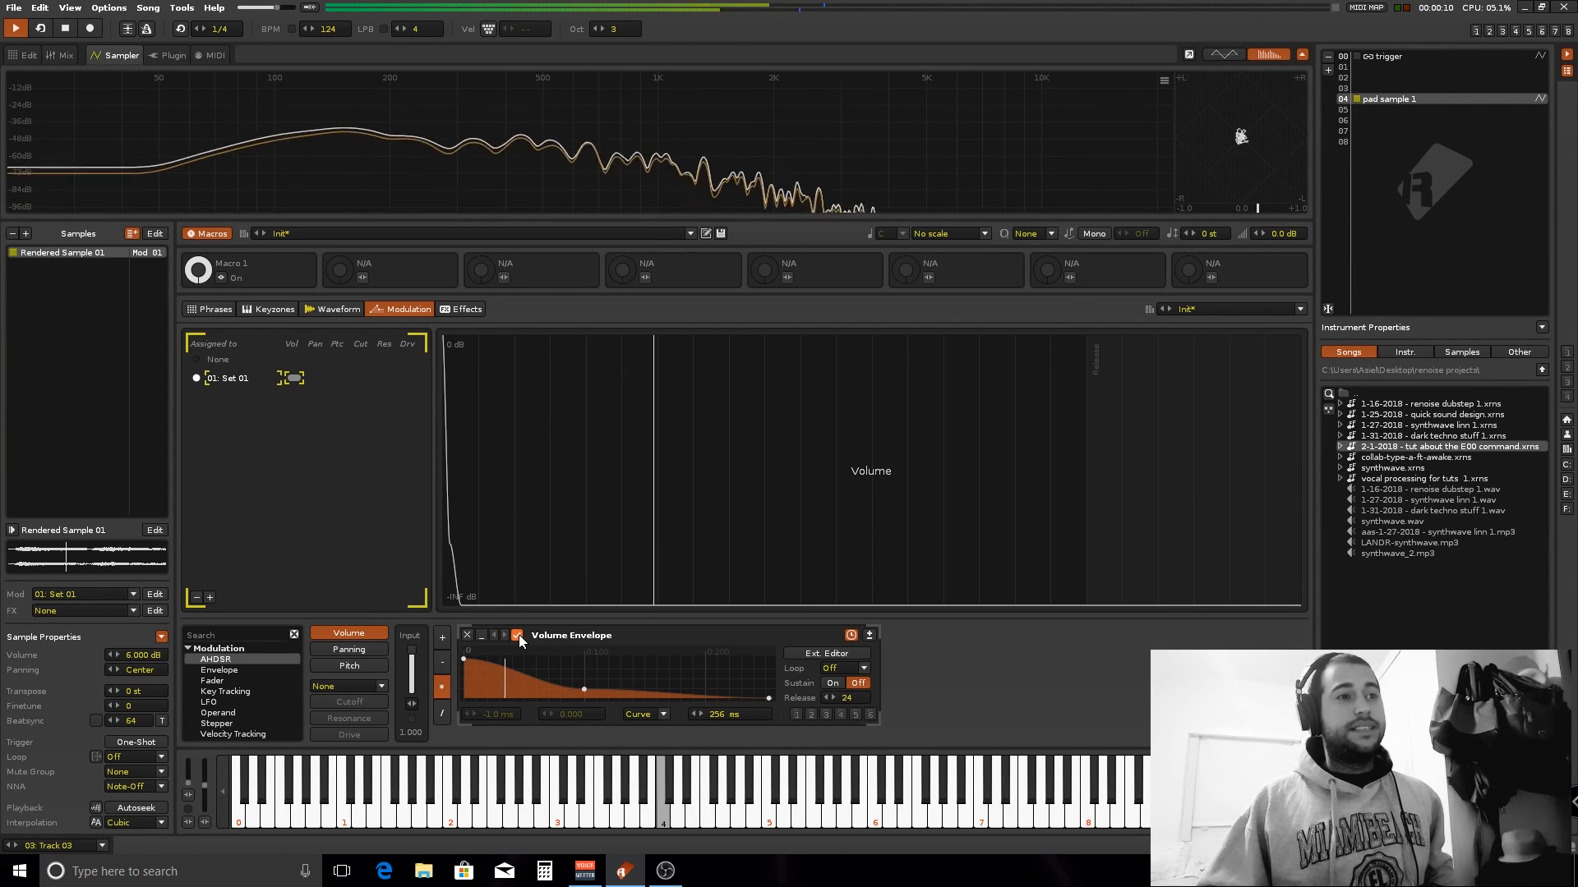
click(516, 639)
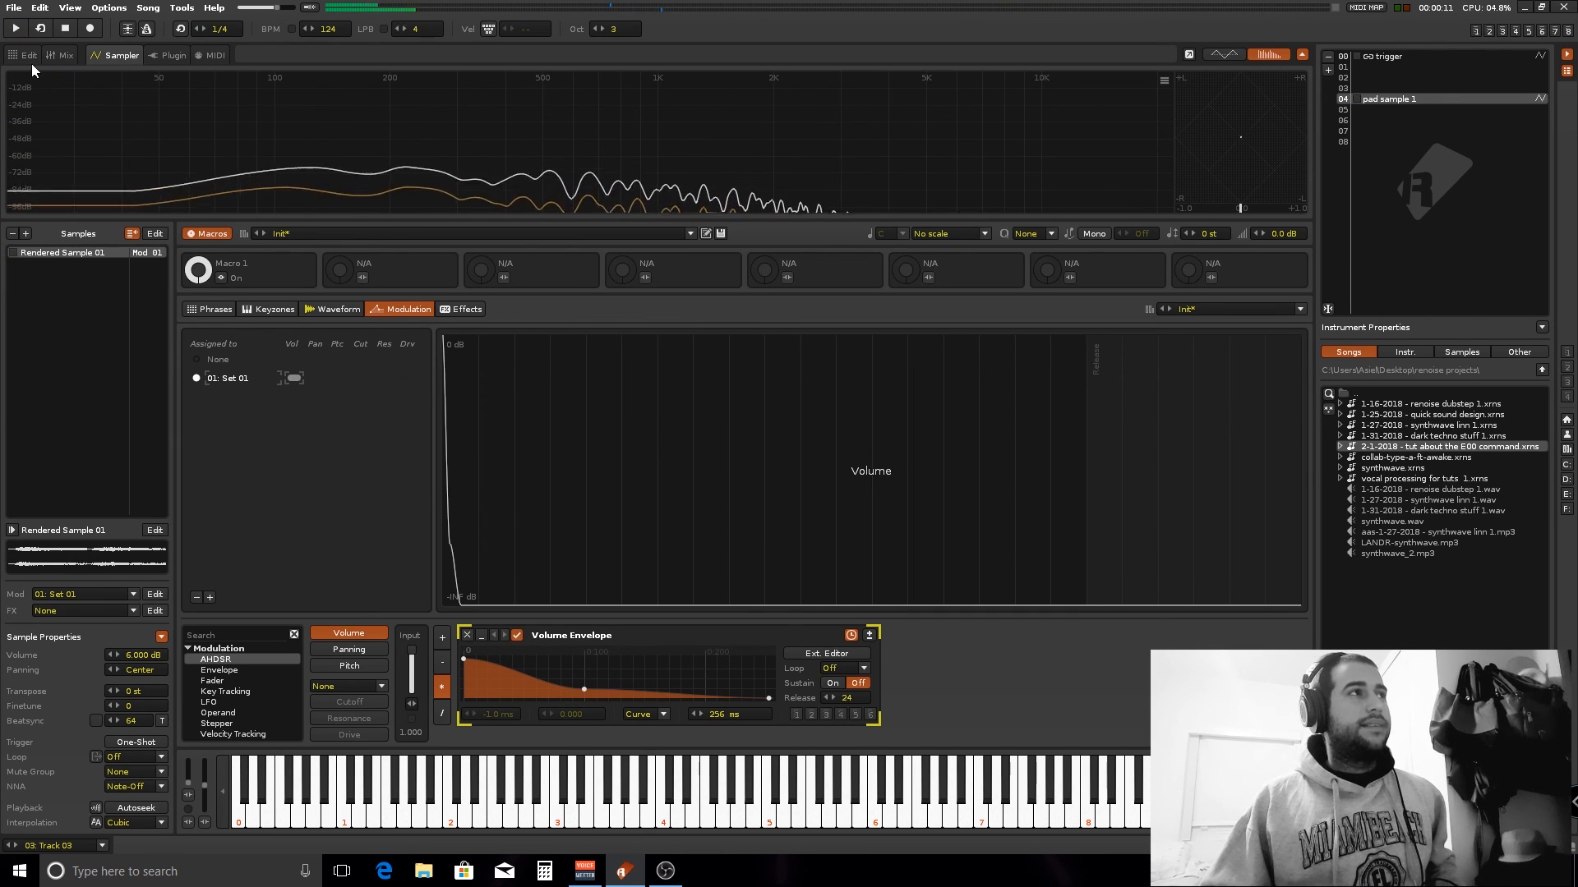
Step: Return to the variation 5 pattern showing Track 03 notes and effect values on every line
click(27, 54)
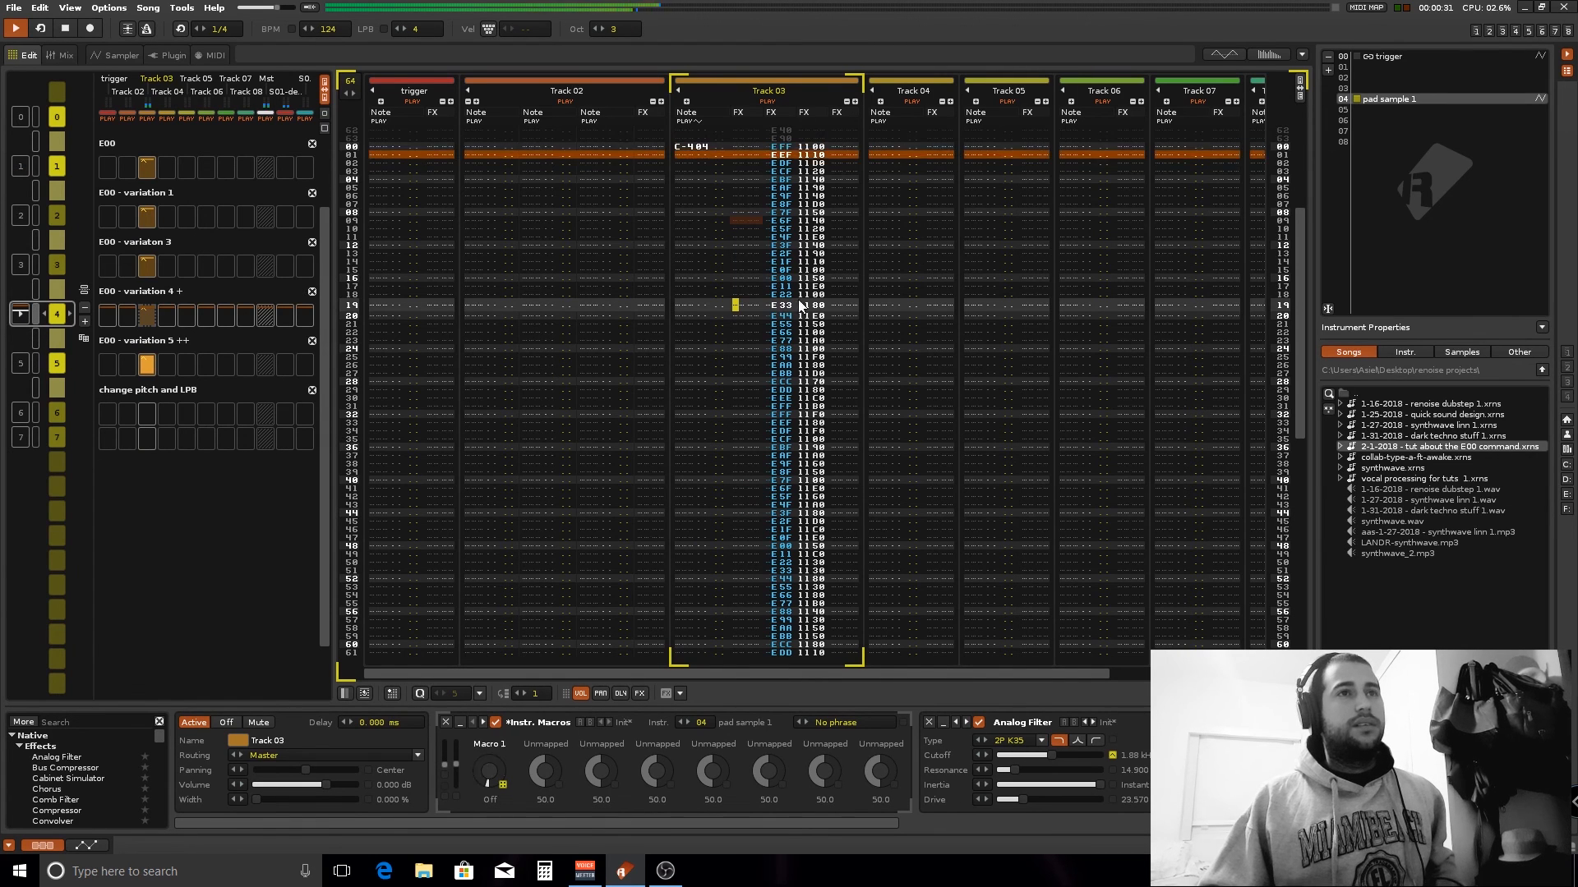
click(488, 779)
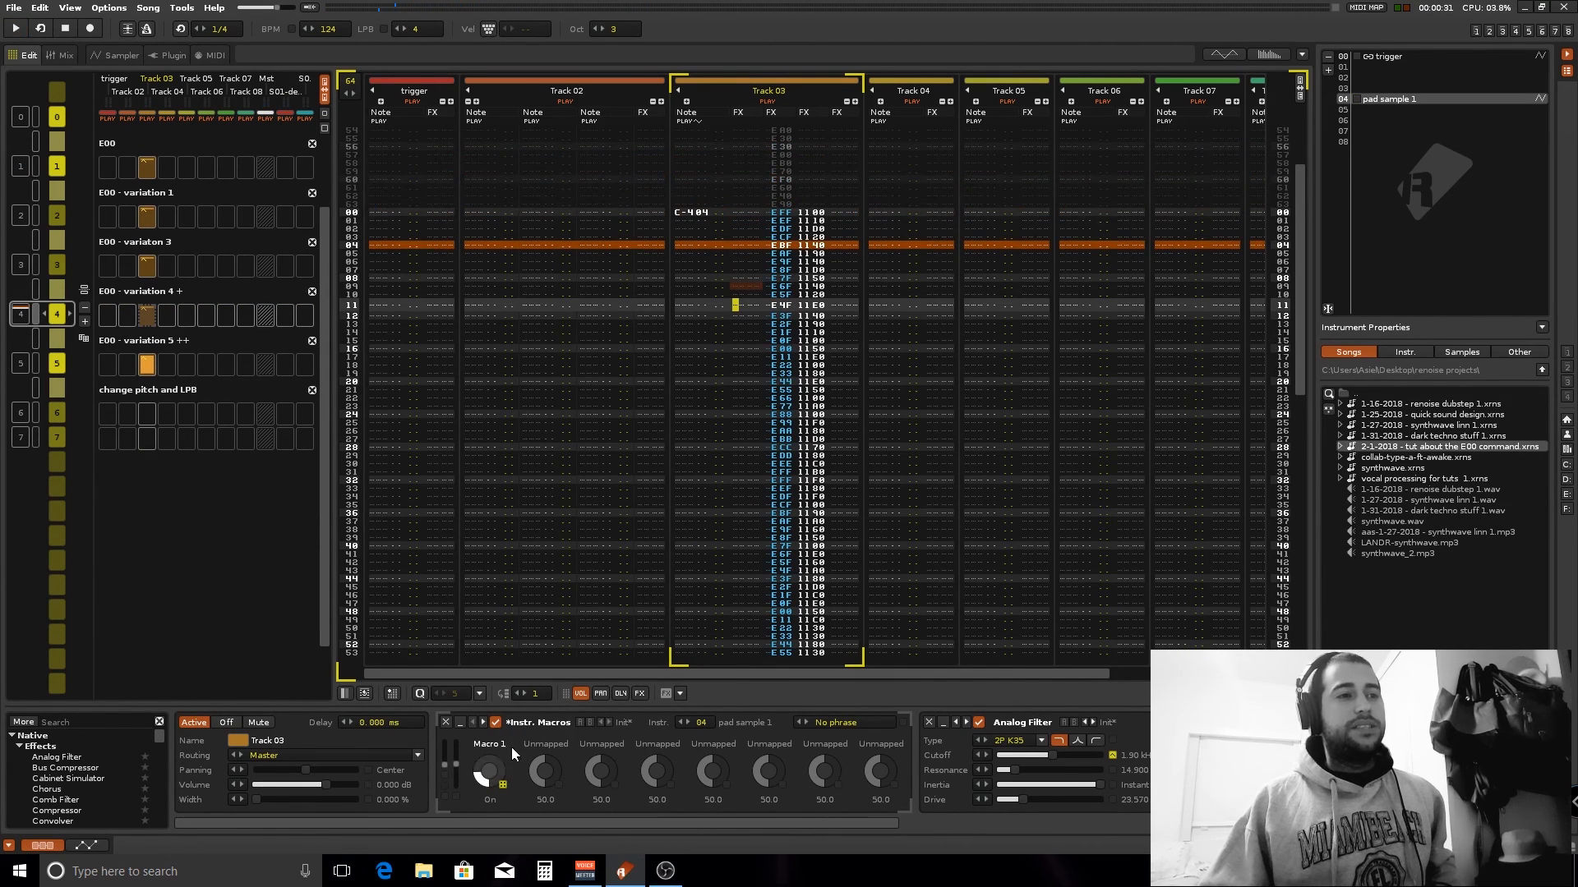
scroll(down, 3)
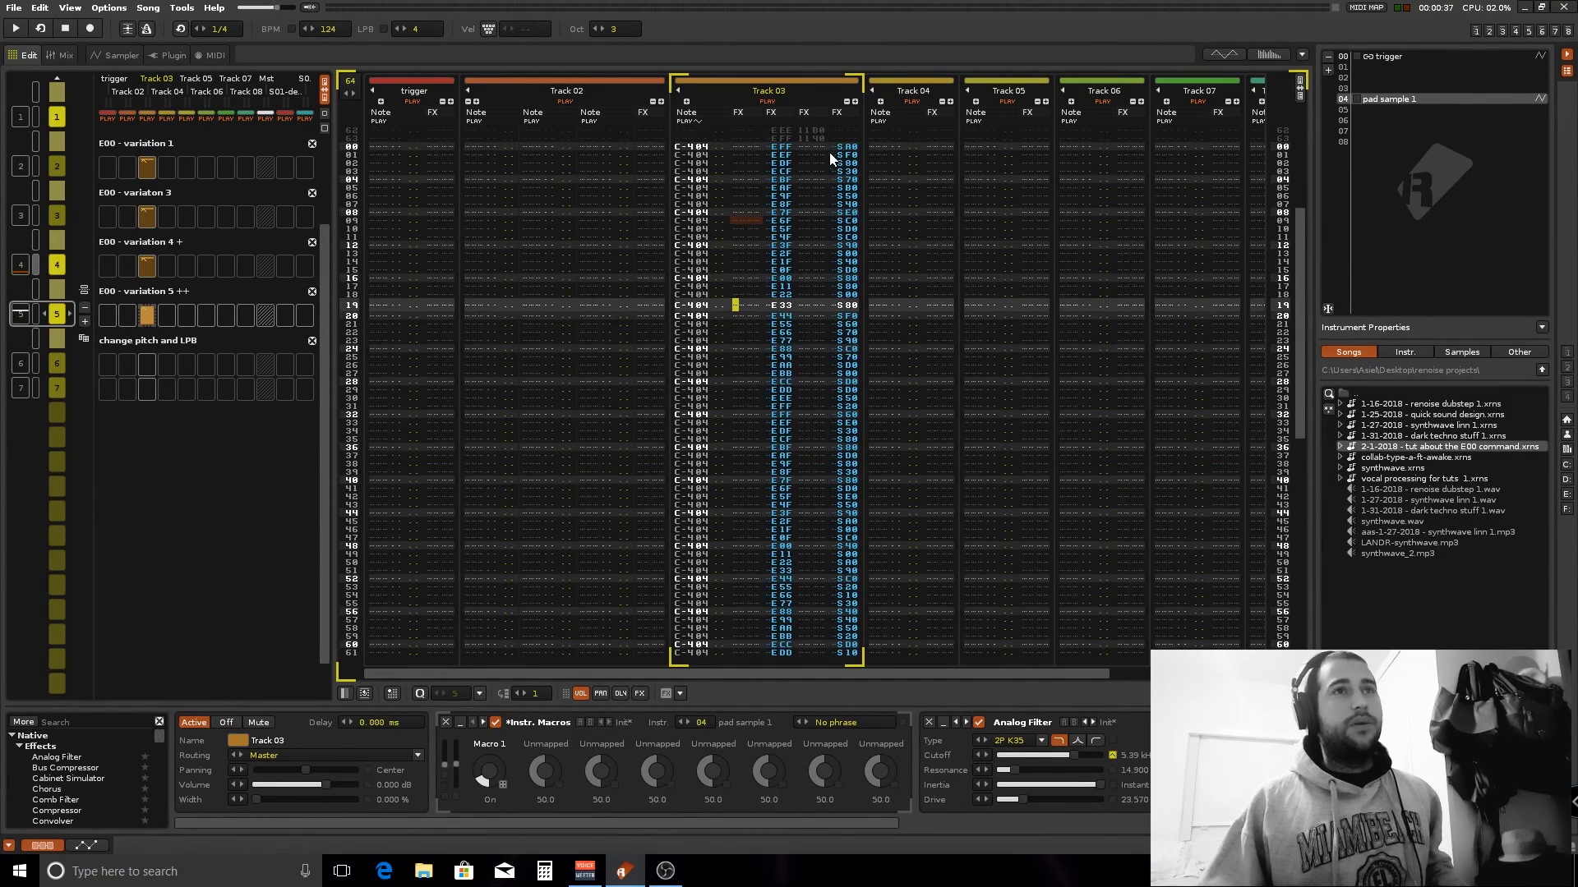
mouse_move(774, 149)
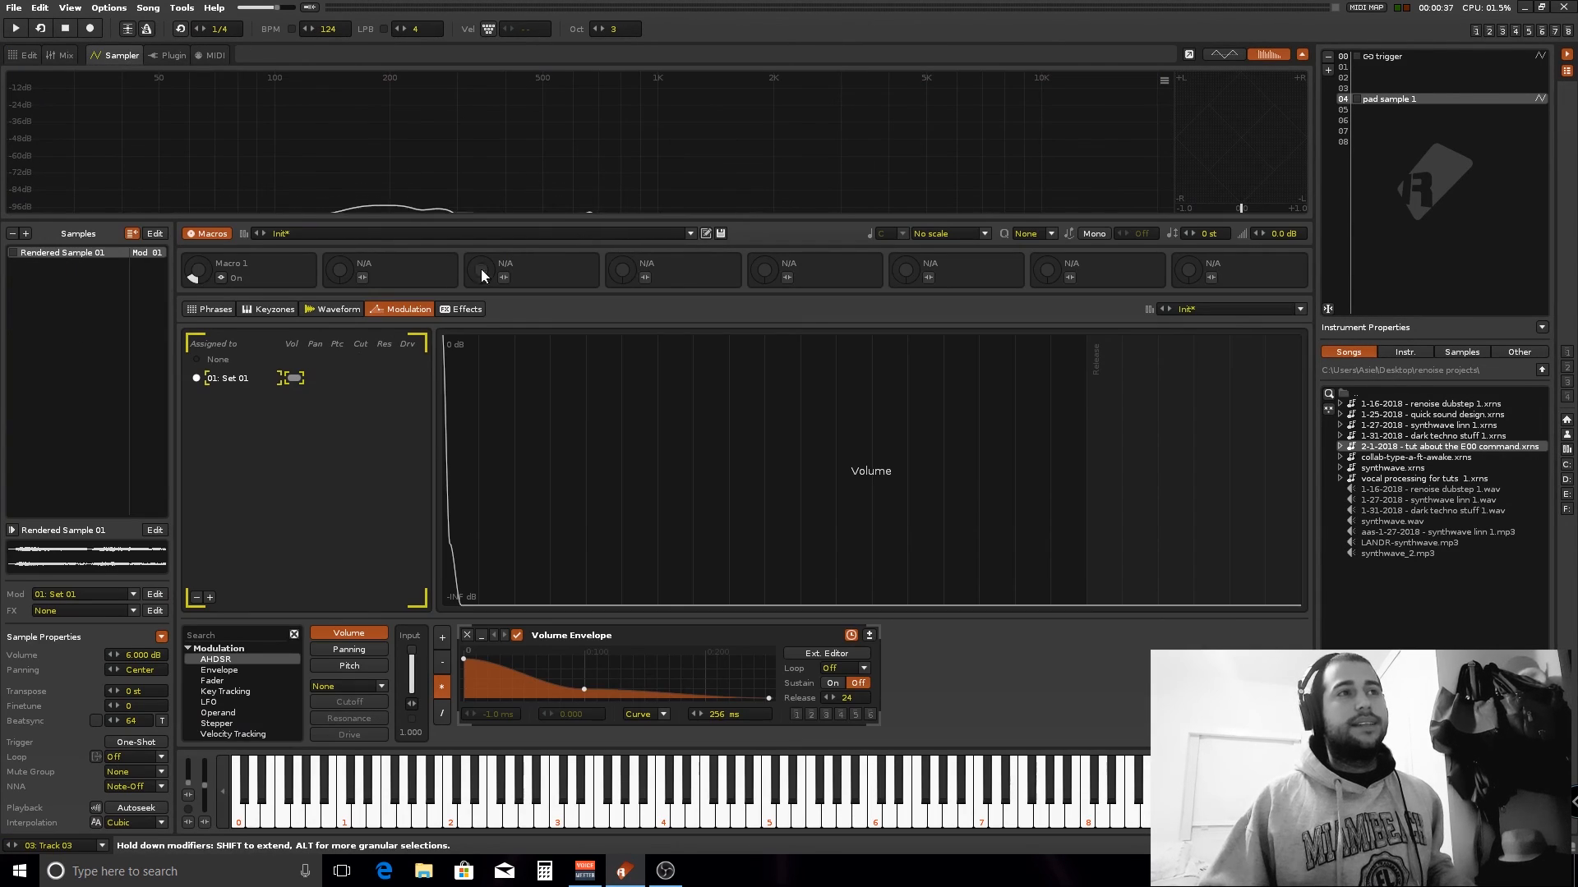
Step: View the pad sample's waveform, then go back to the variation 5 pattern
click(339, 309)
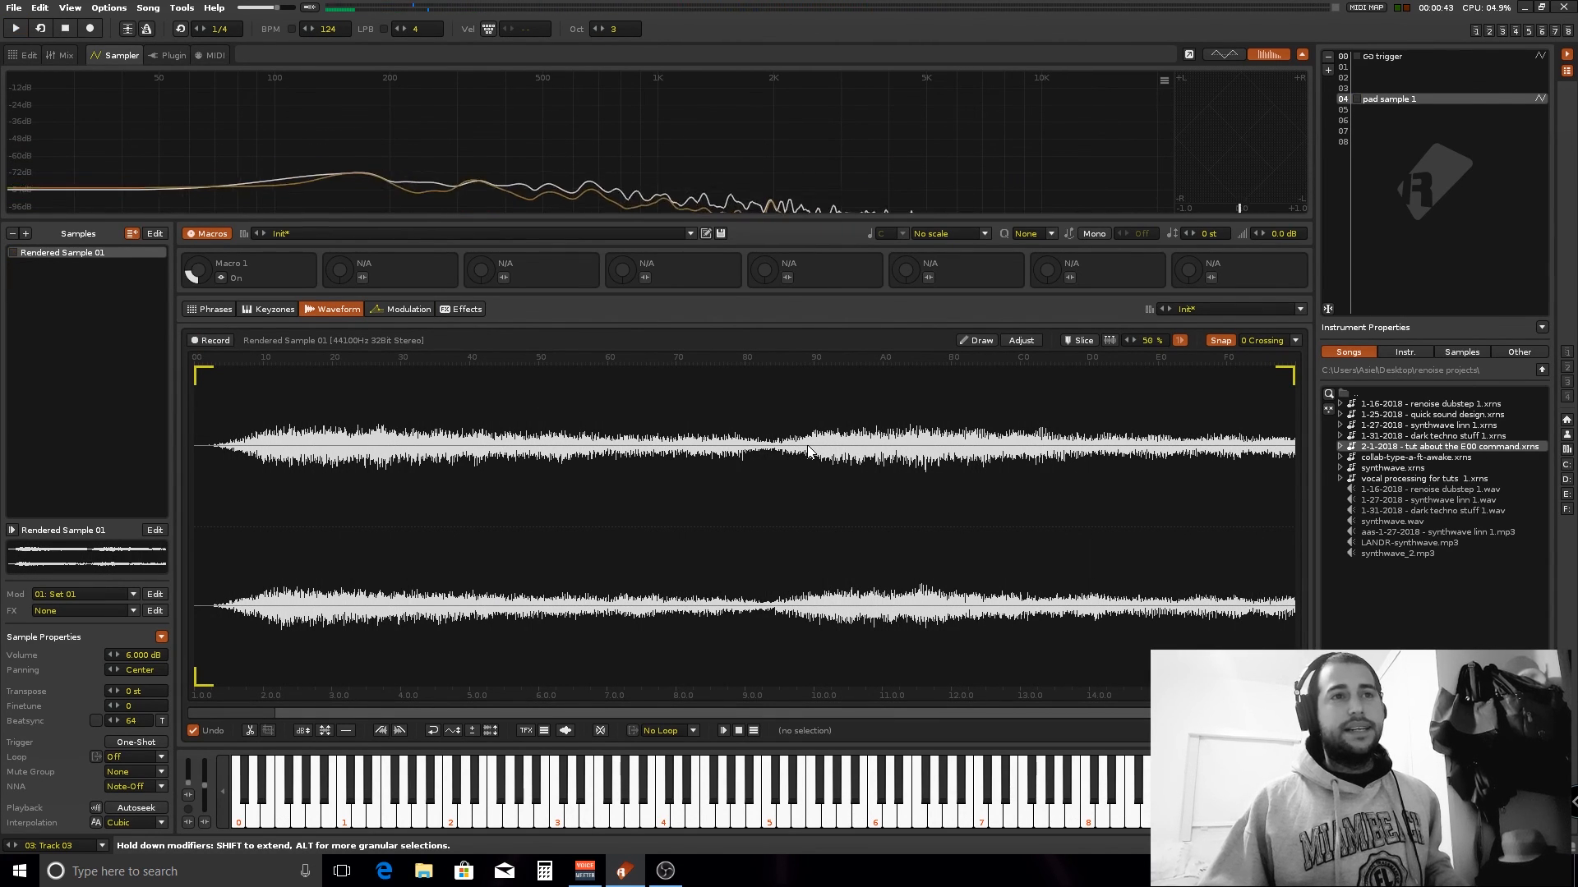
click(15, 28)
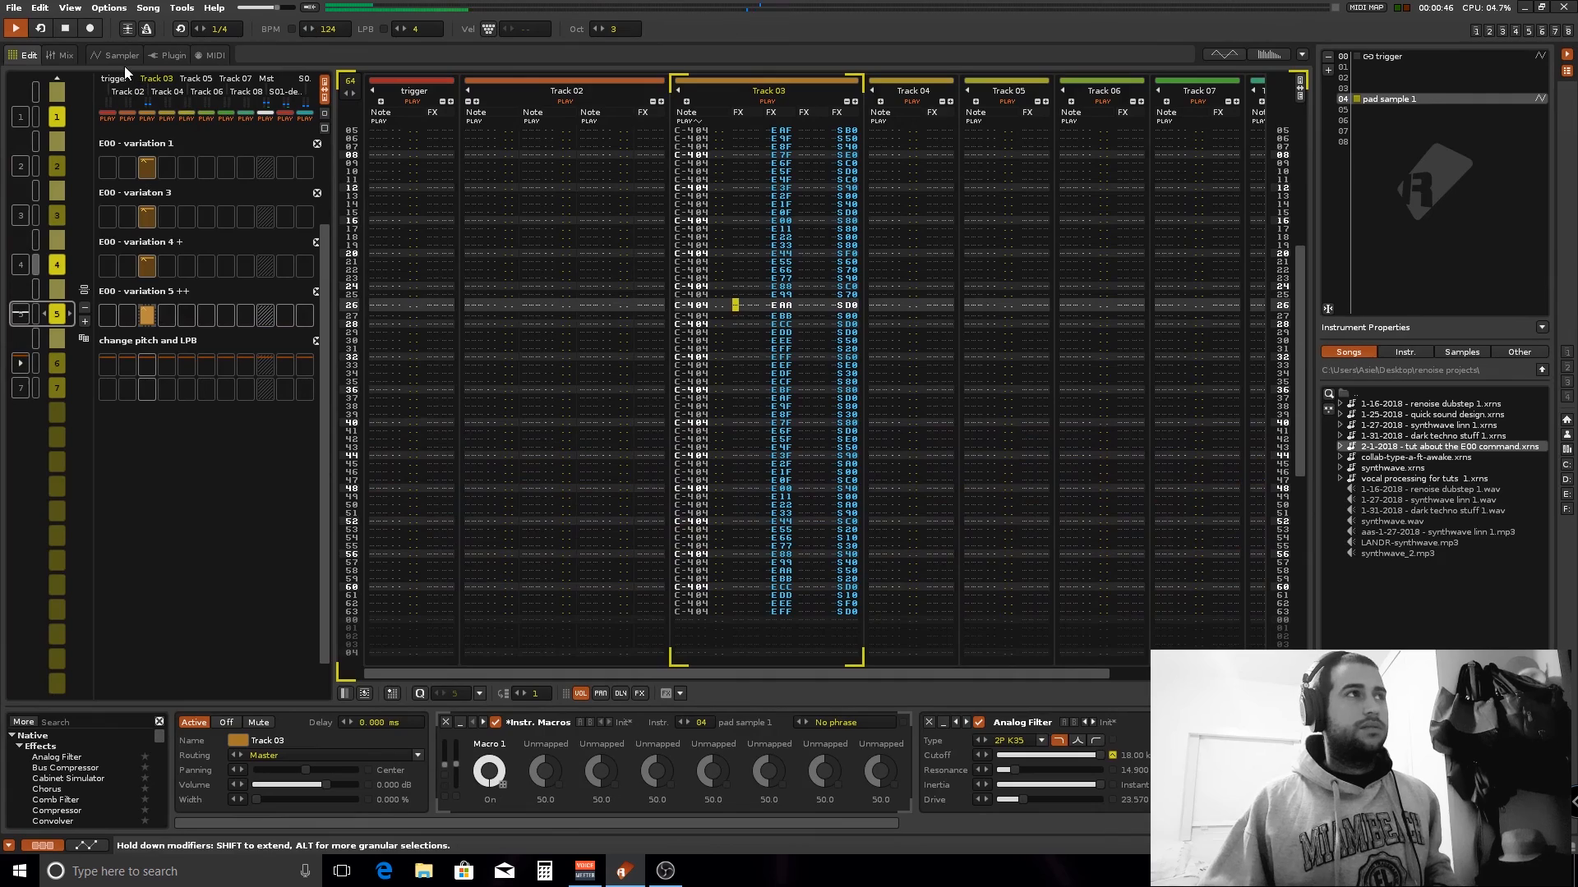
Step: Play the retrigger pattern and bring the pad sample's stereo waveform back up in the Sampler
click(120, 55)
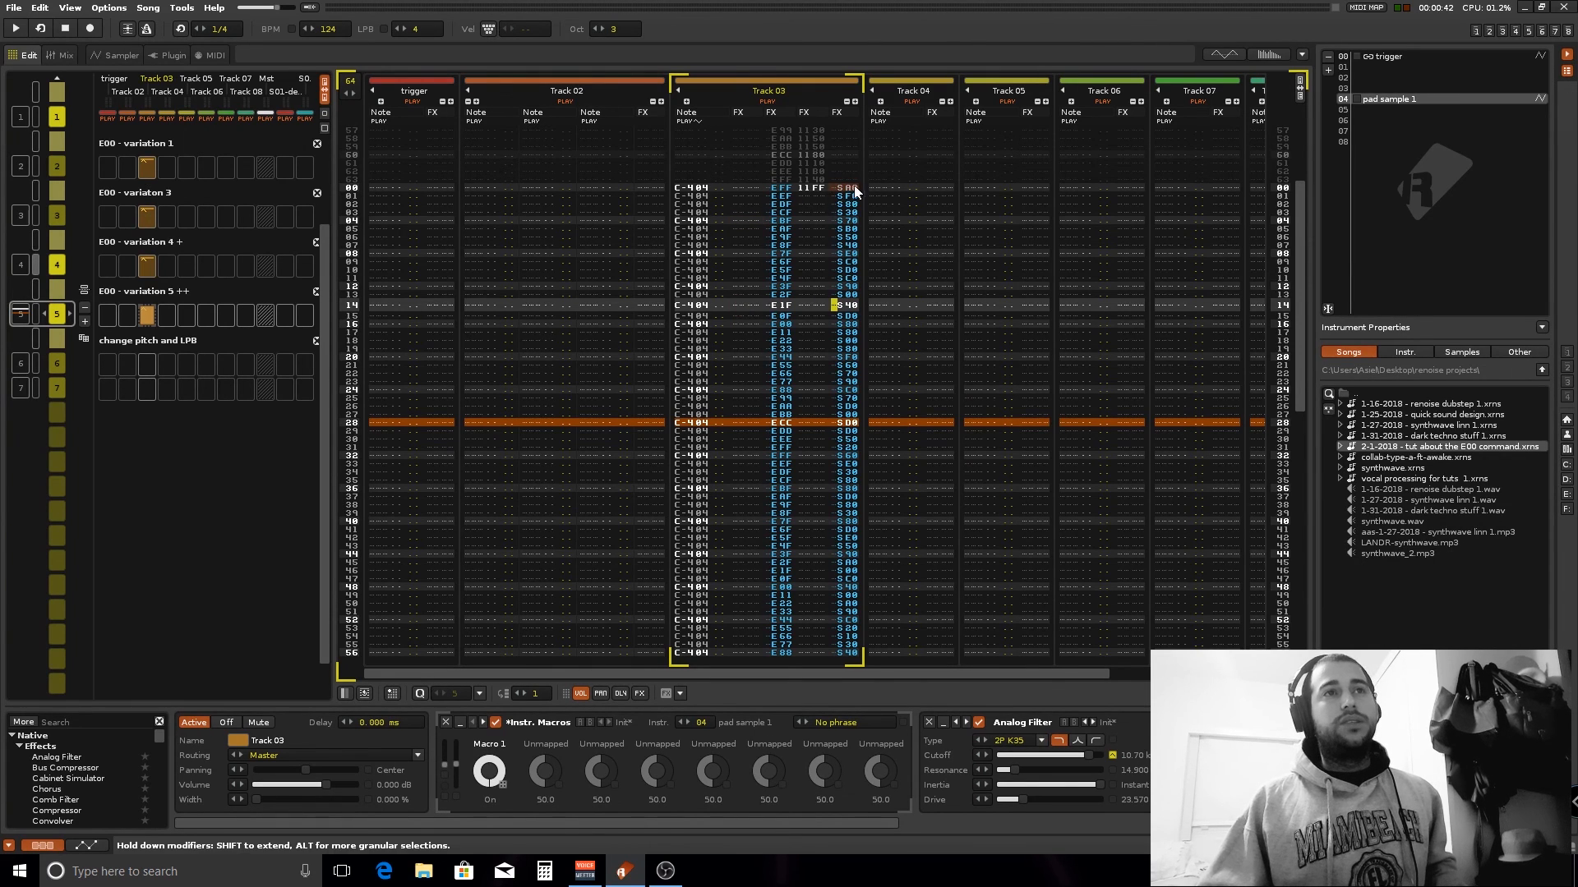
click(120, 56)
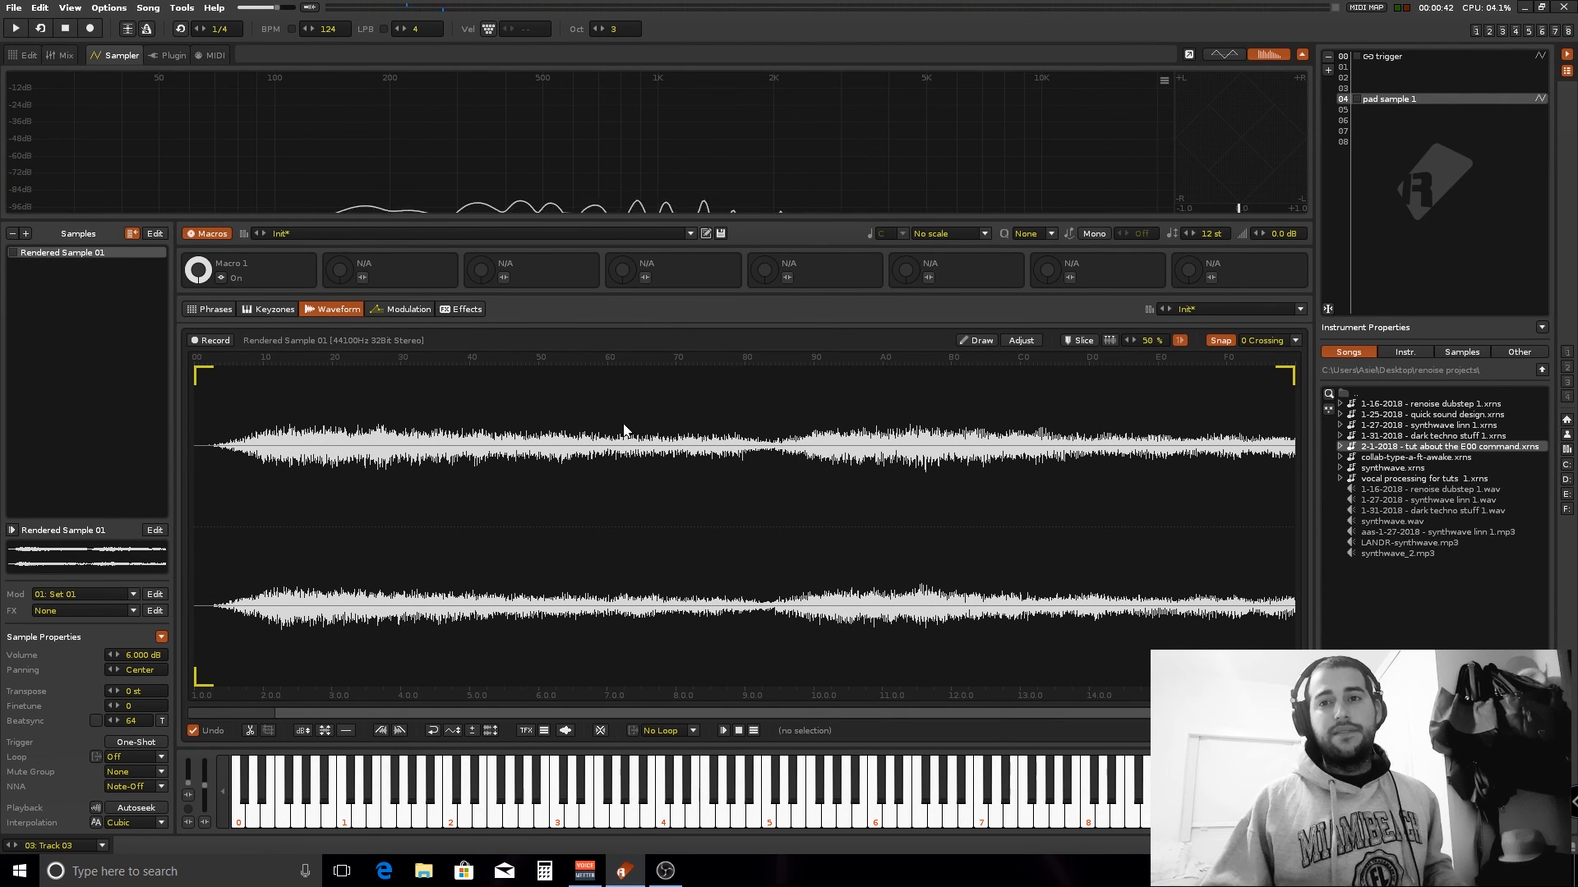
Step: Audition the pad sample from partway through its waveform, stop, and return to the playing pattern
click(15, 28)
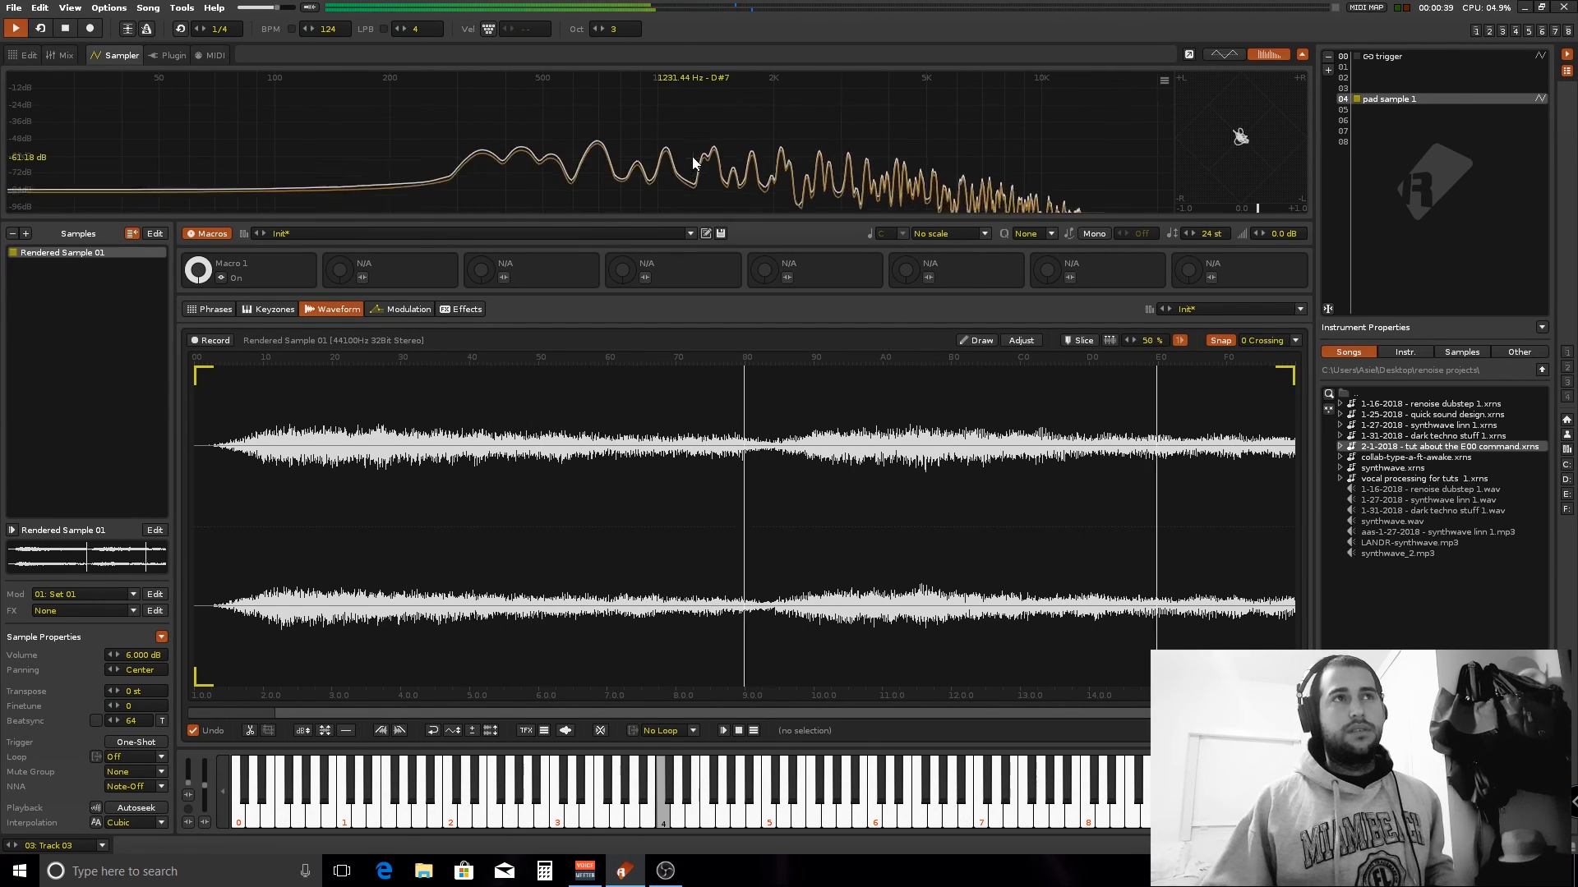
mouse_move(859, 175)
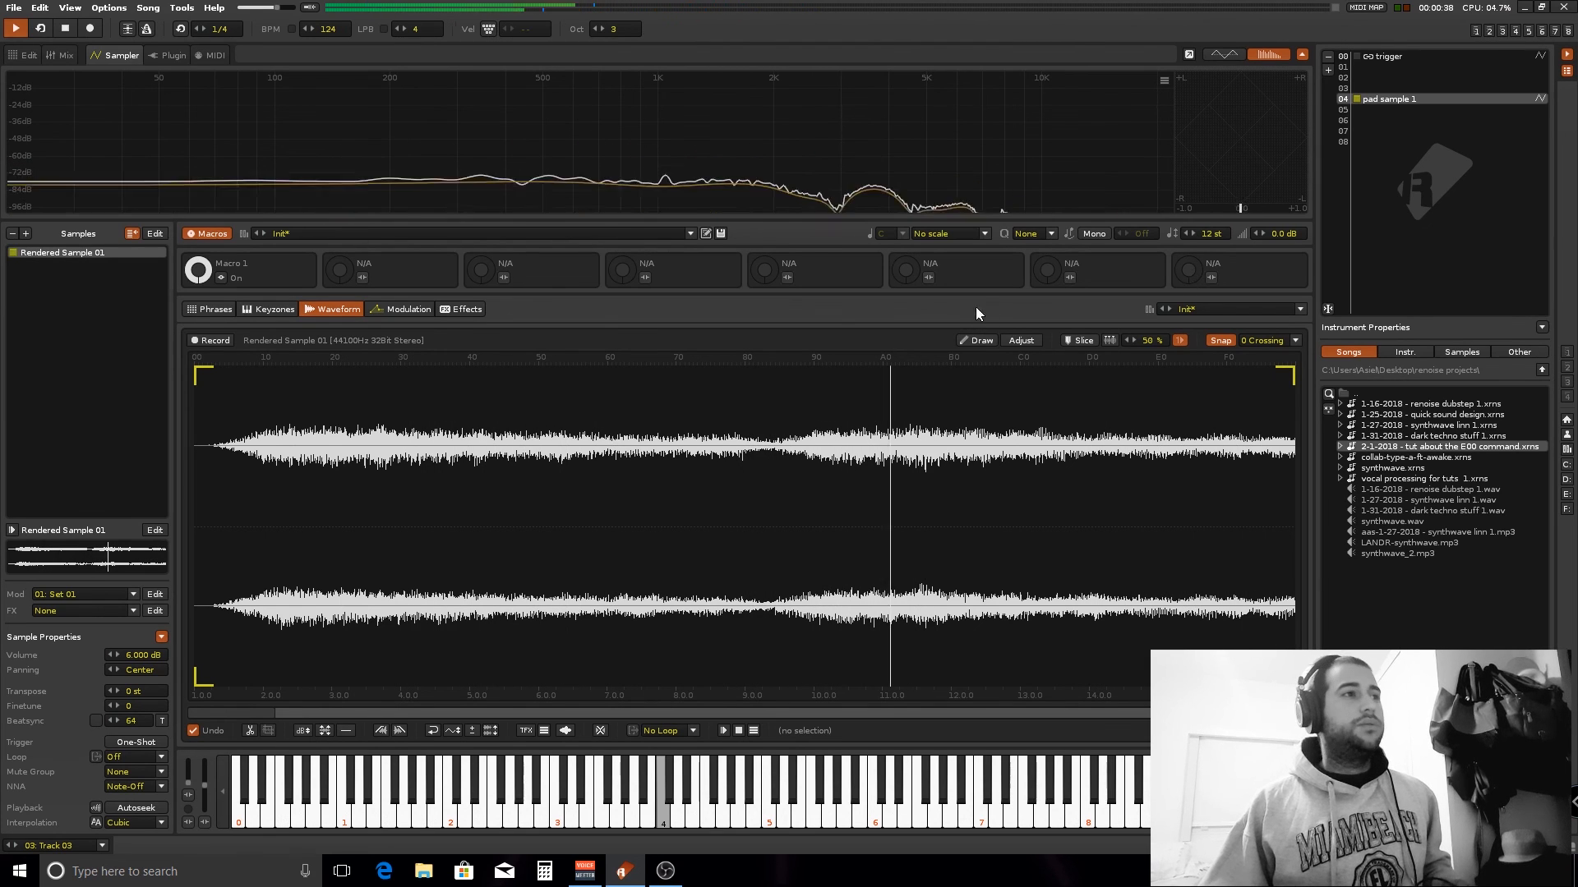
click(15, 28)
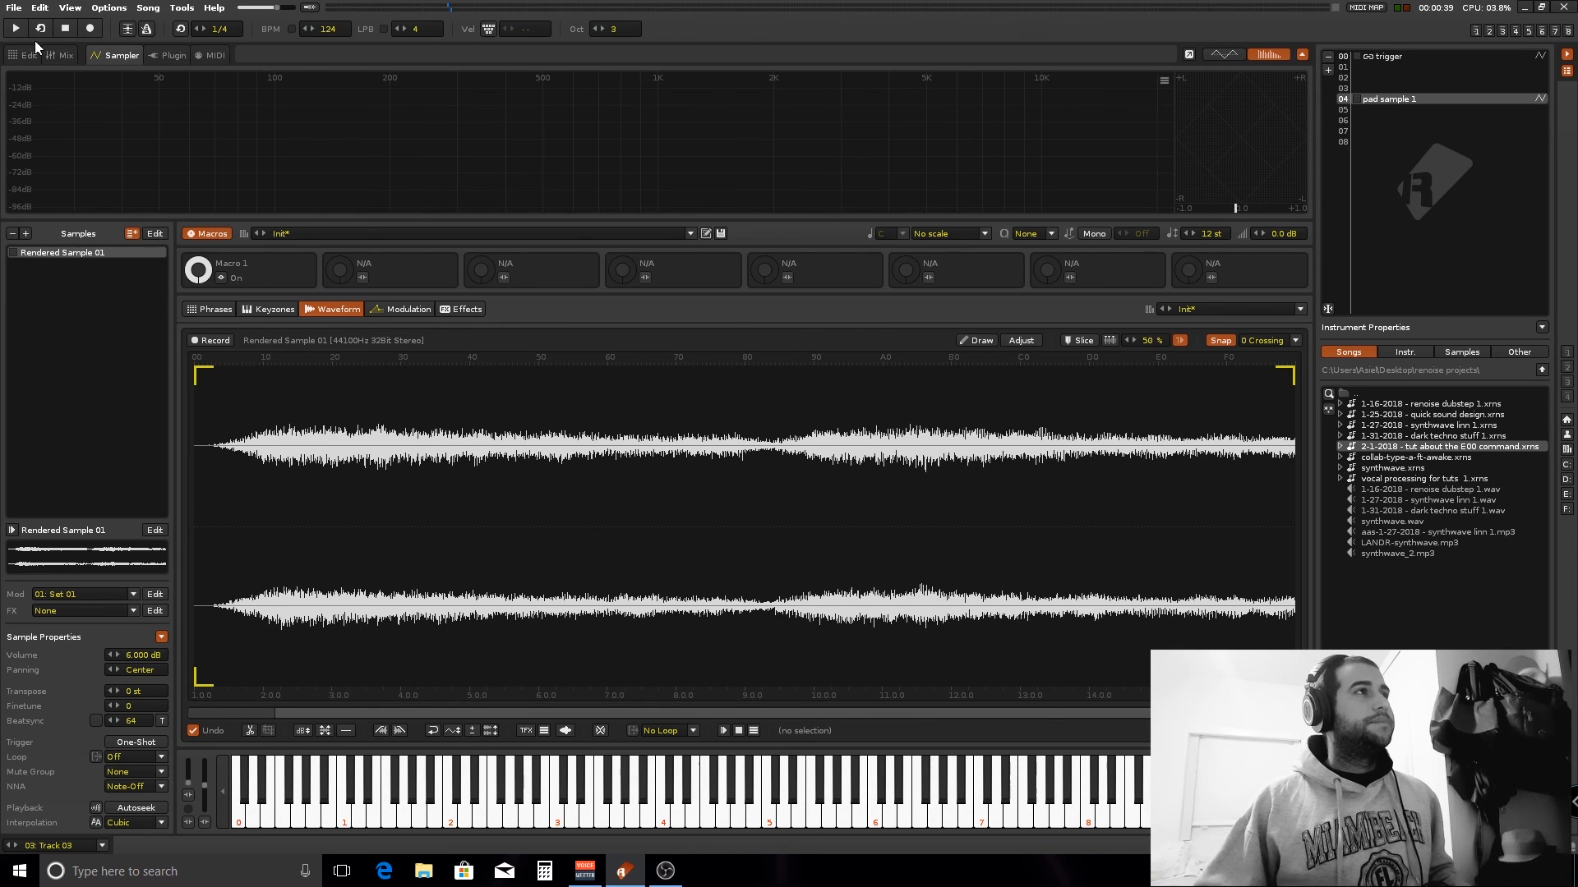
click(28, 54)
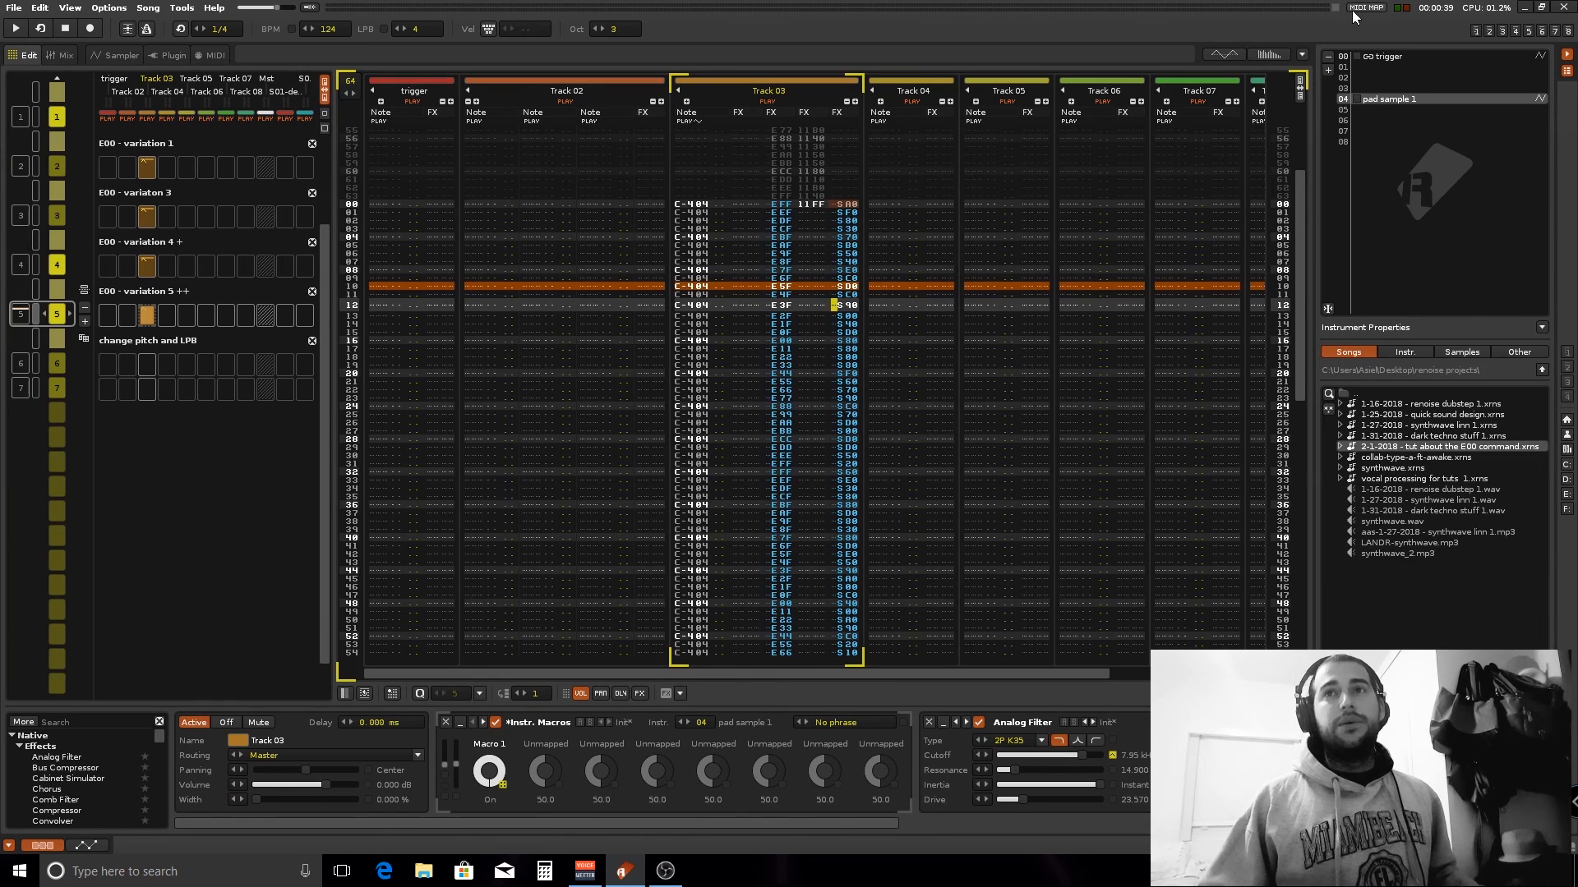
Step: Start playback of the retrigger pattern and raise the song's lines per beat from 4 to 5
click(1364, 8)
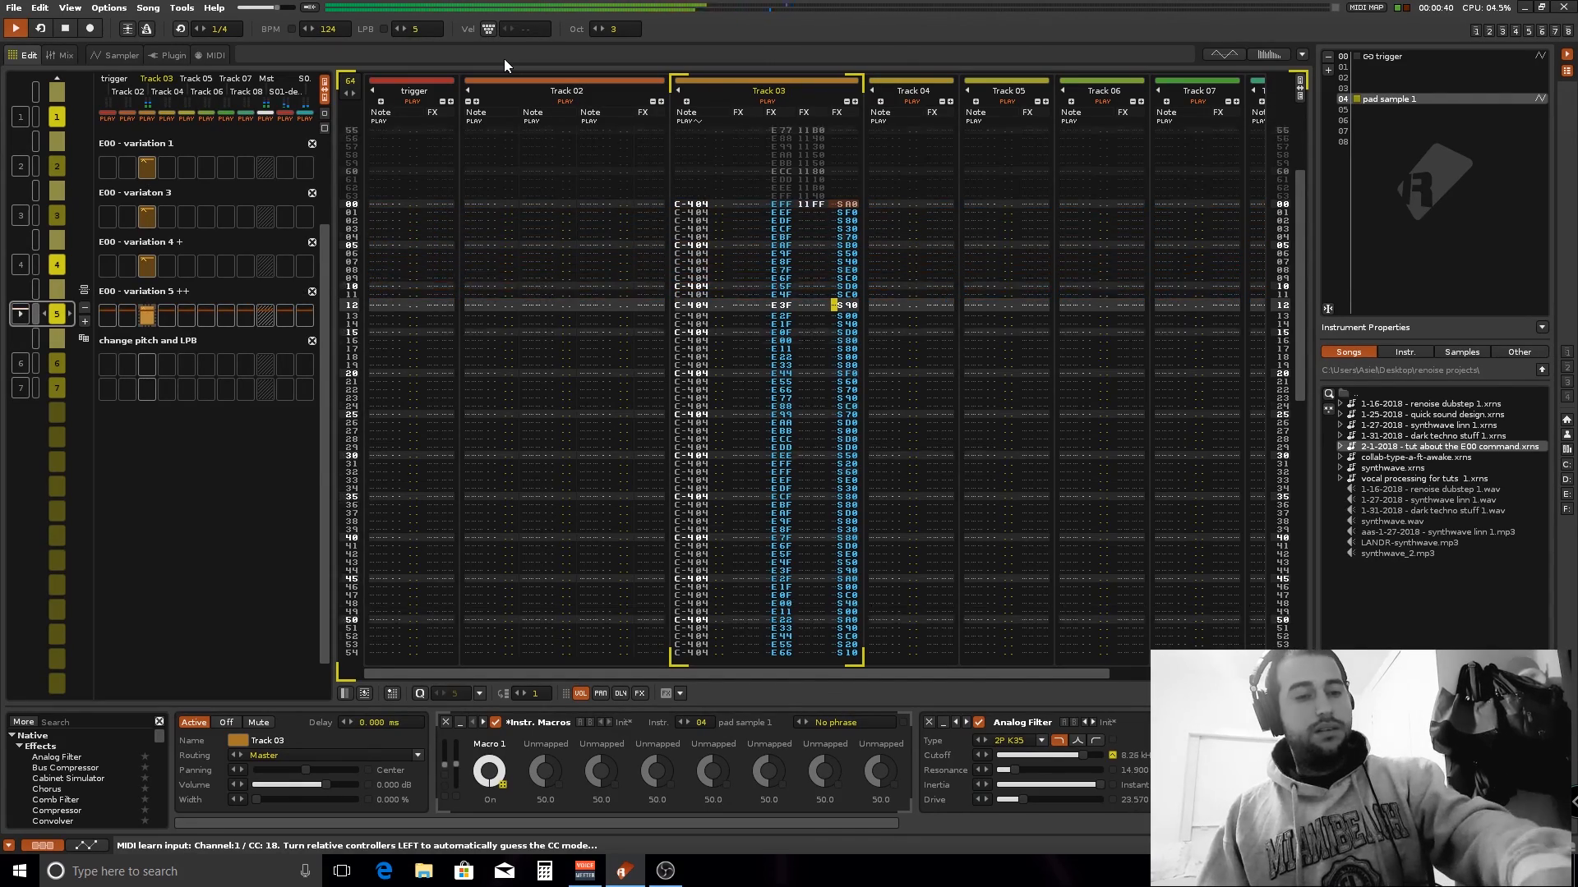
click(401, 28)
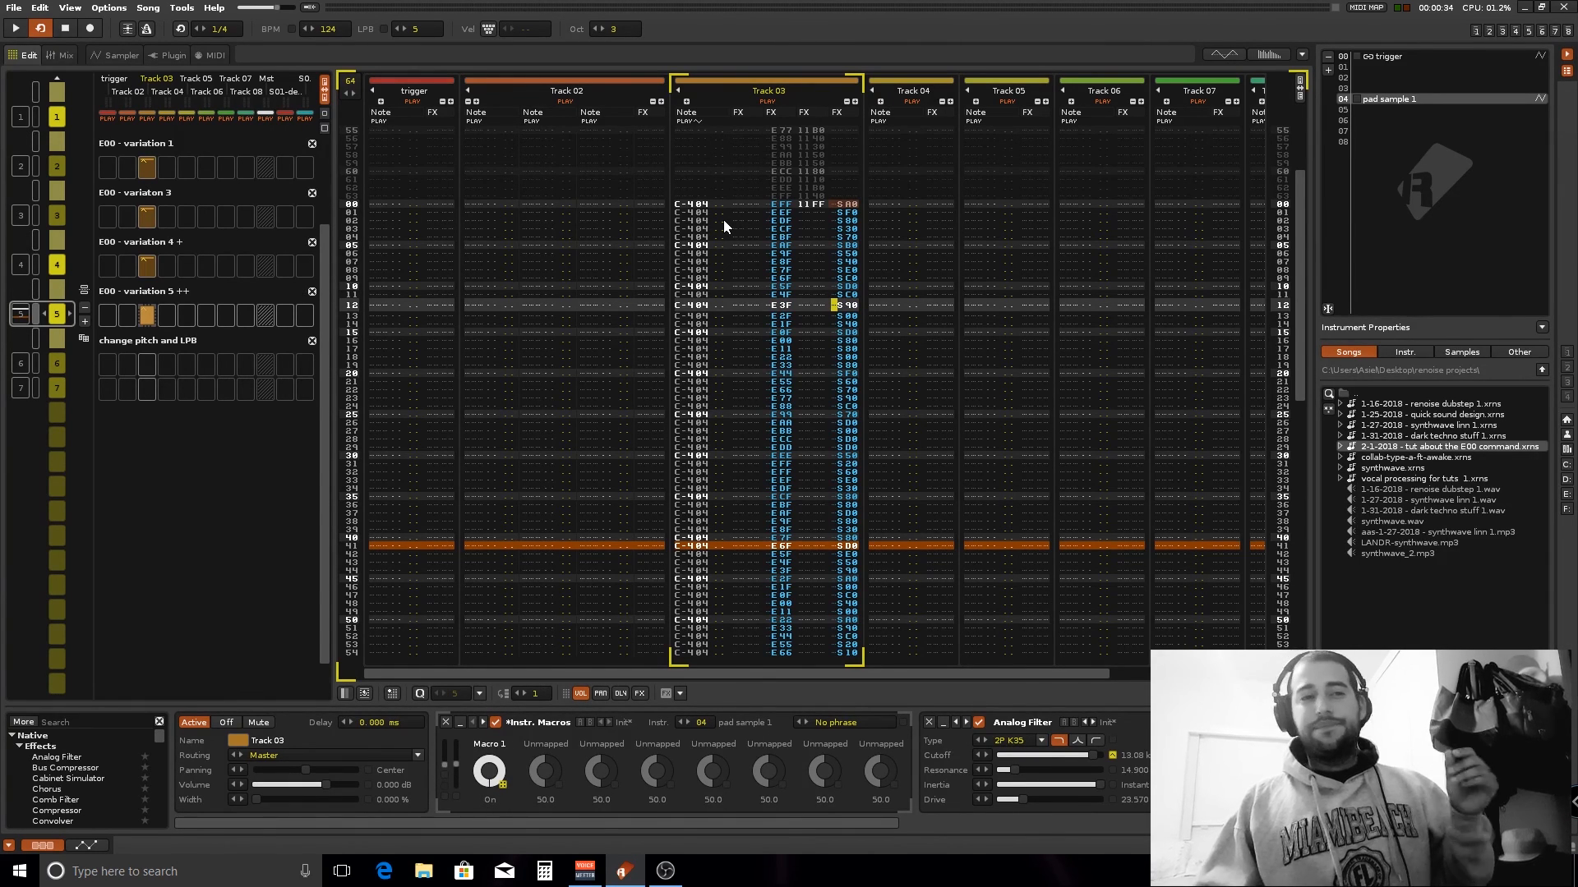
mouse_move(882, 403)
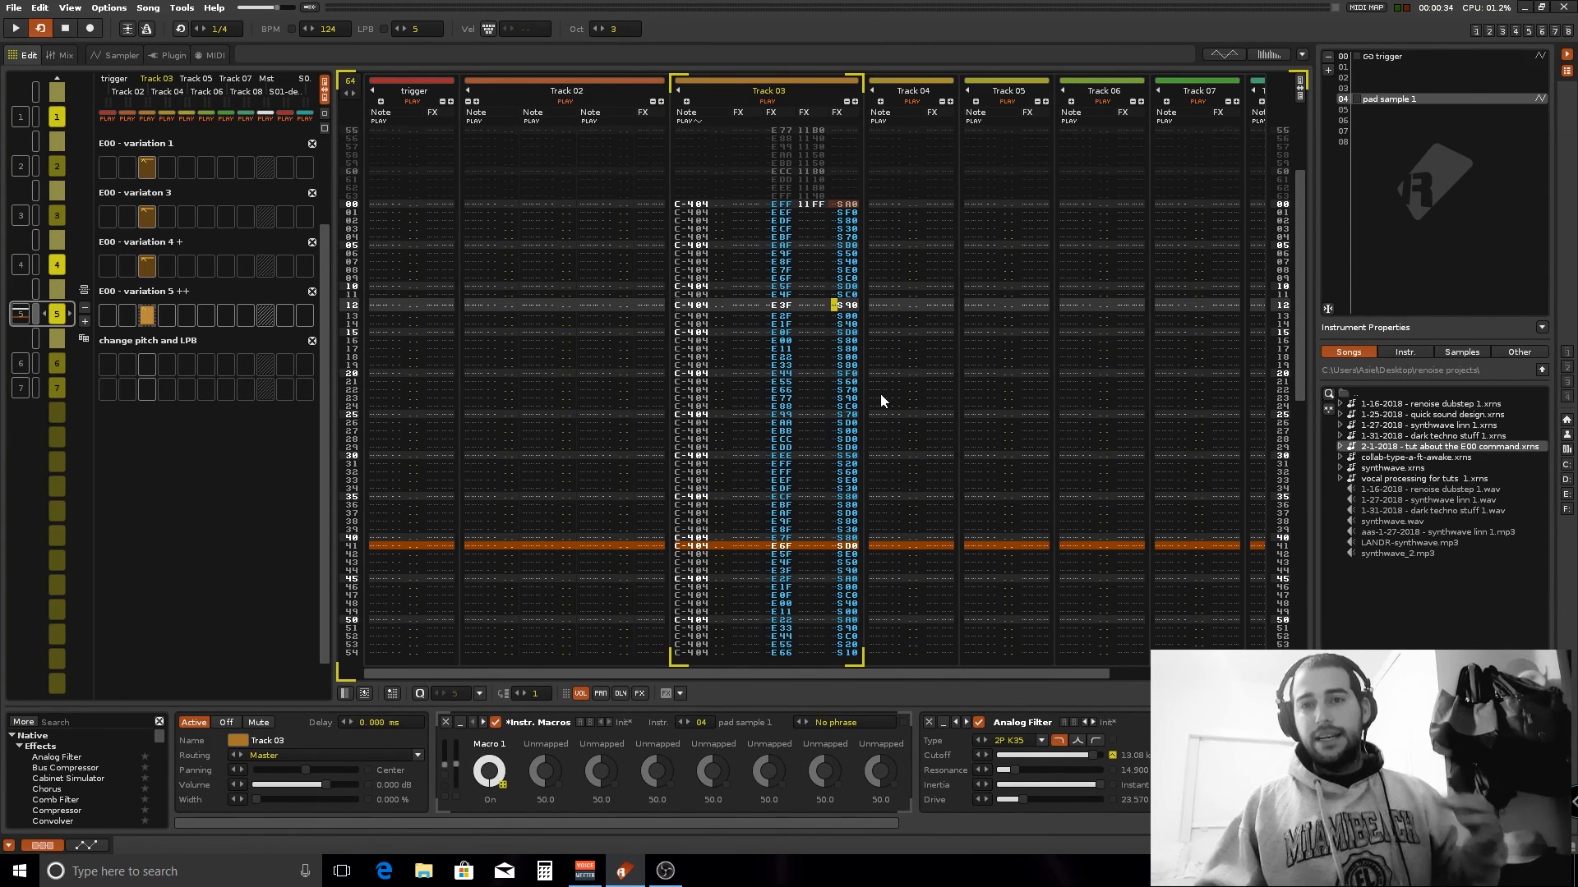
mouse_move(878, 396)
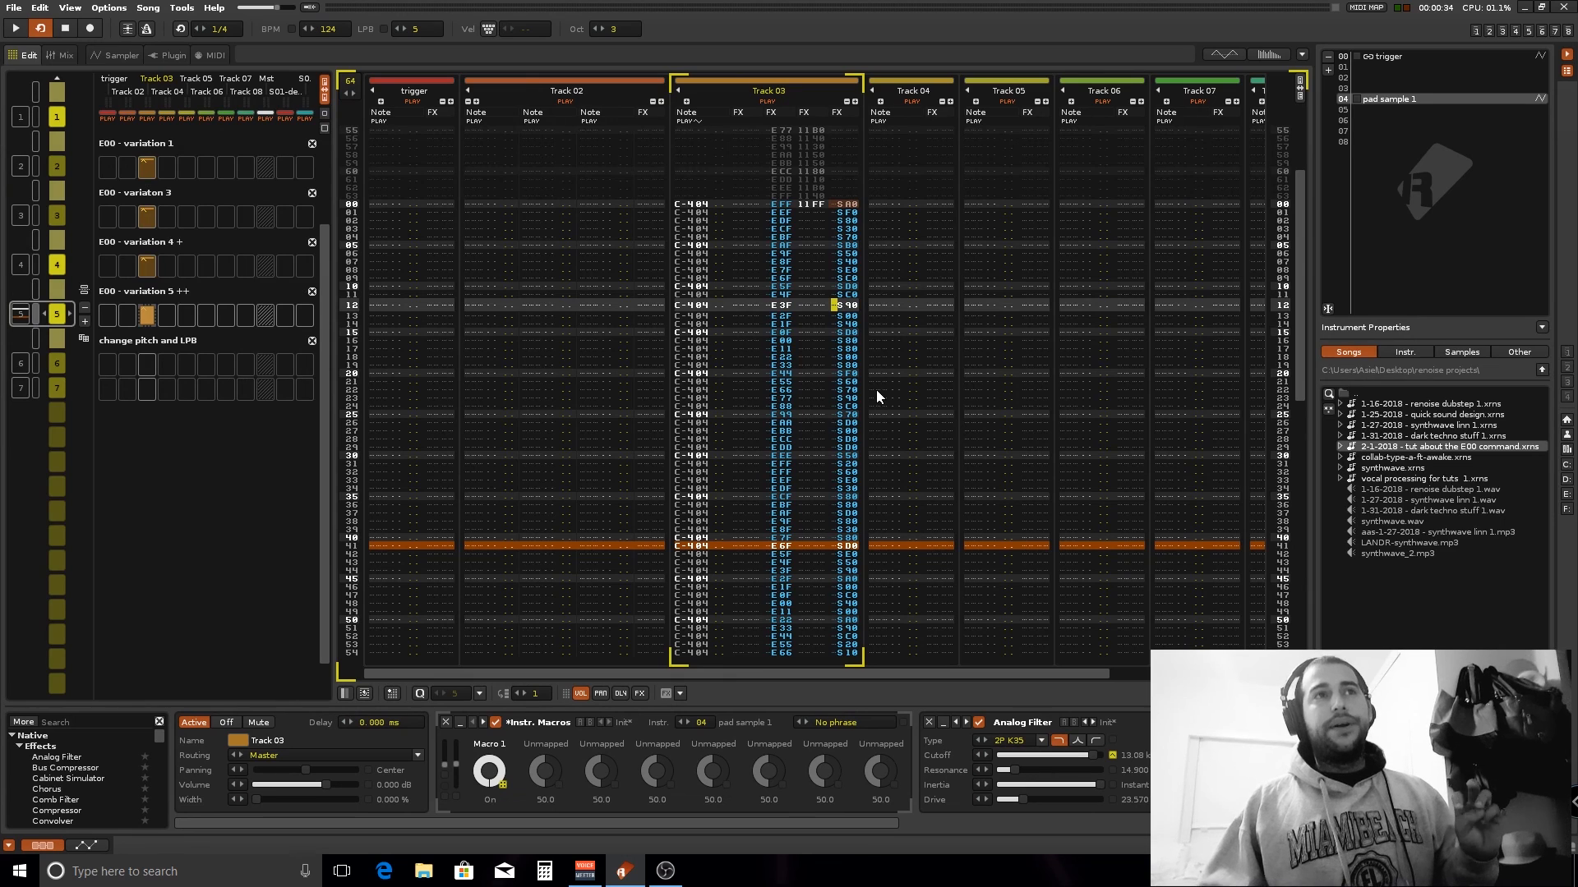
mouse_move(956, 432)
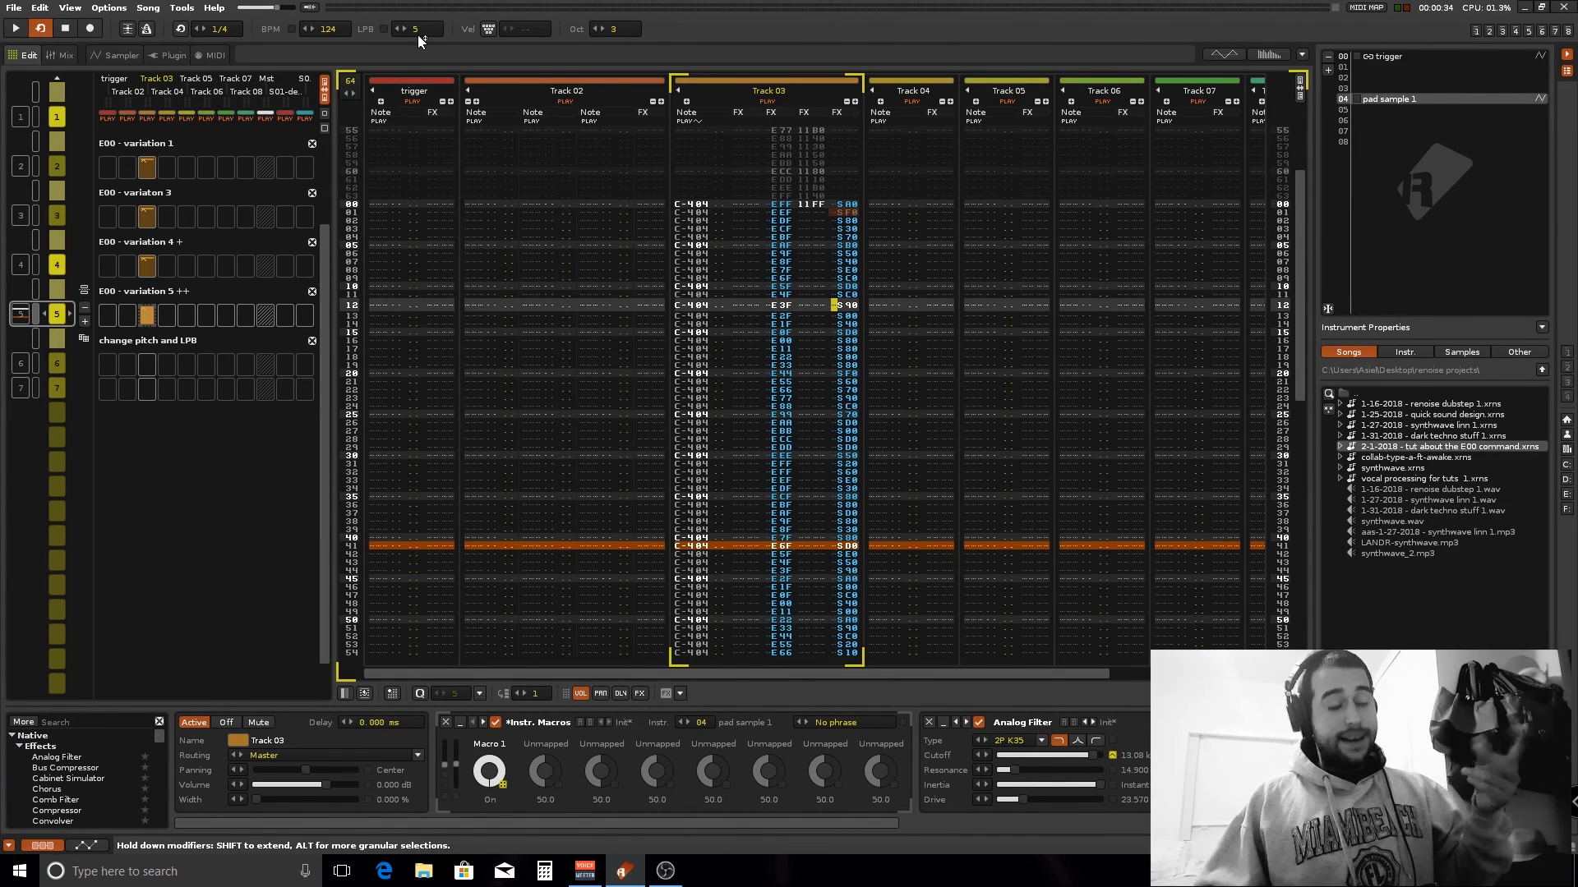
mouse_move(414, 28)
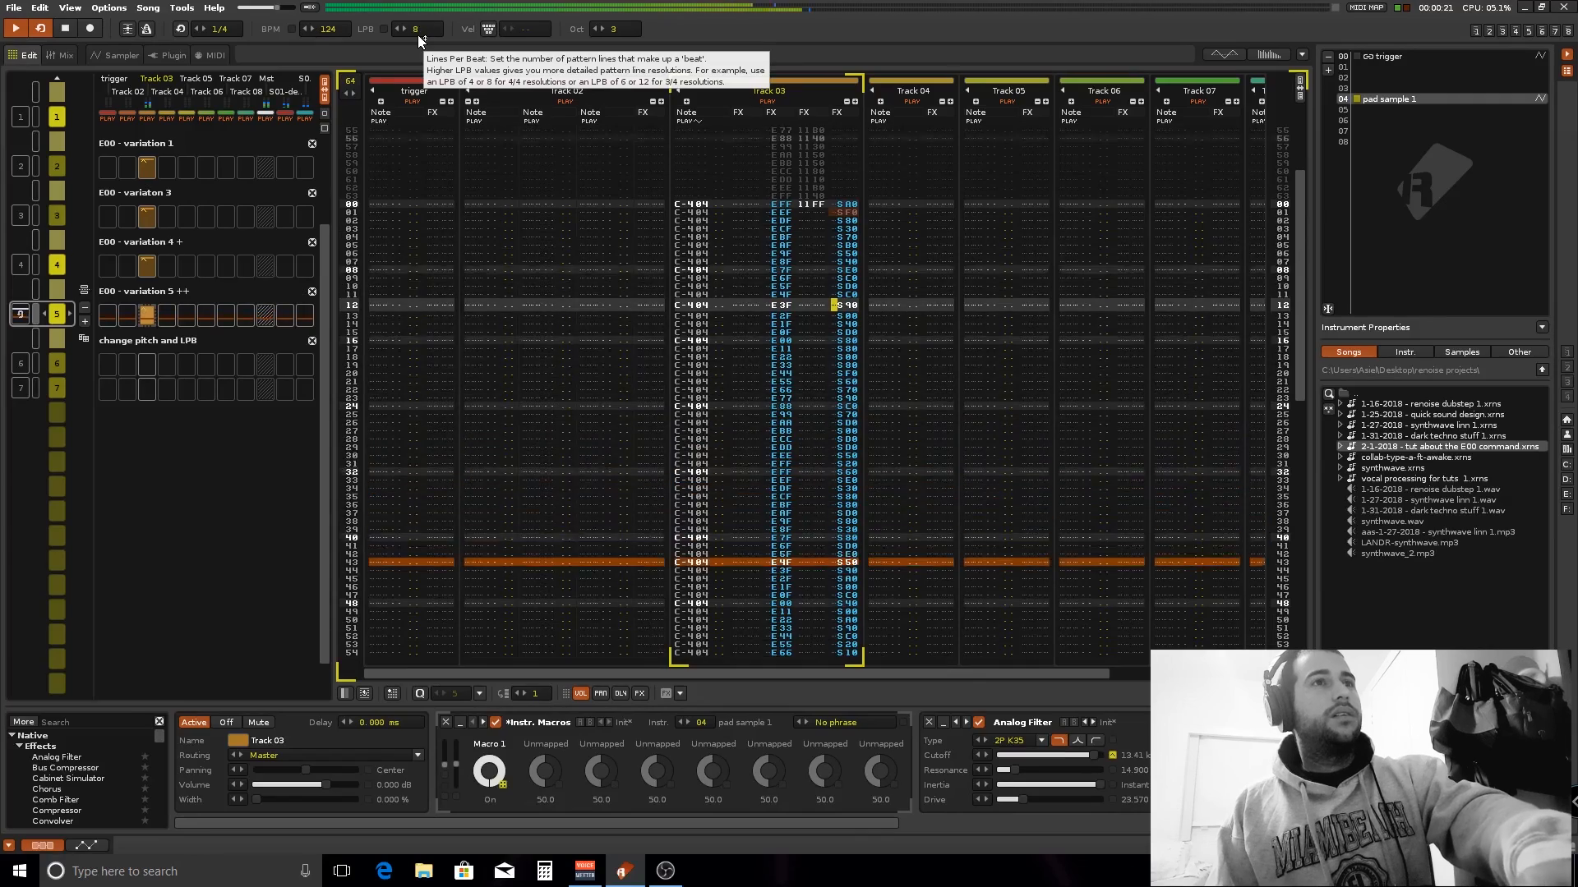
Step: Step the lines-per-beat value down to 3 while the pattern keeps playing
click(393, 28)
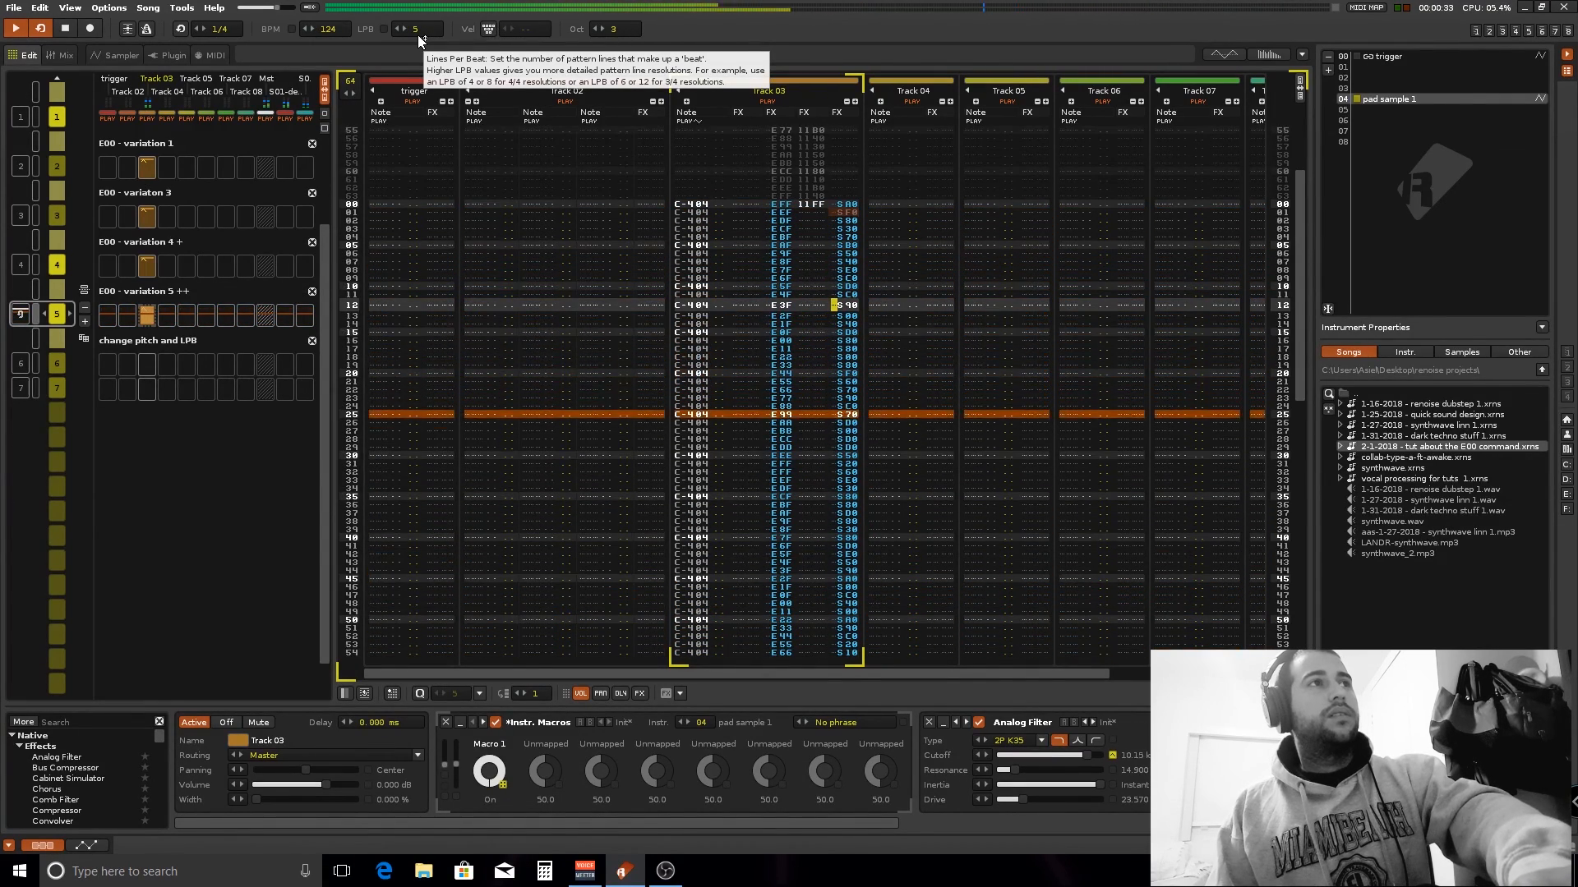
click(401, 28)
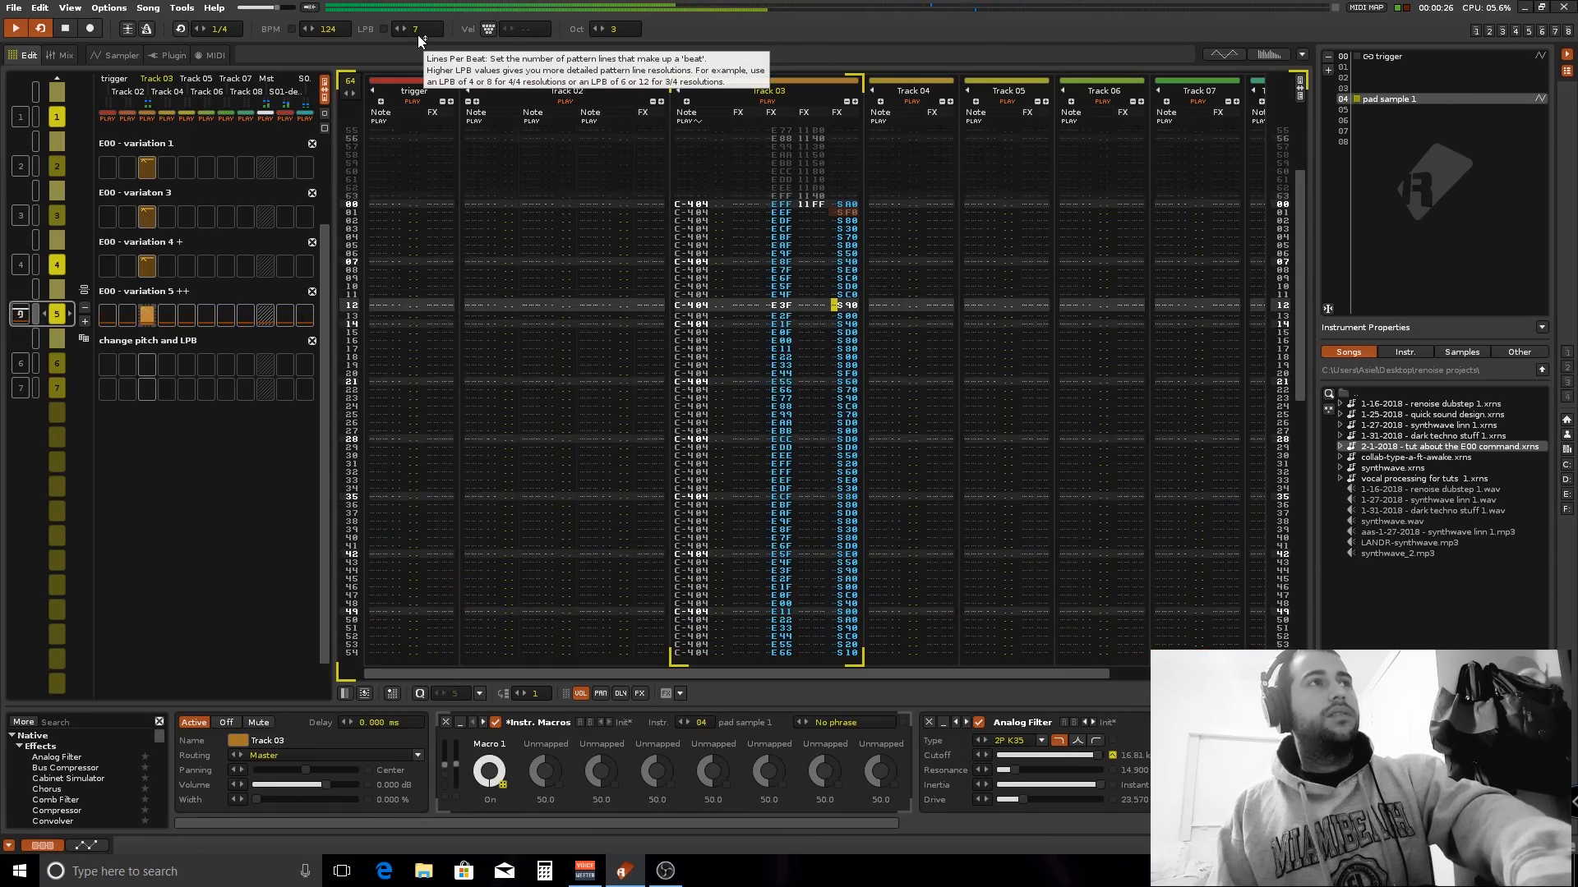
click(414, 28)
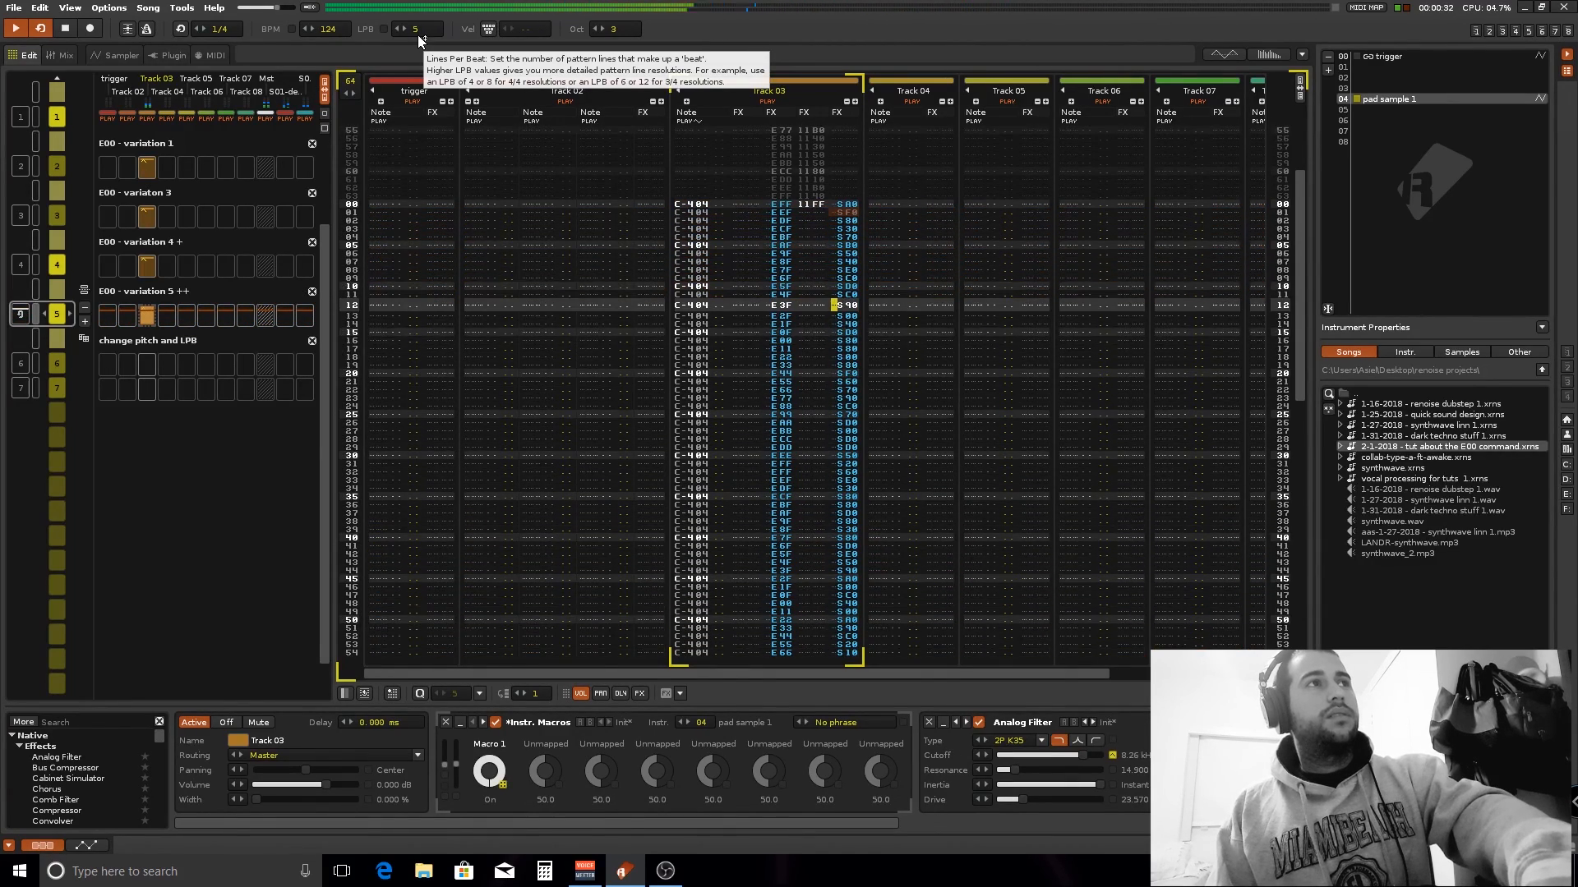
click(434, 28)
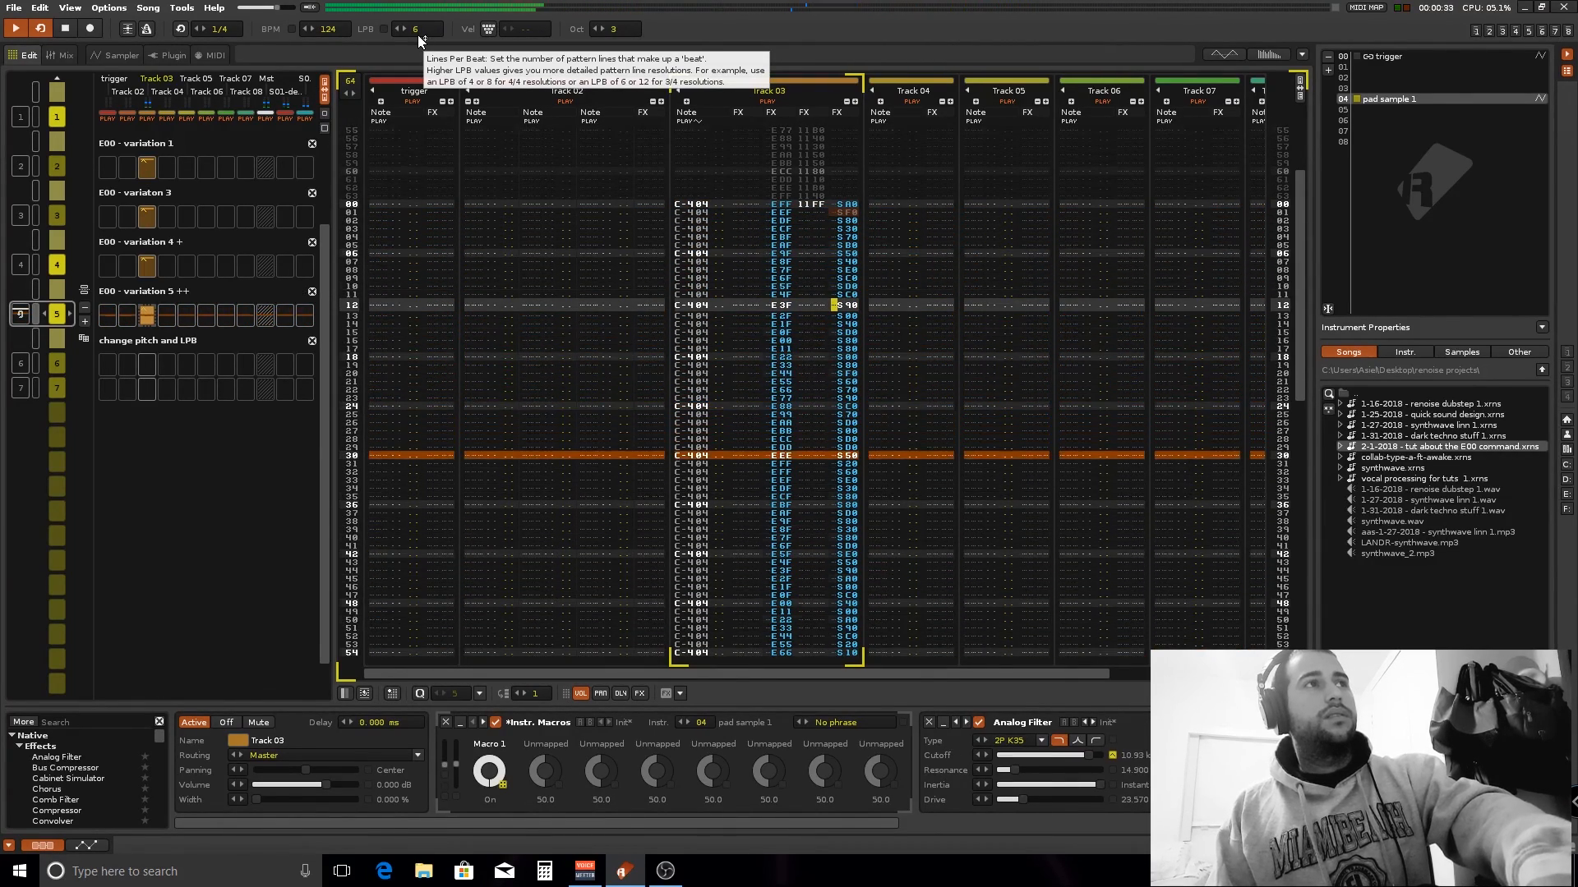
click(400, 28)
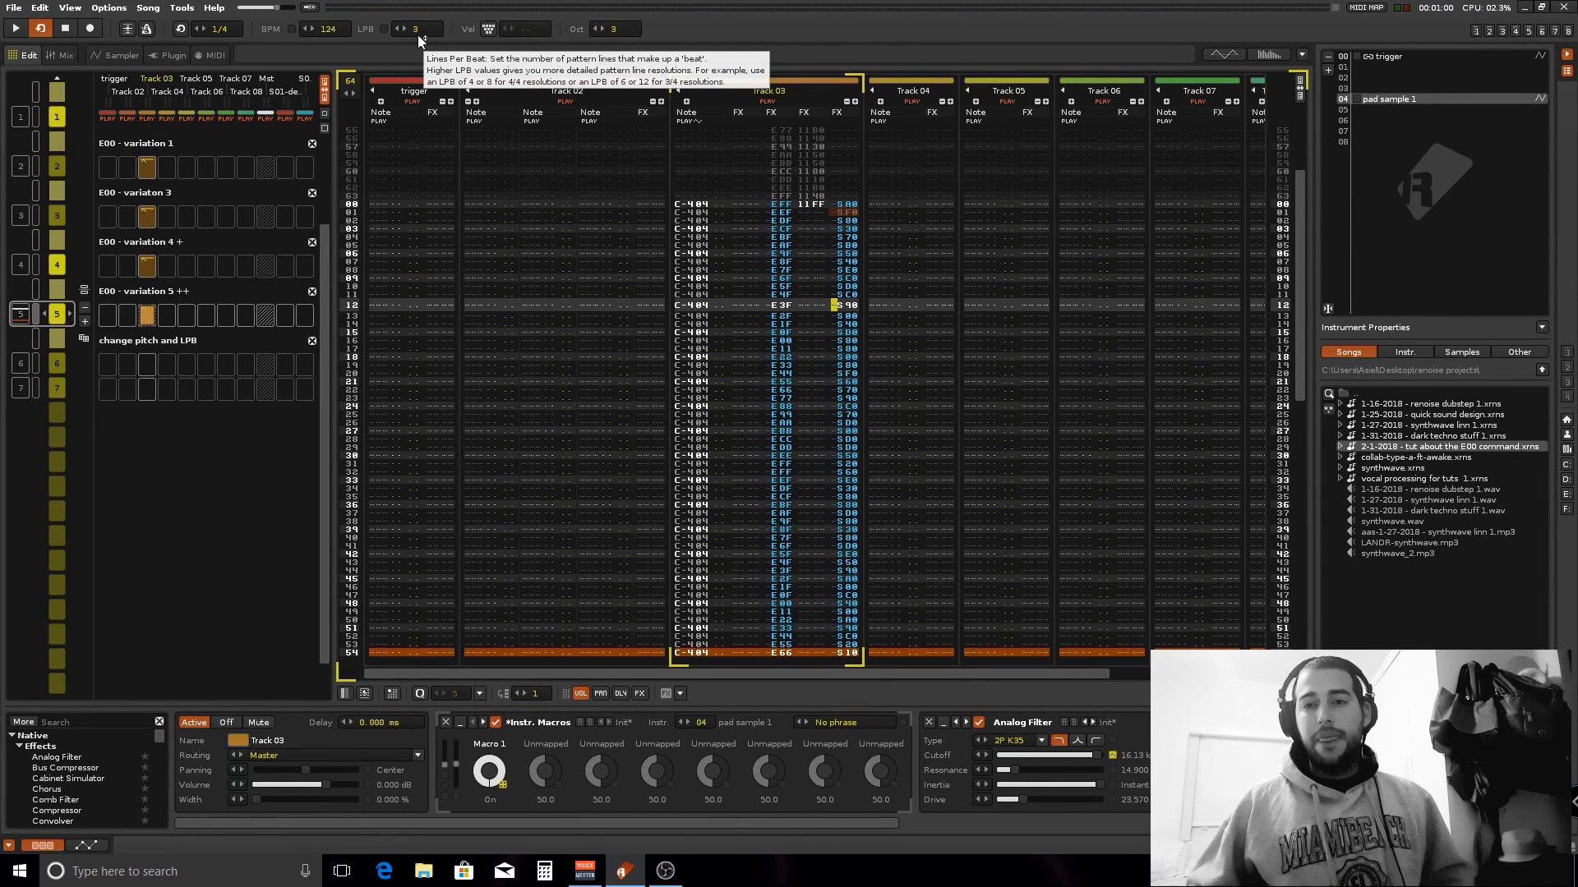
Step: Add an envelope to the pad sample's filter cutoff modulation after browsing panning and cutoff
click(122, 56)
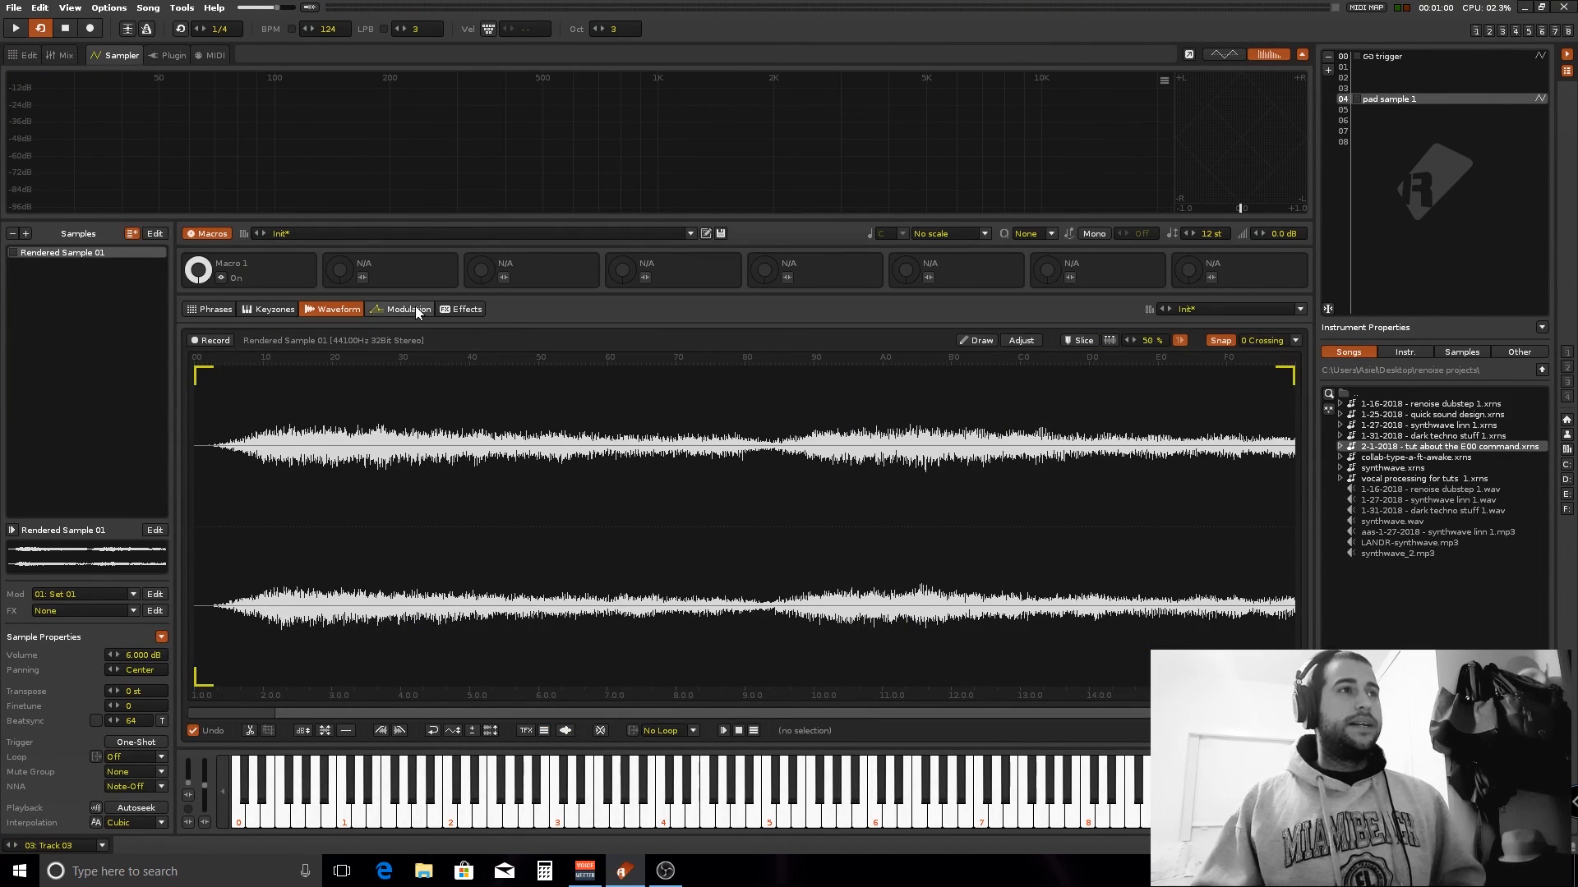
click(406, 309)
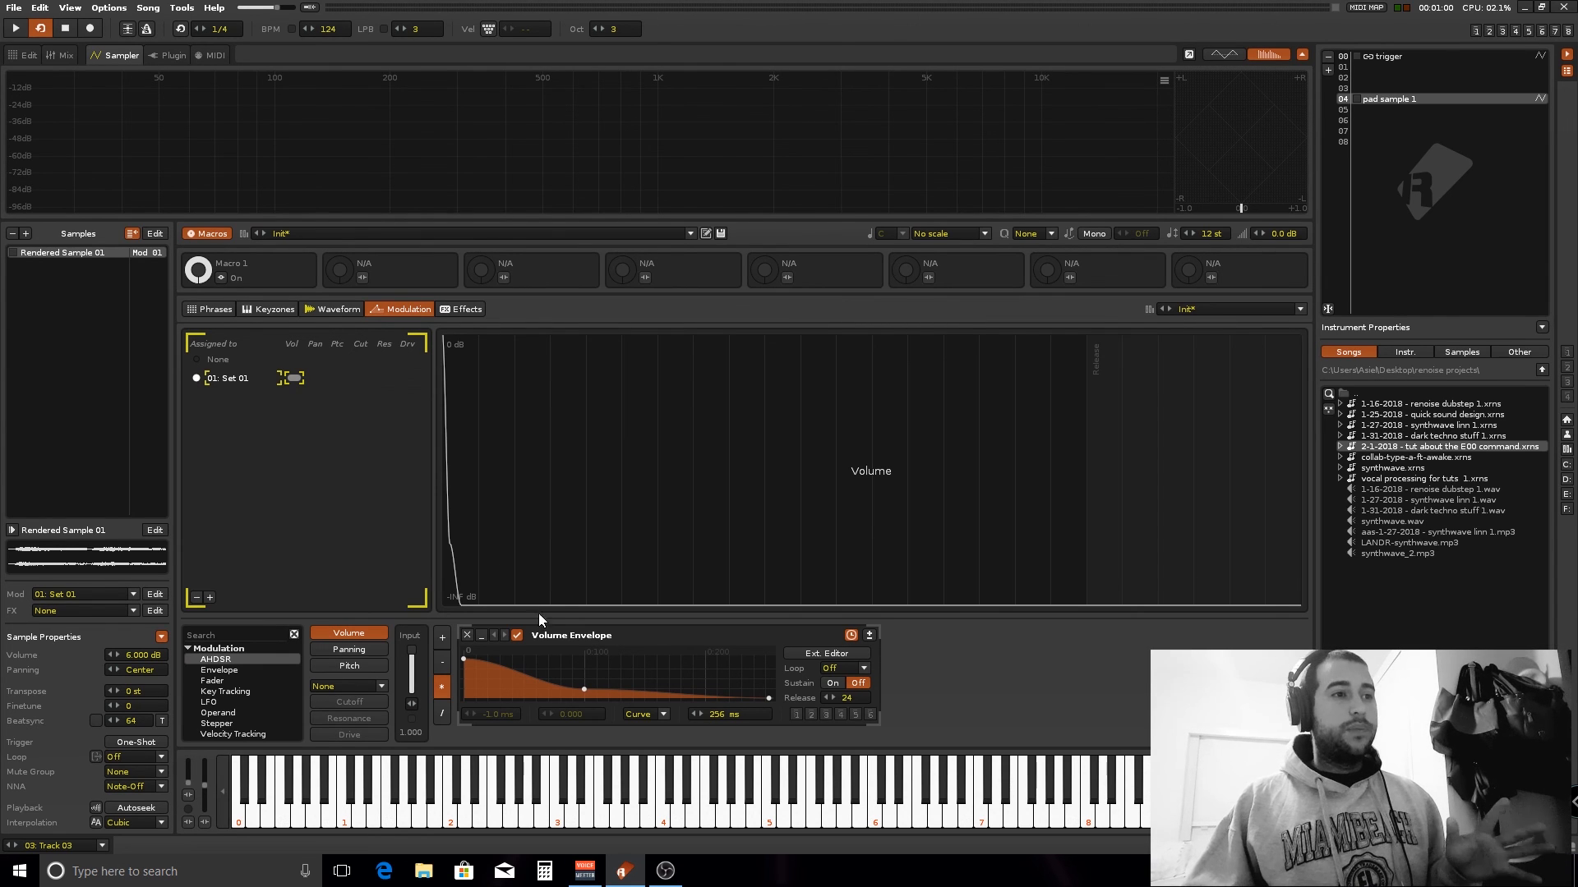
click(348, 649)
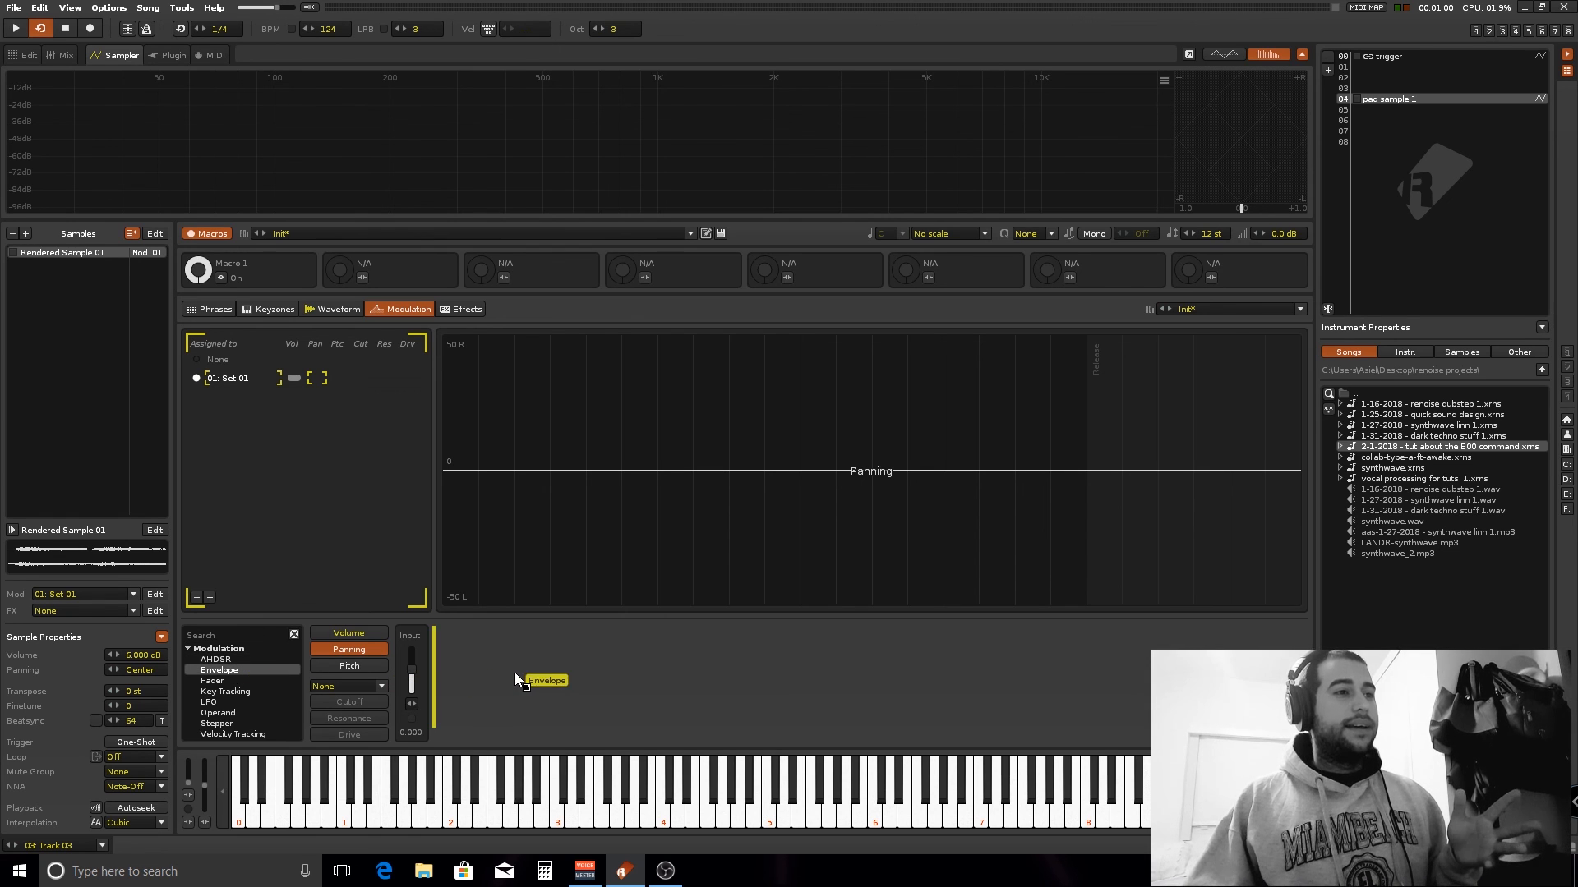
click(348, 666)
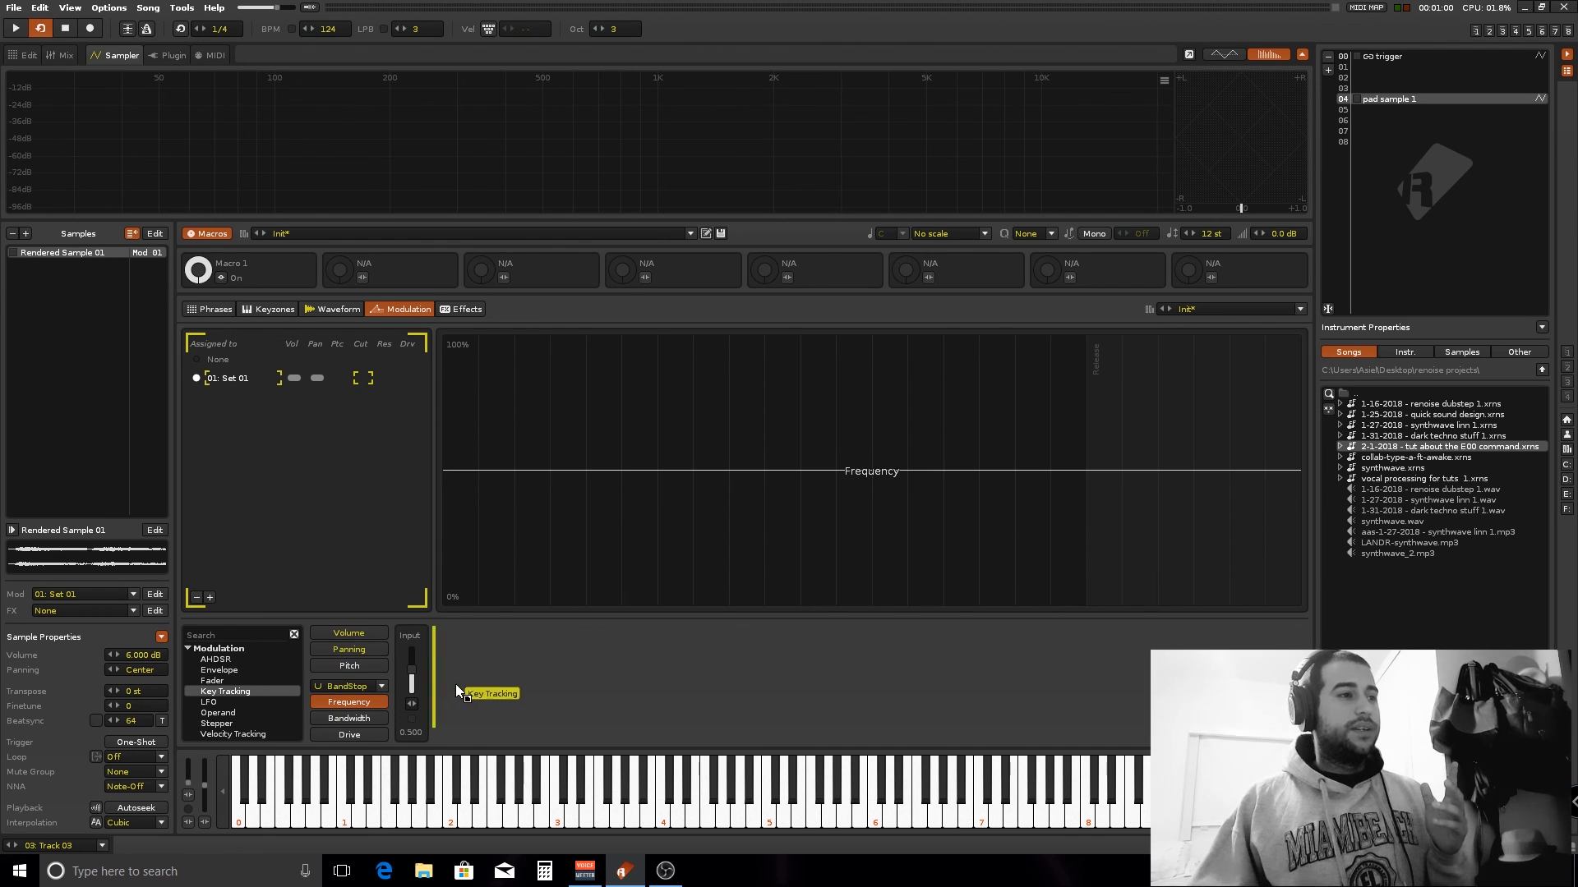
click(218, 671)
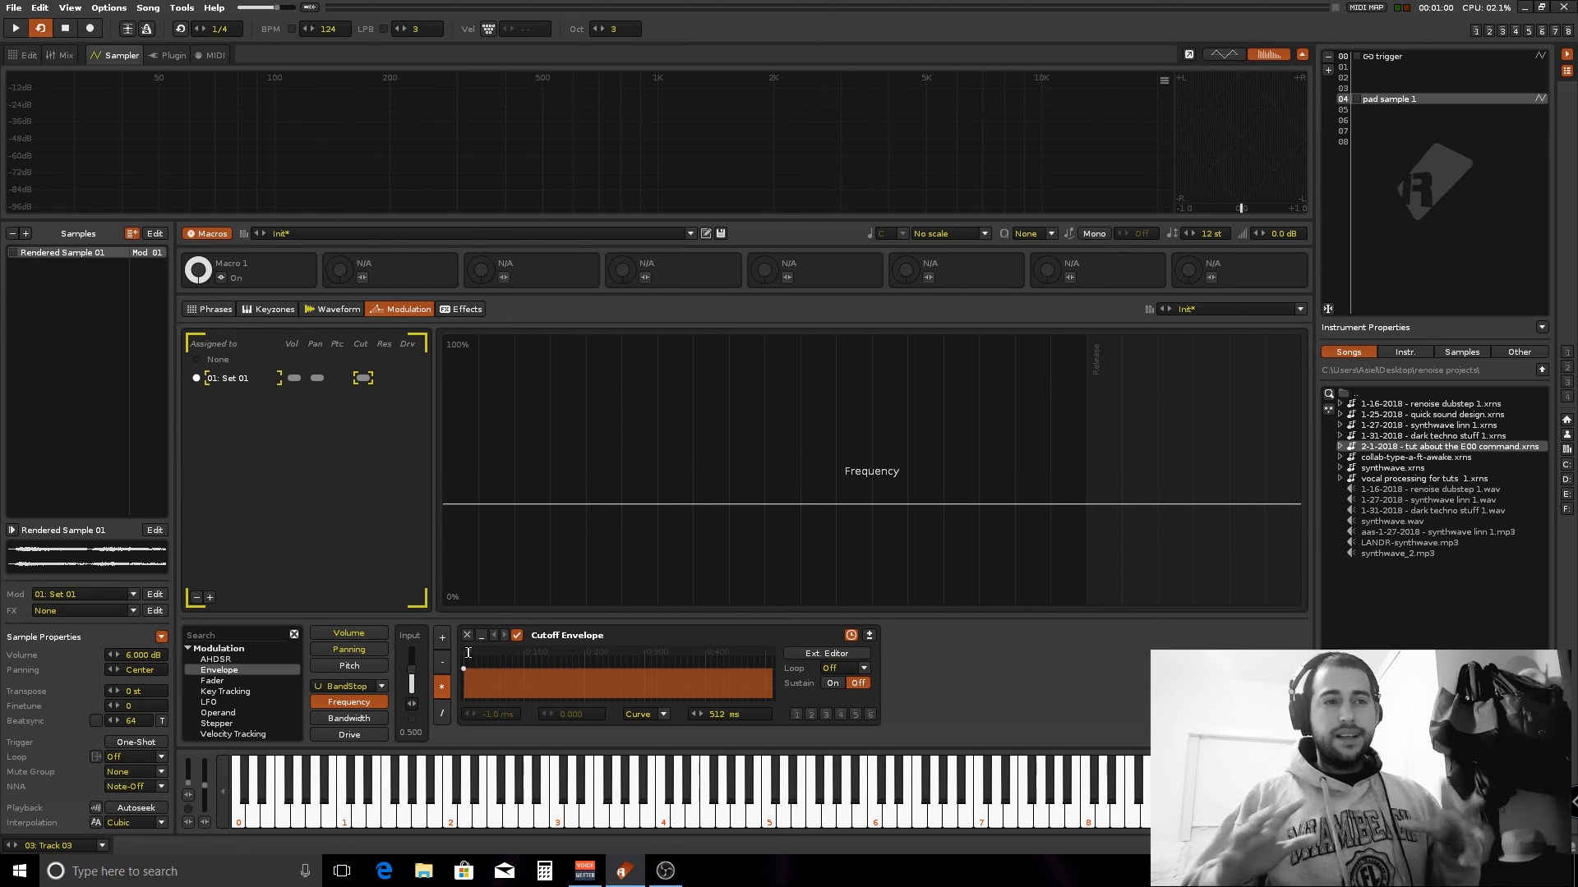
mouse_move(516, 683)
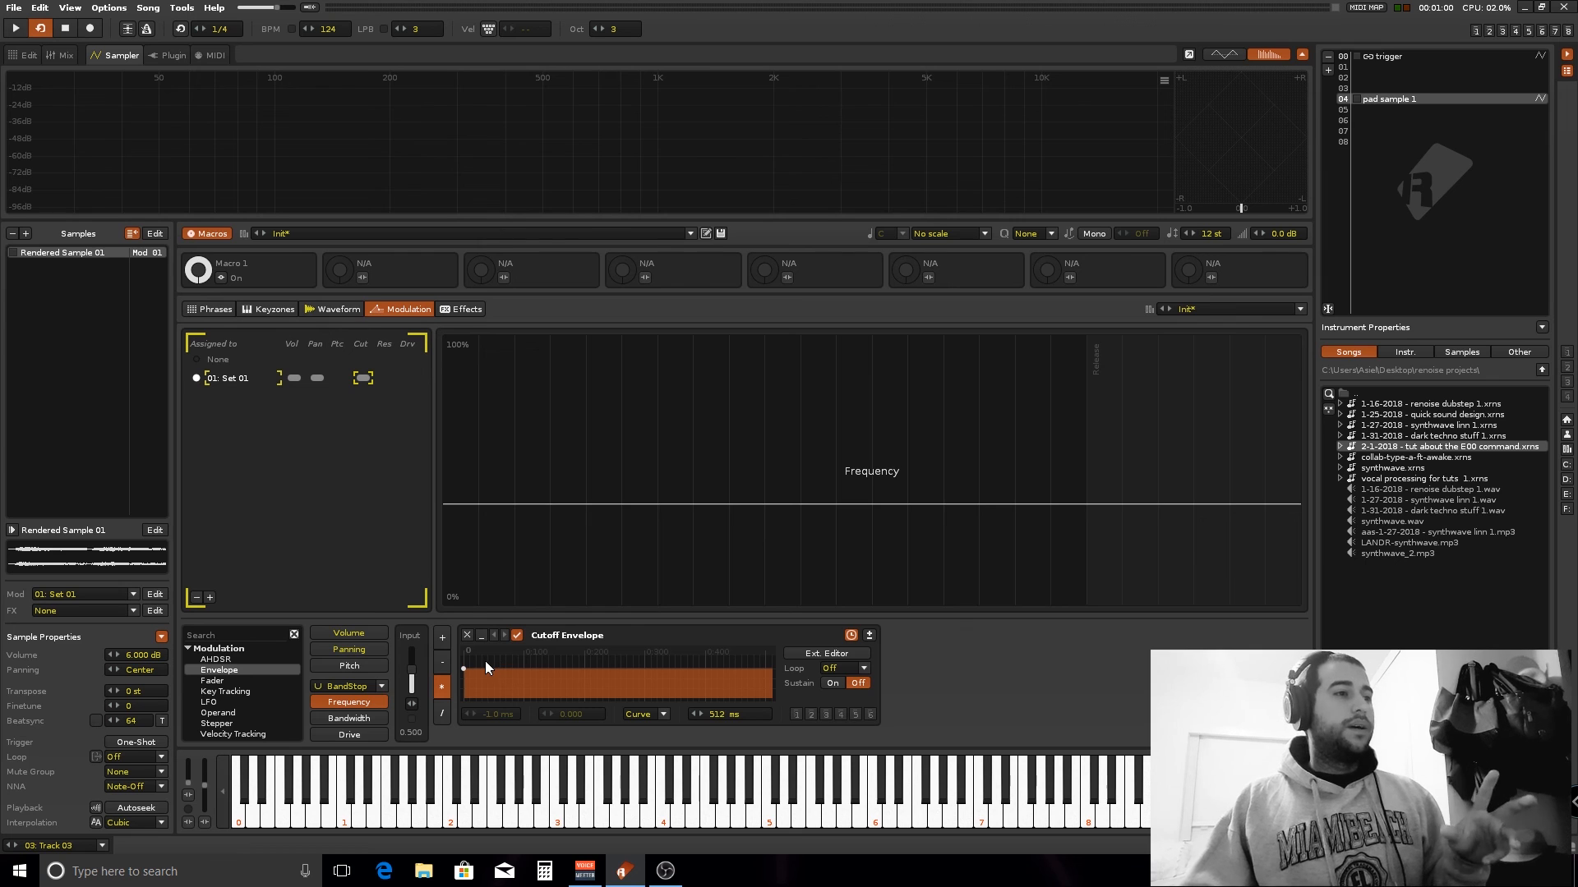
mouse_move(214, 733)
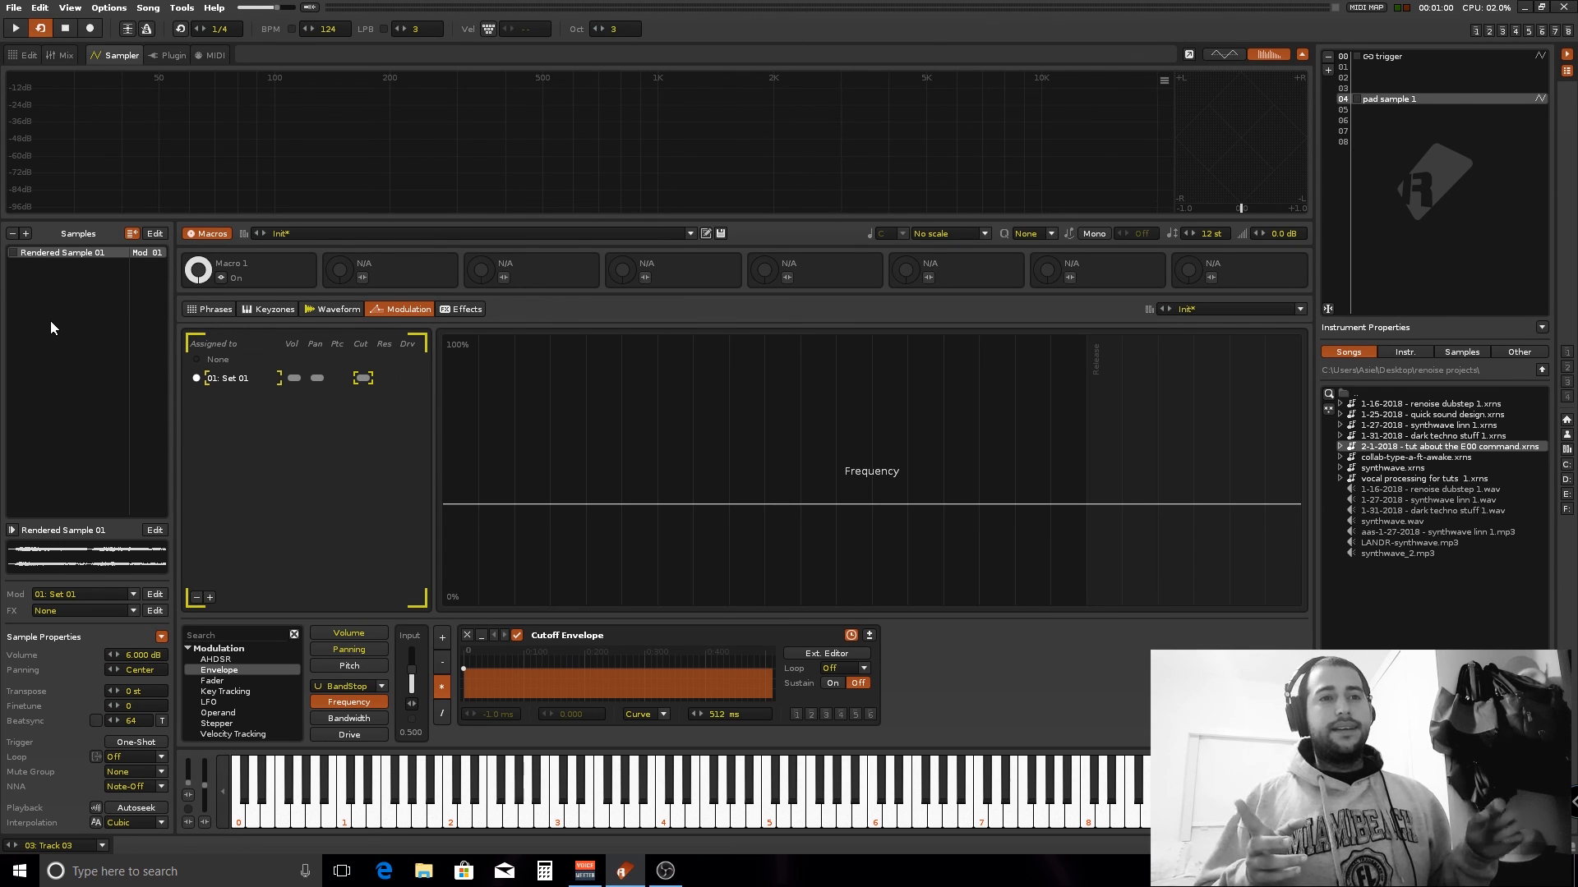
mouse_move(118, 324)
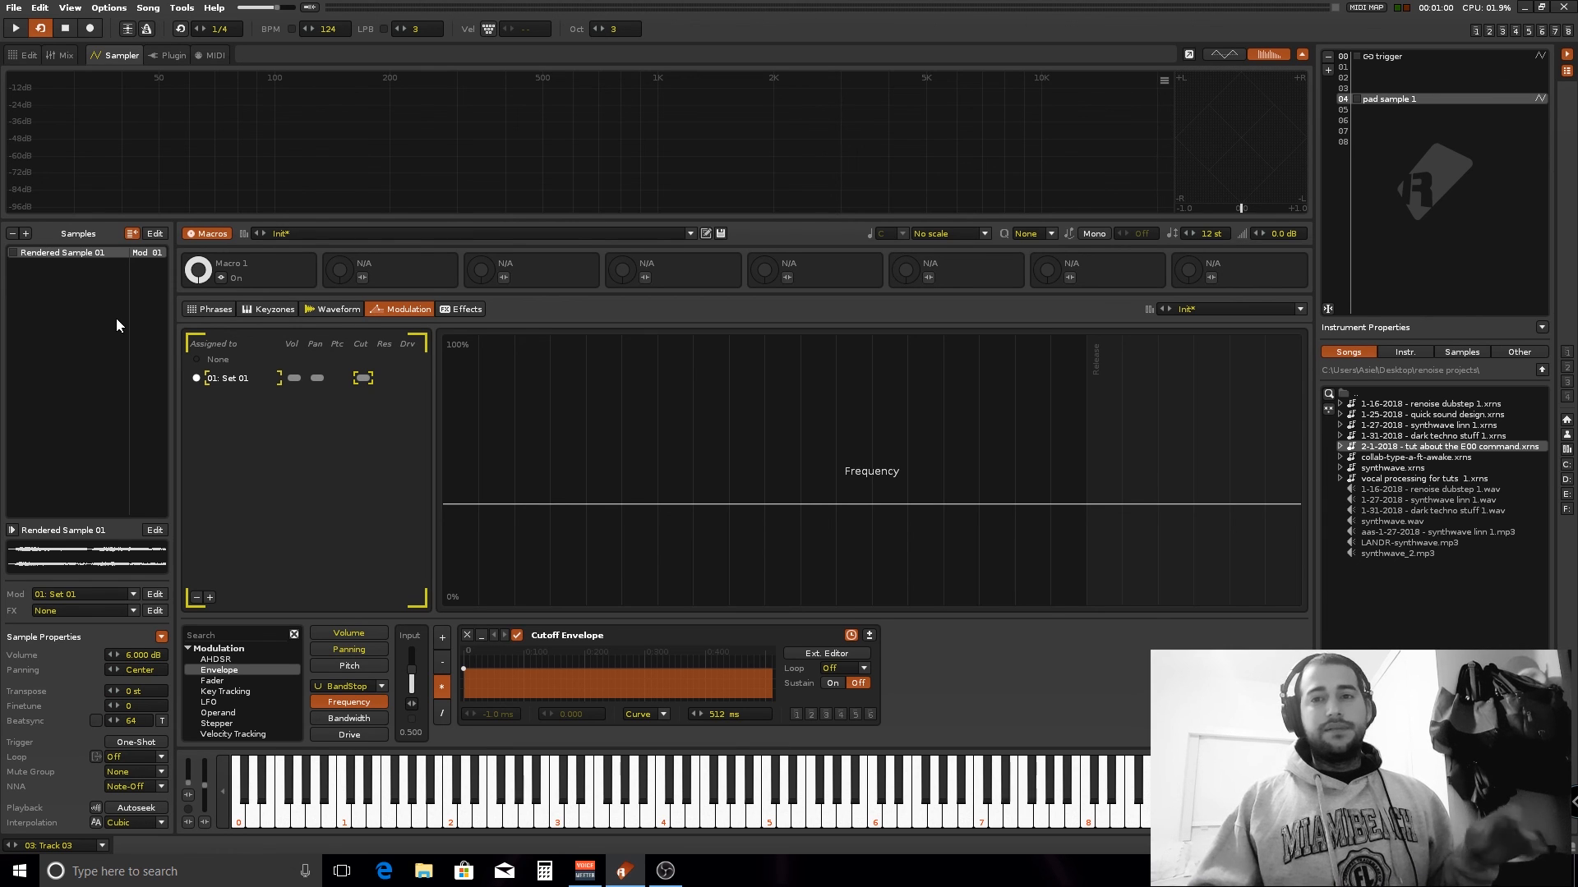
mouse_move(392, 492)
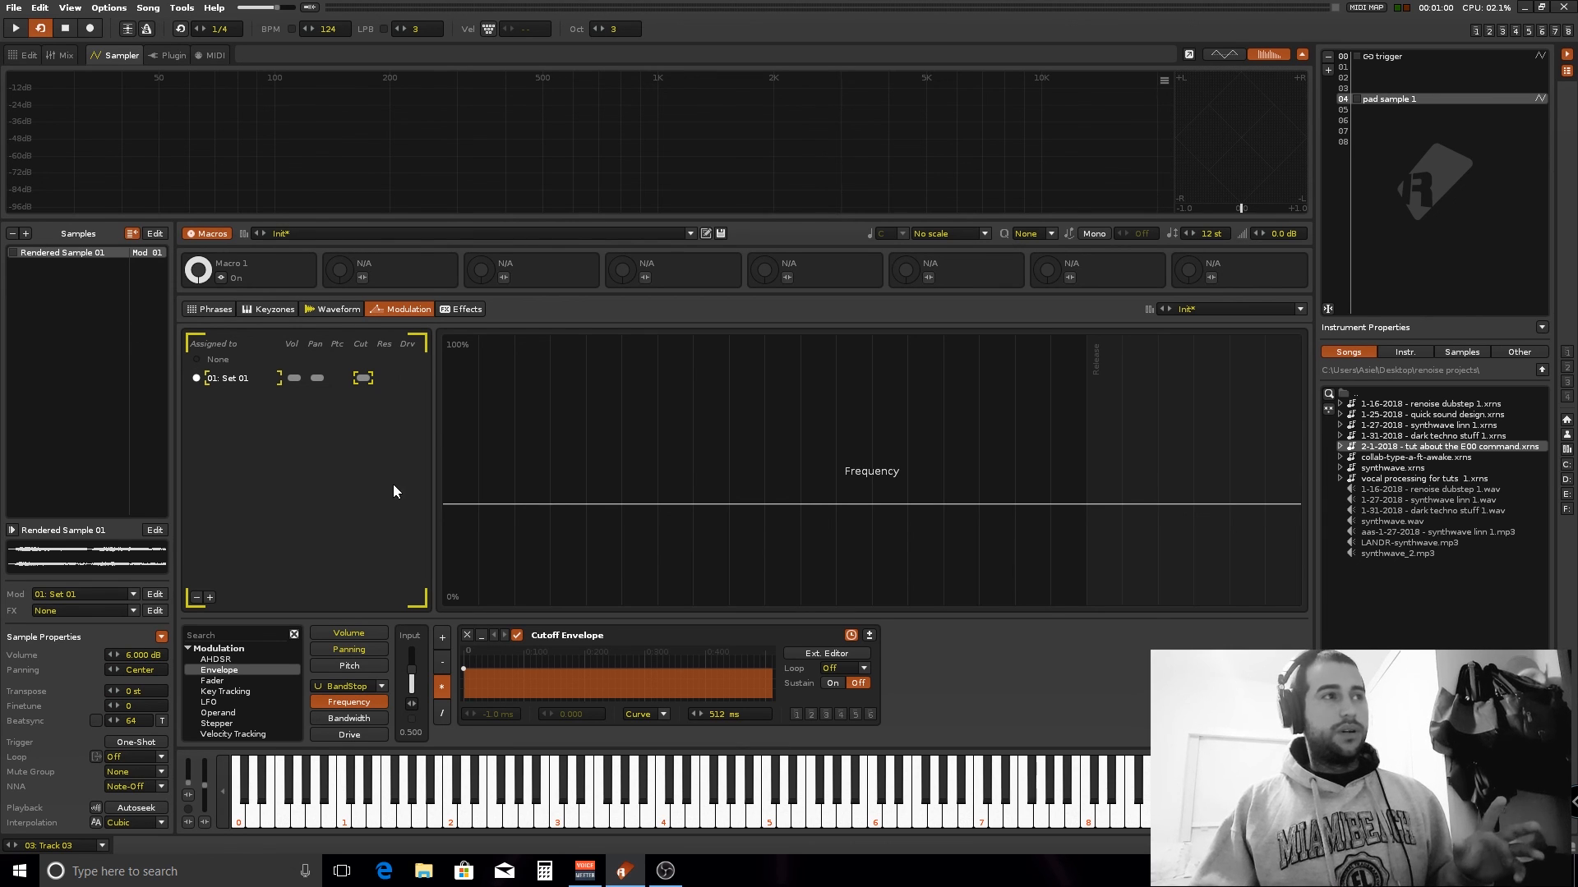
mouse_move(25, 270)
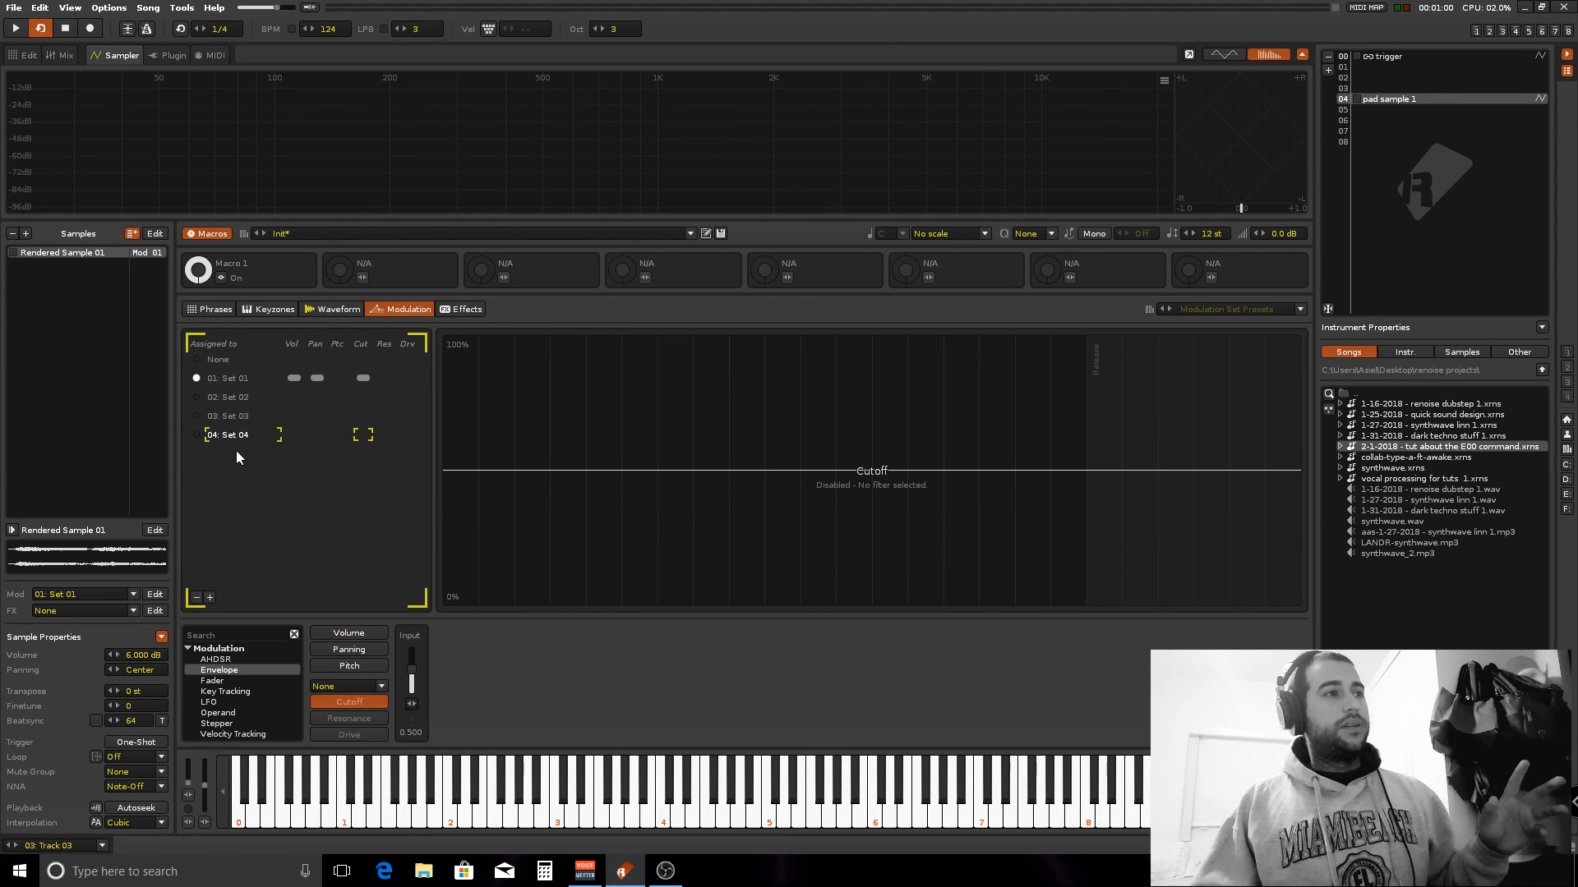
Step: Switch to modulation set 02's volume and show New Sample 01's stereo waveform
click(227, 396)
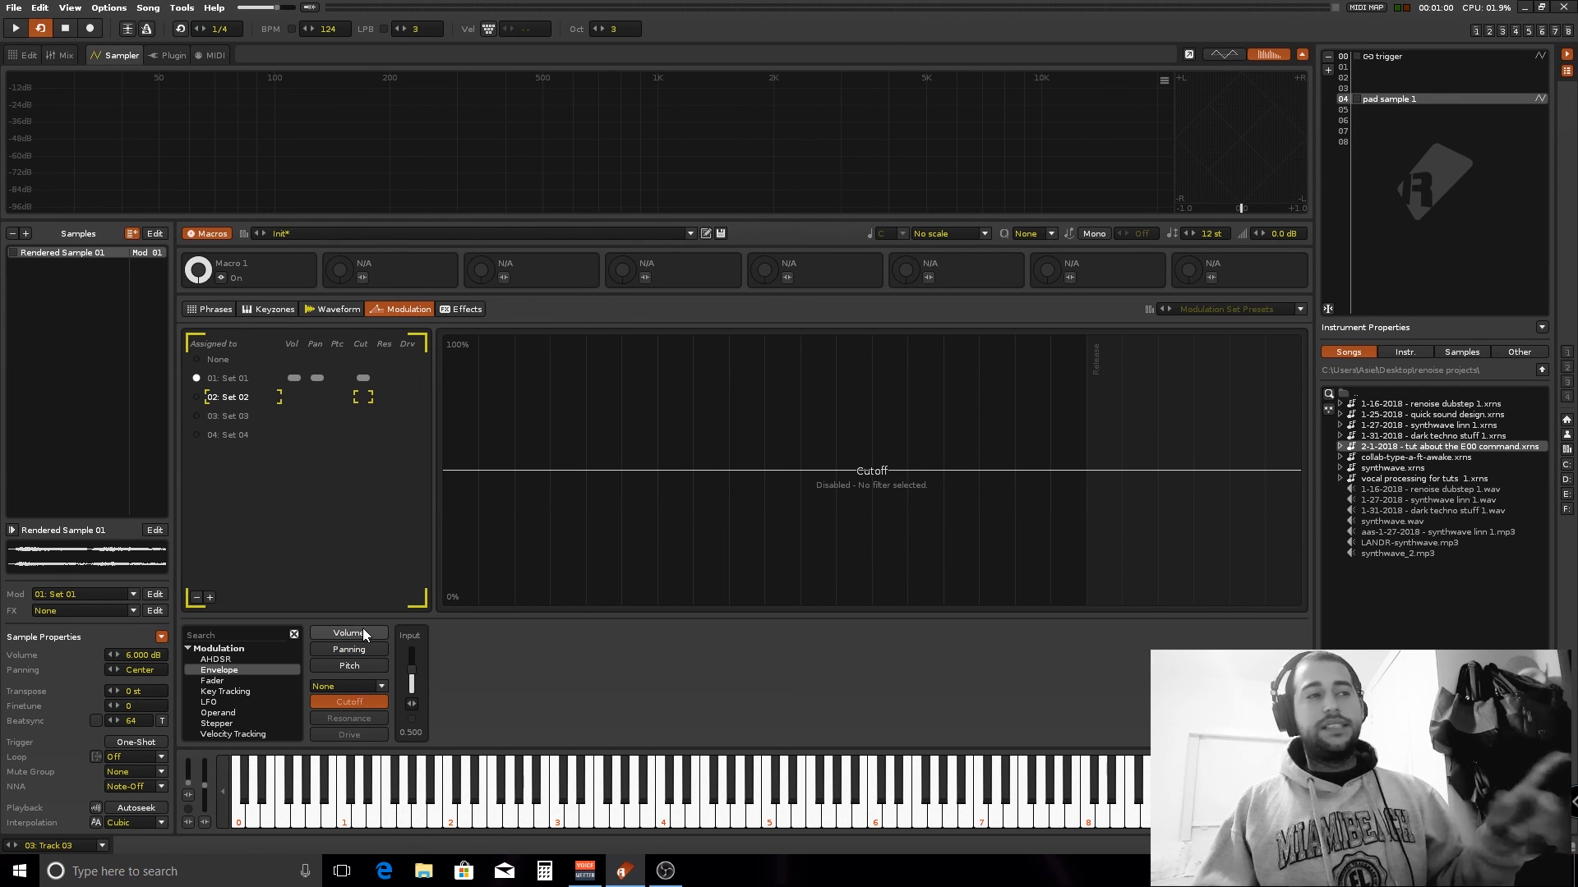
click(347, 632)
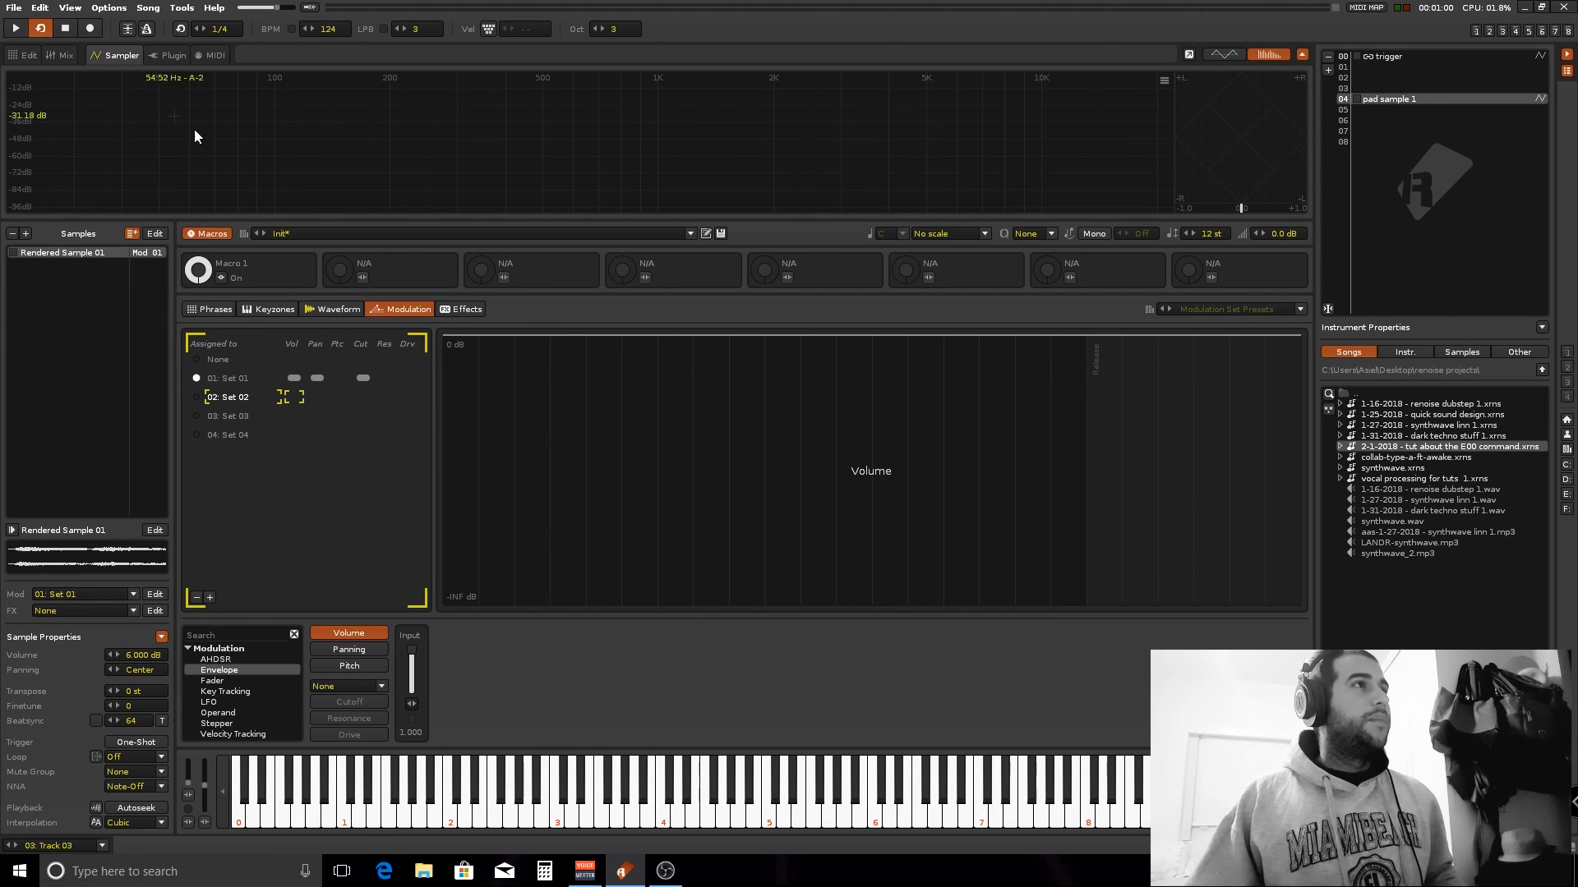
click(335, 309)
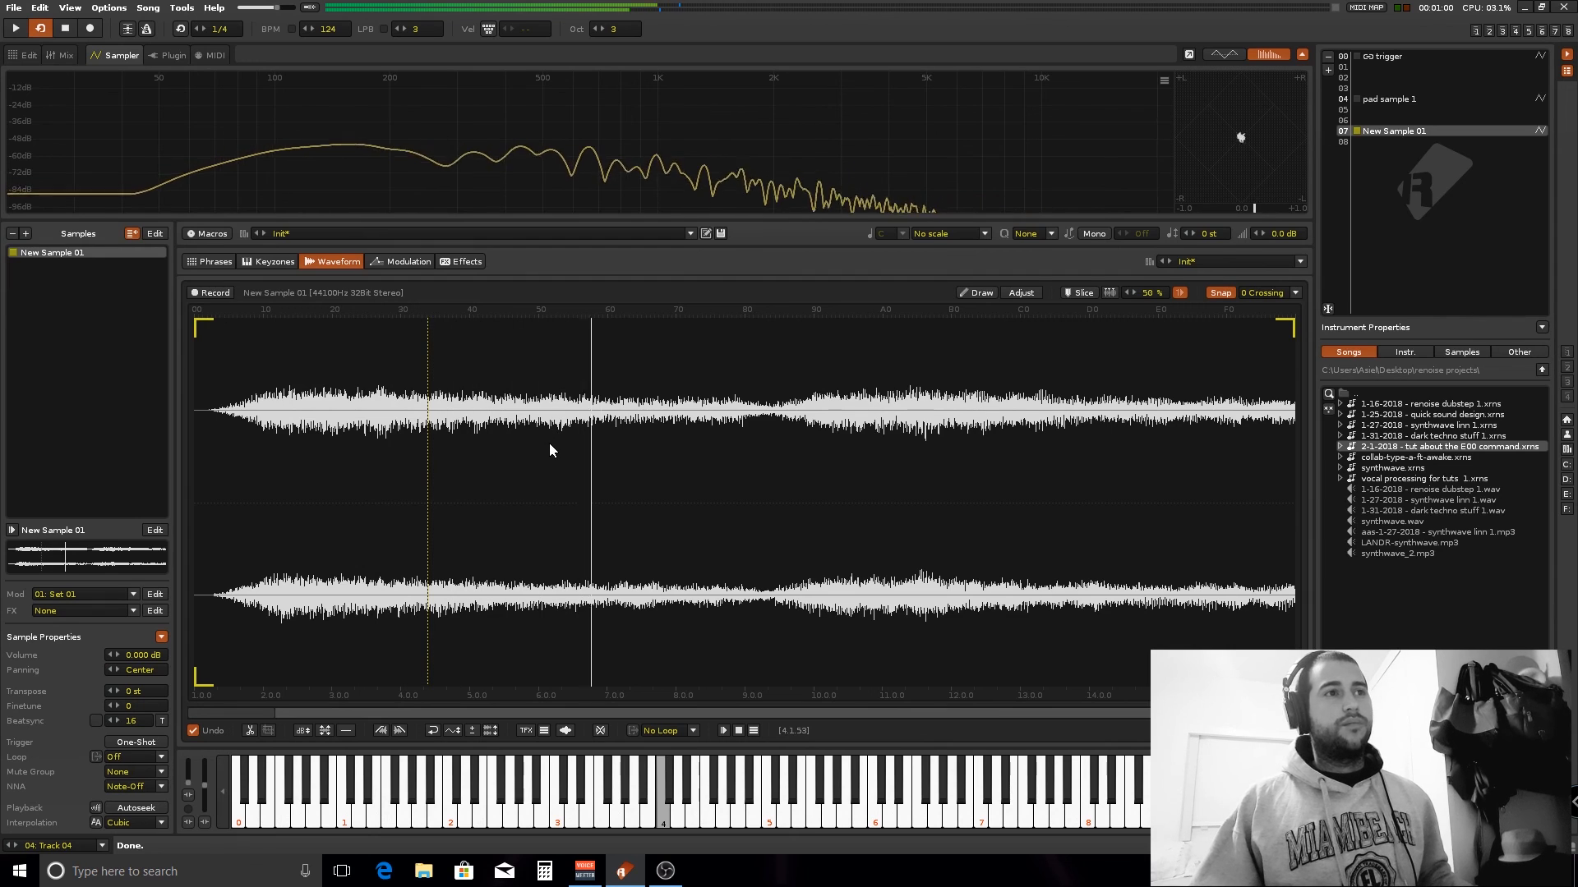
Step: Create a new phrase for New Sample 01 in the phrase editor
click(406, 261)
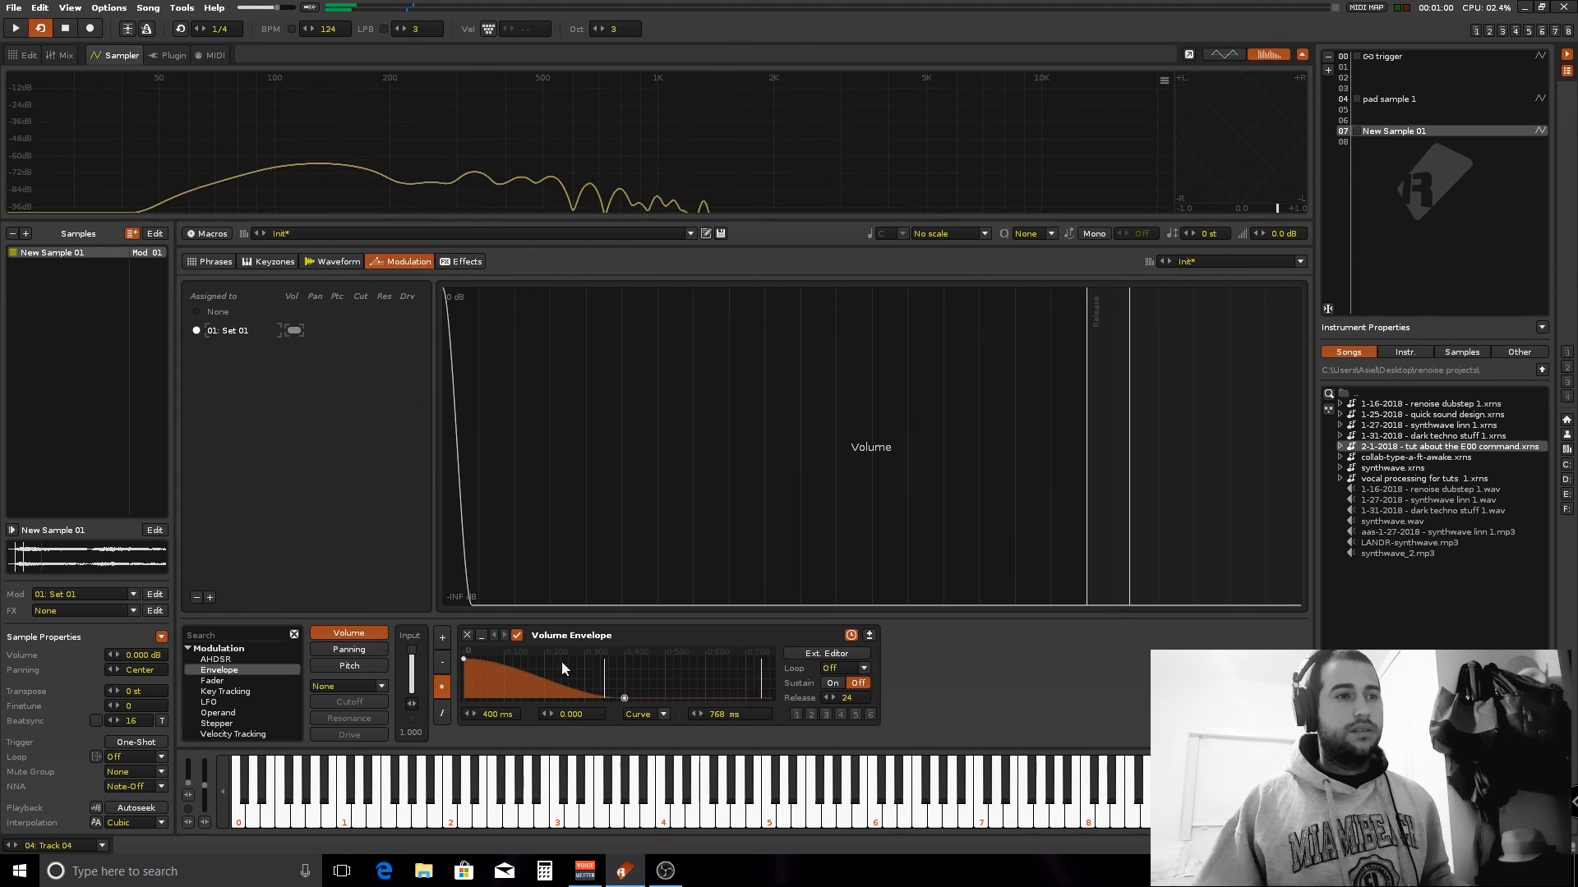
click(212, 261)
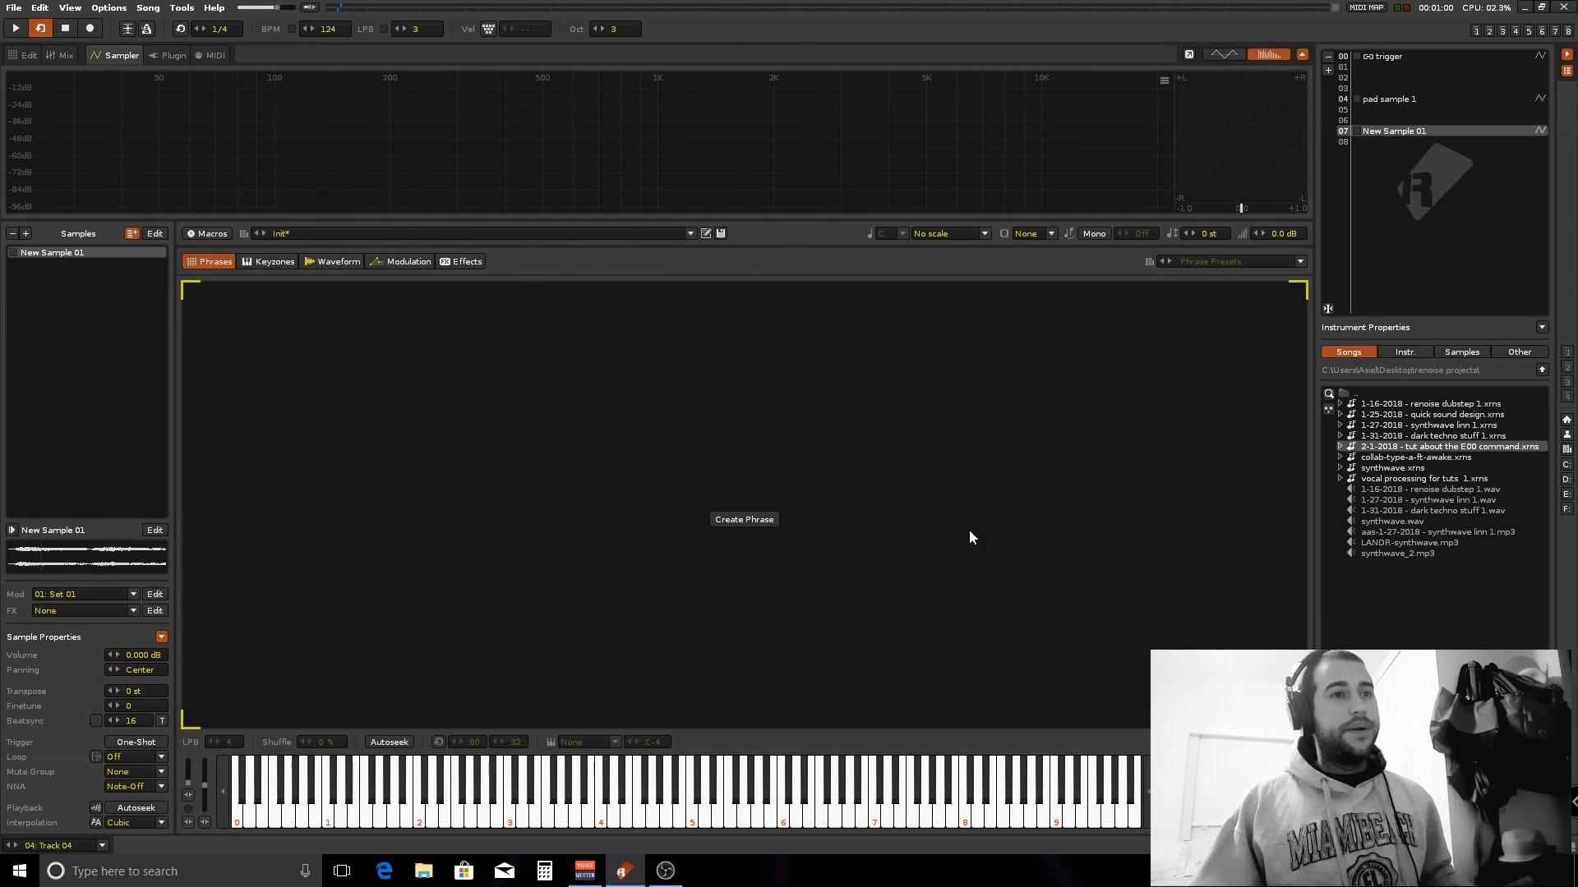
click(743, 520)
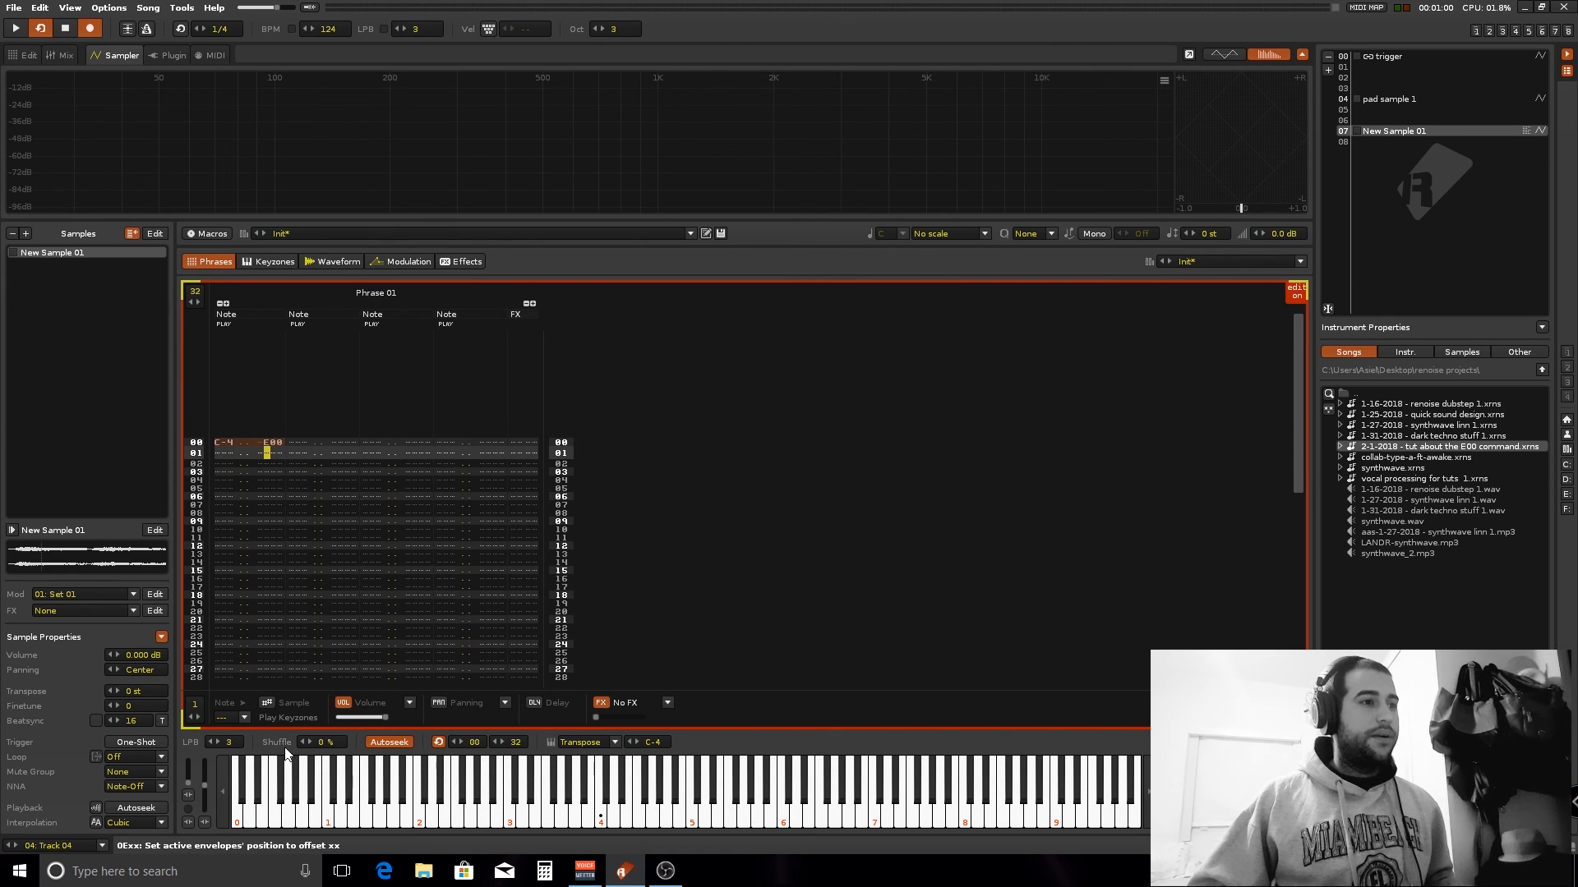
Step: Enter C-4 on line 00 with E00 envelope resets every four lines, then return to the waveform
click(216, 742)
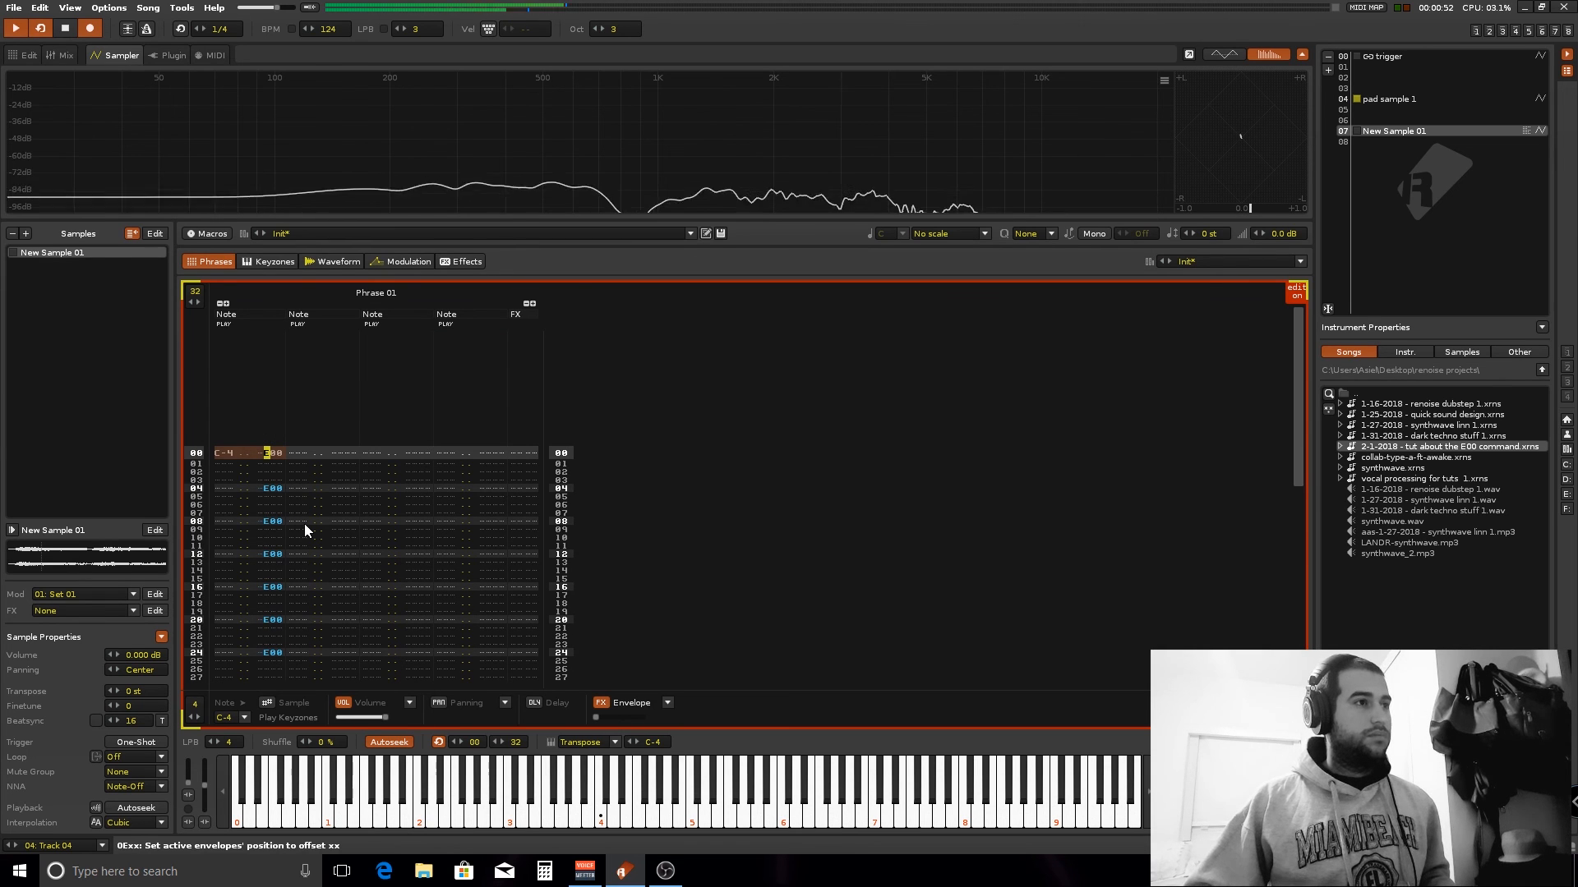
click(15, 28)
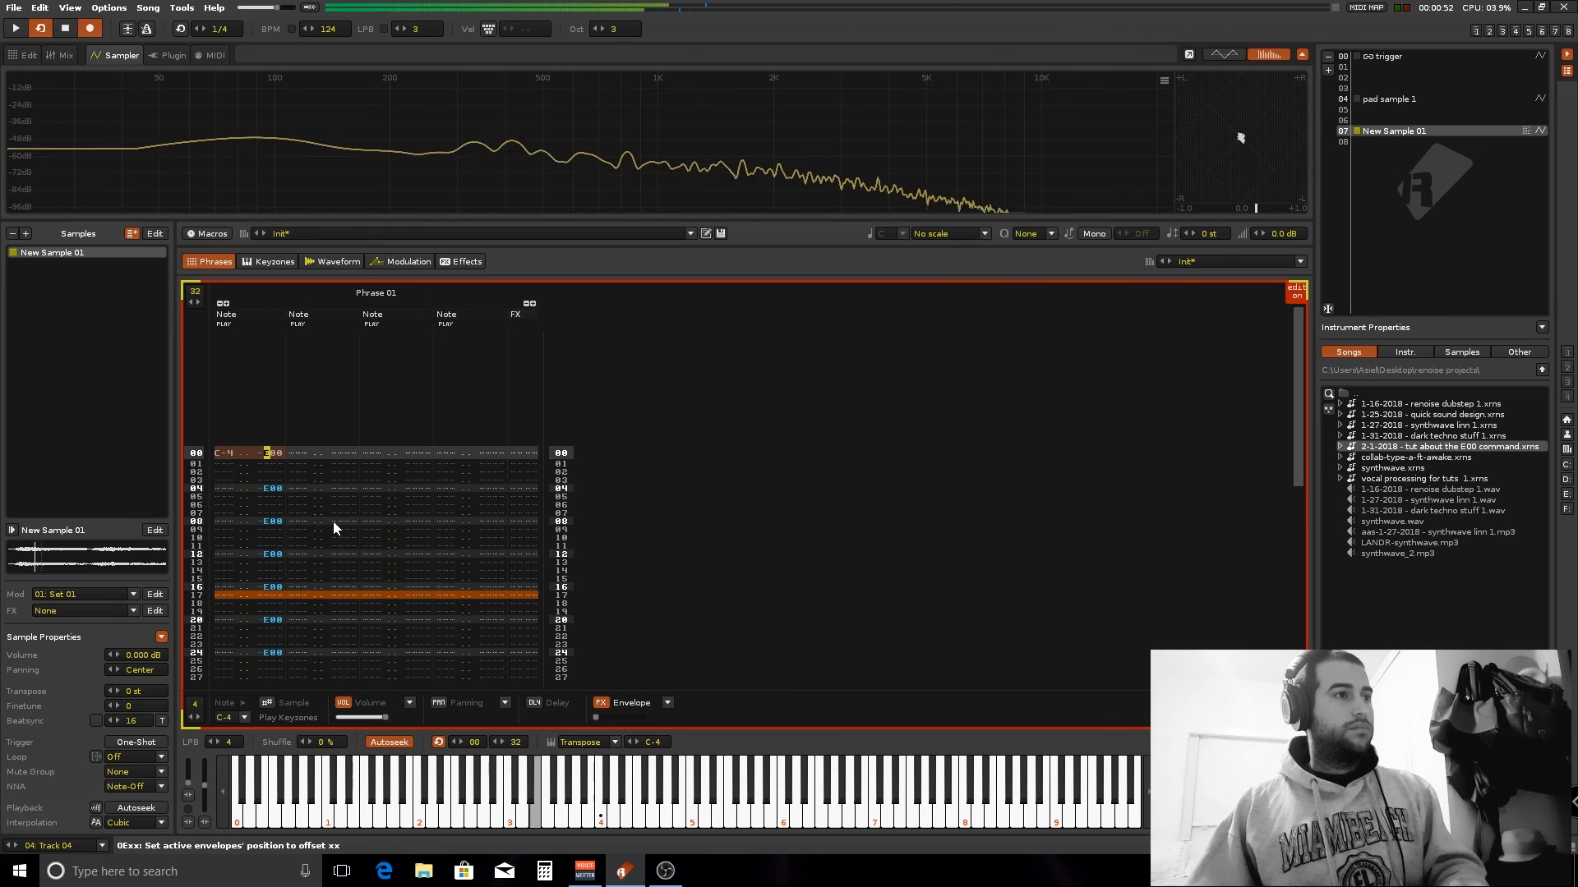
click(337, 261)
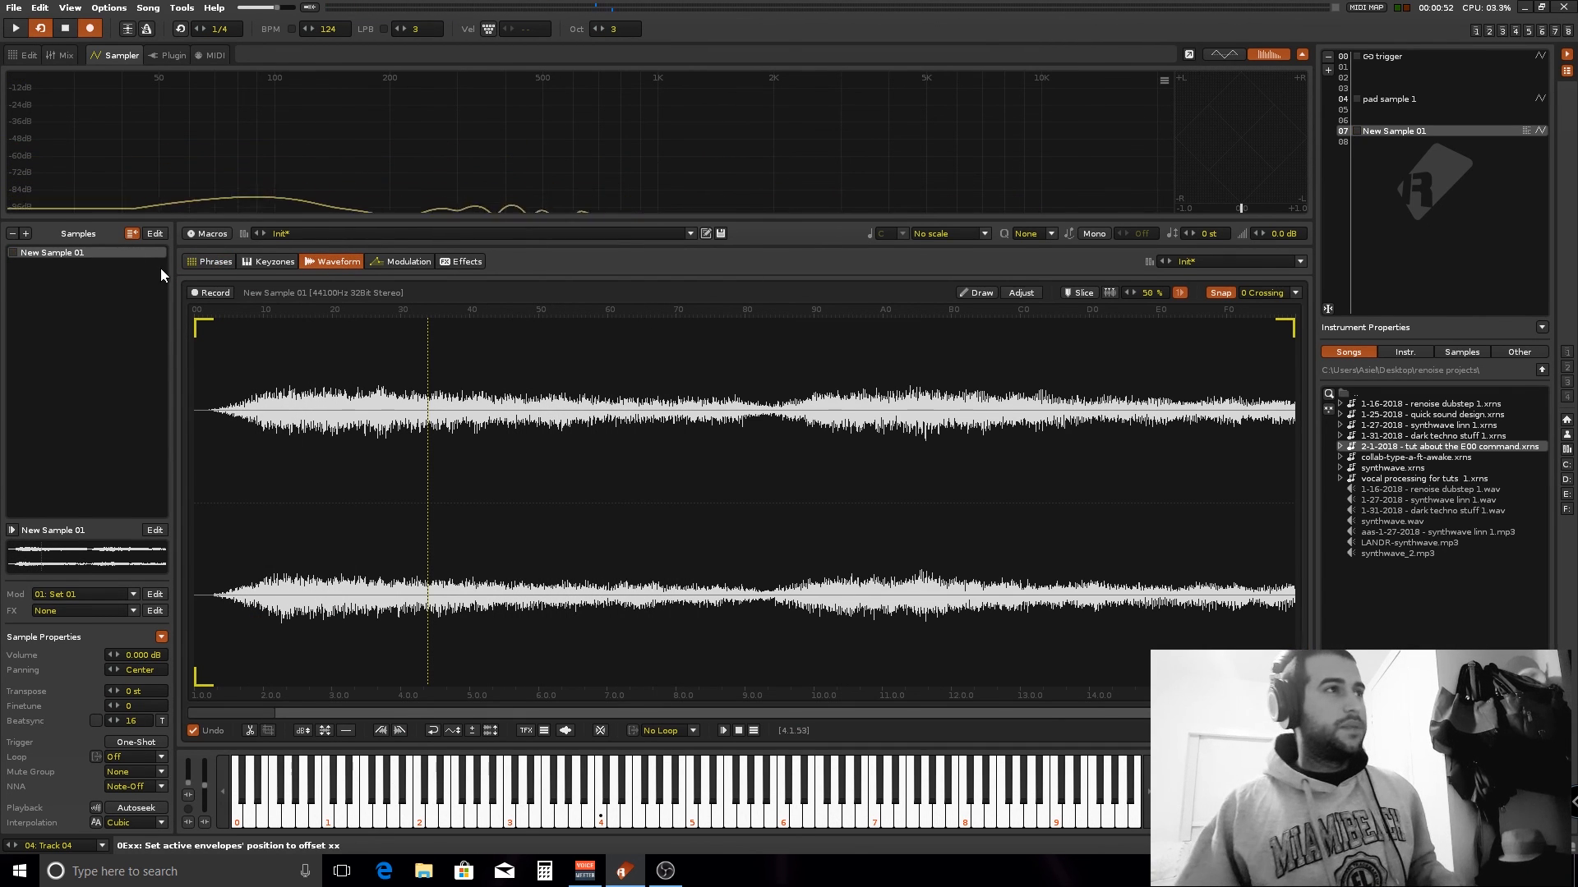
Step: Paste Exx envelope-offset commands onto every other line and flip their order via the Selection menu
click(212, 261)
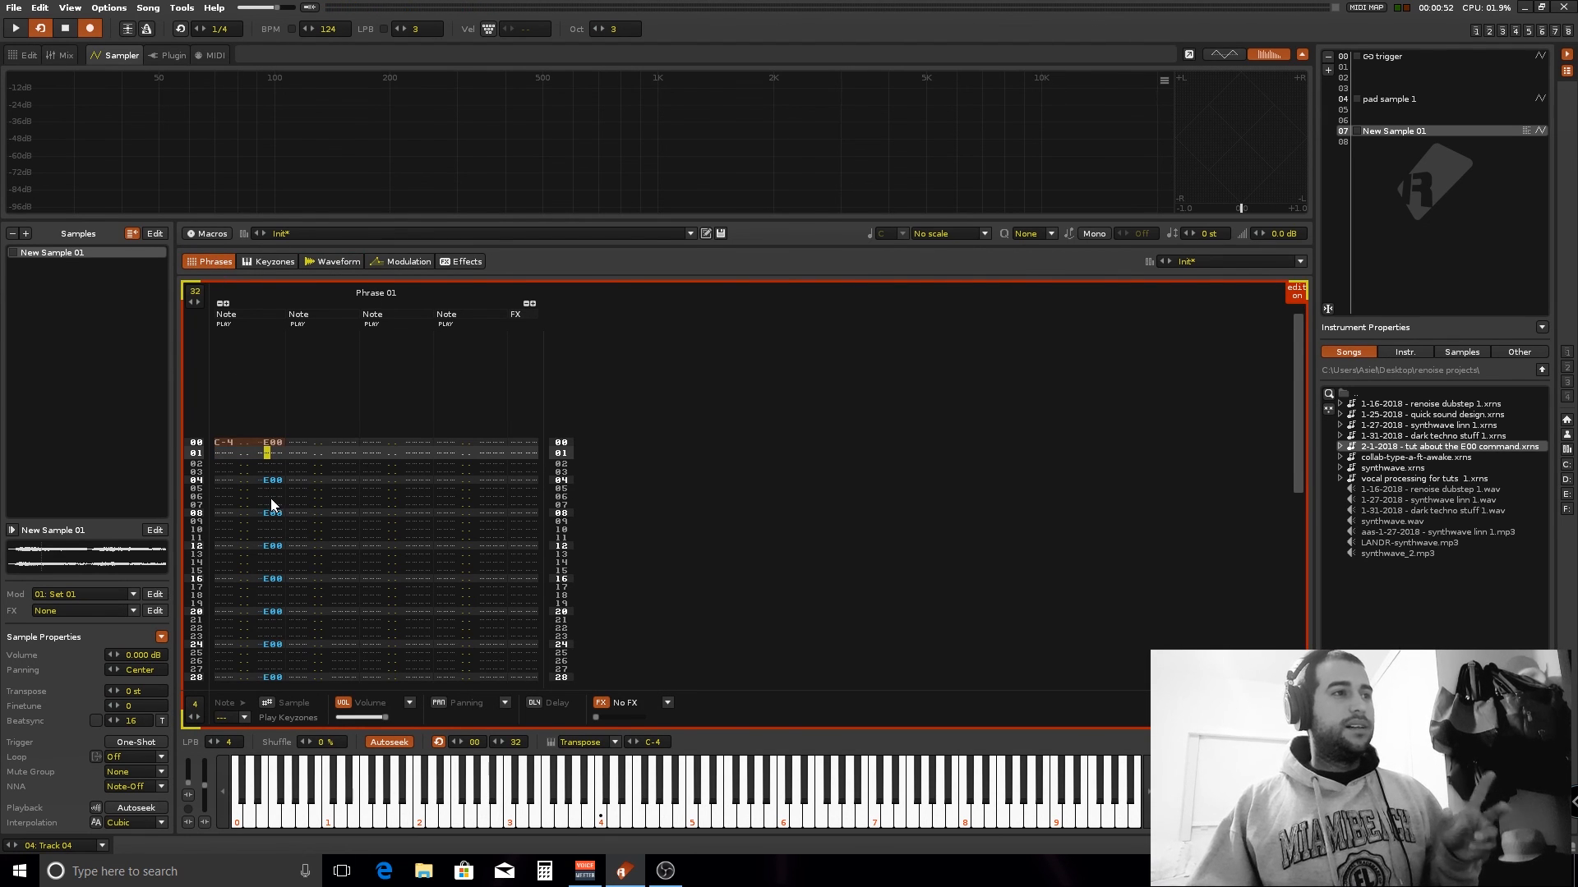
mouse_move(271, 473)
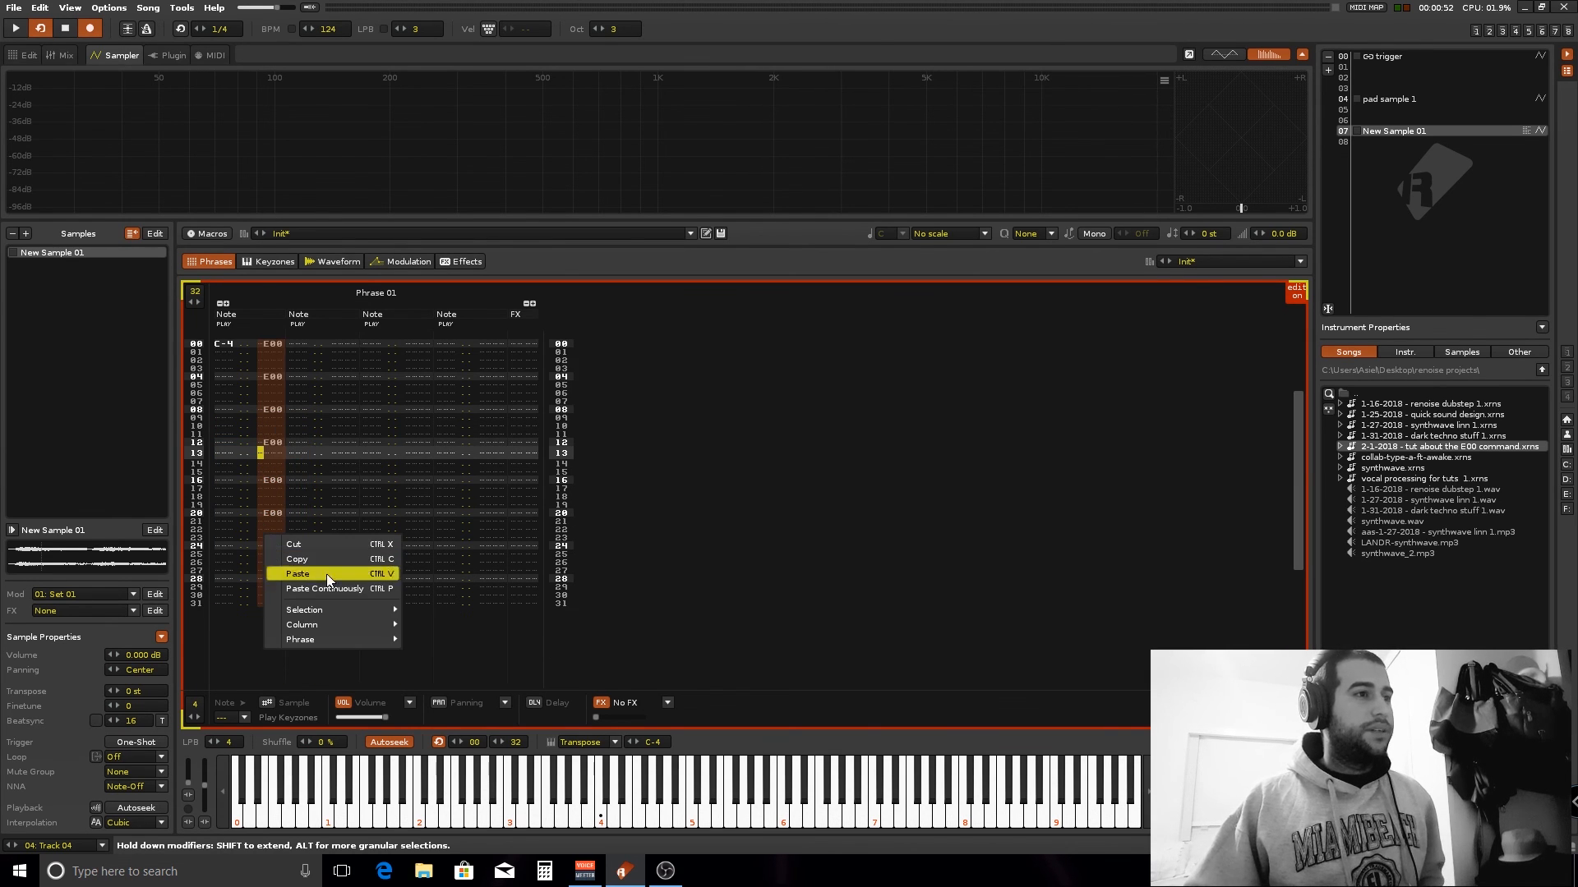
click(297, 574)
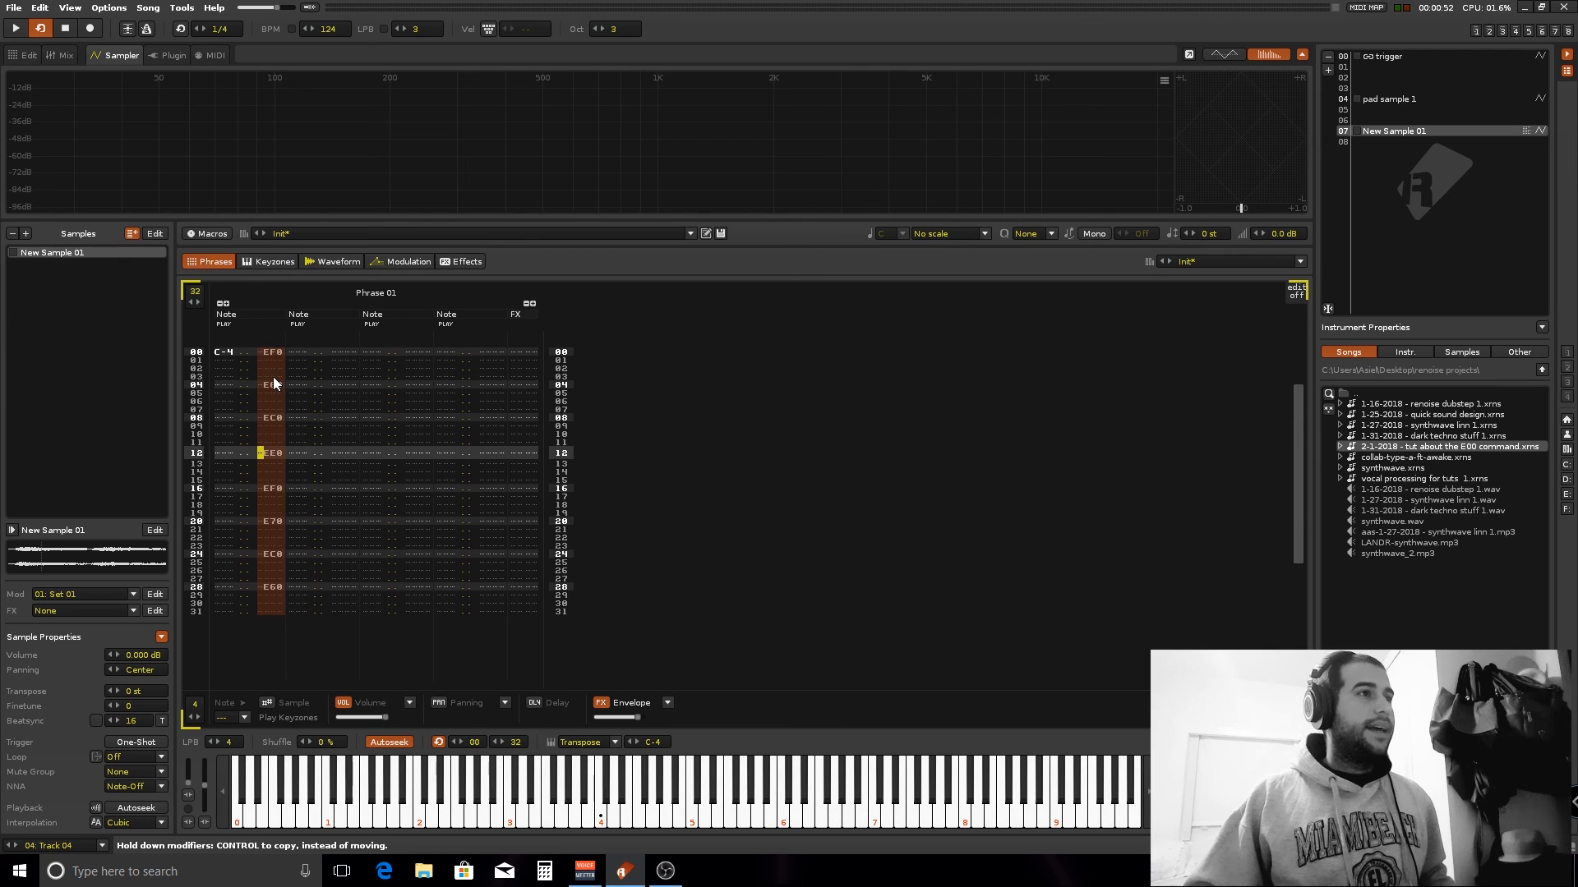
click(237, 369)
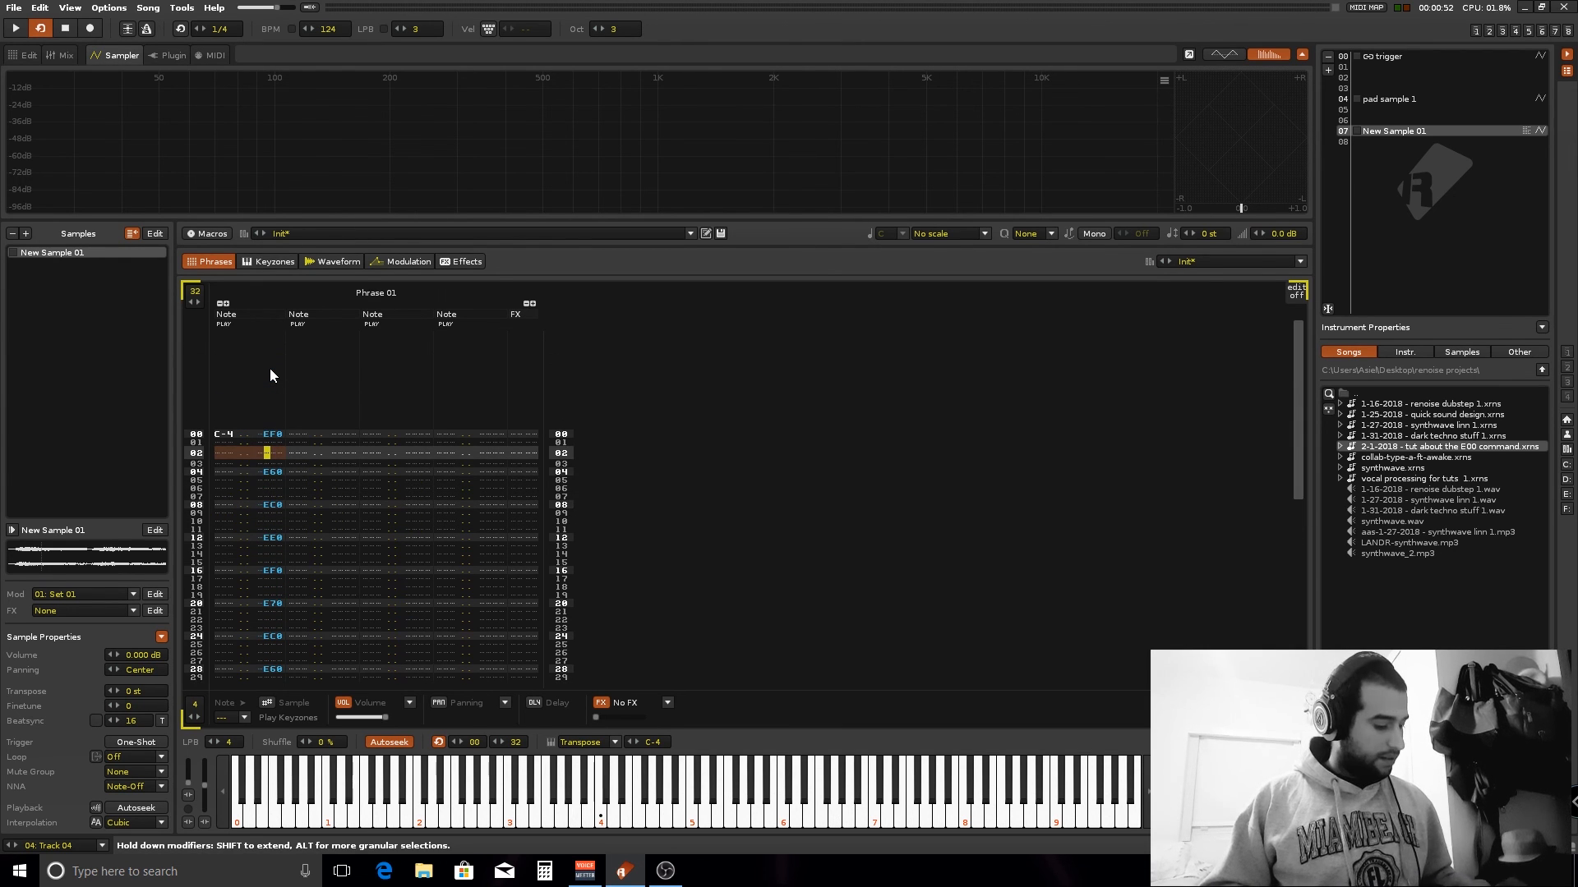
click(89, 28)
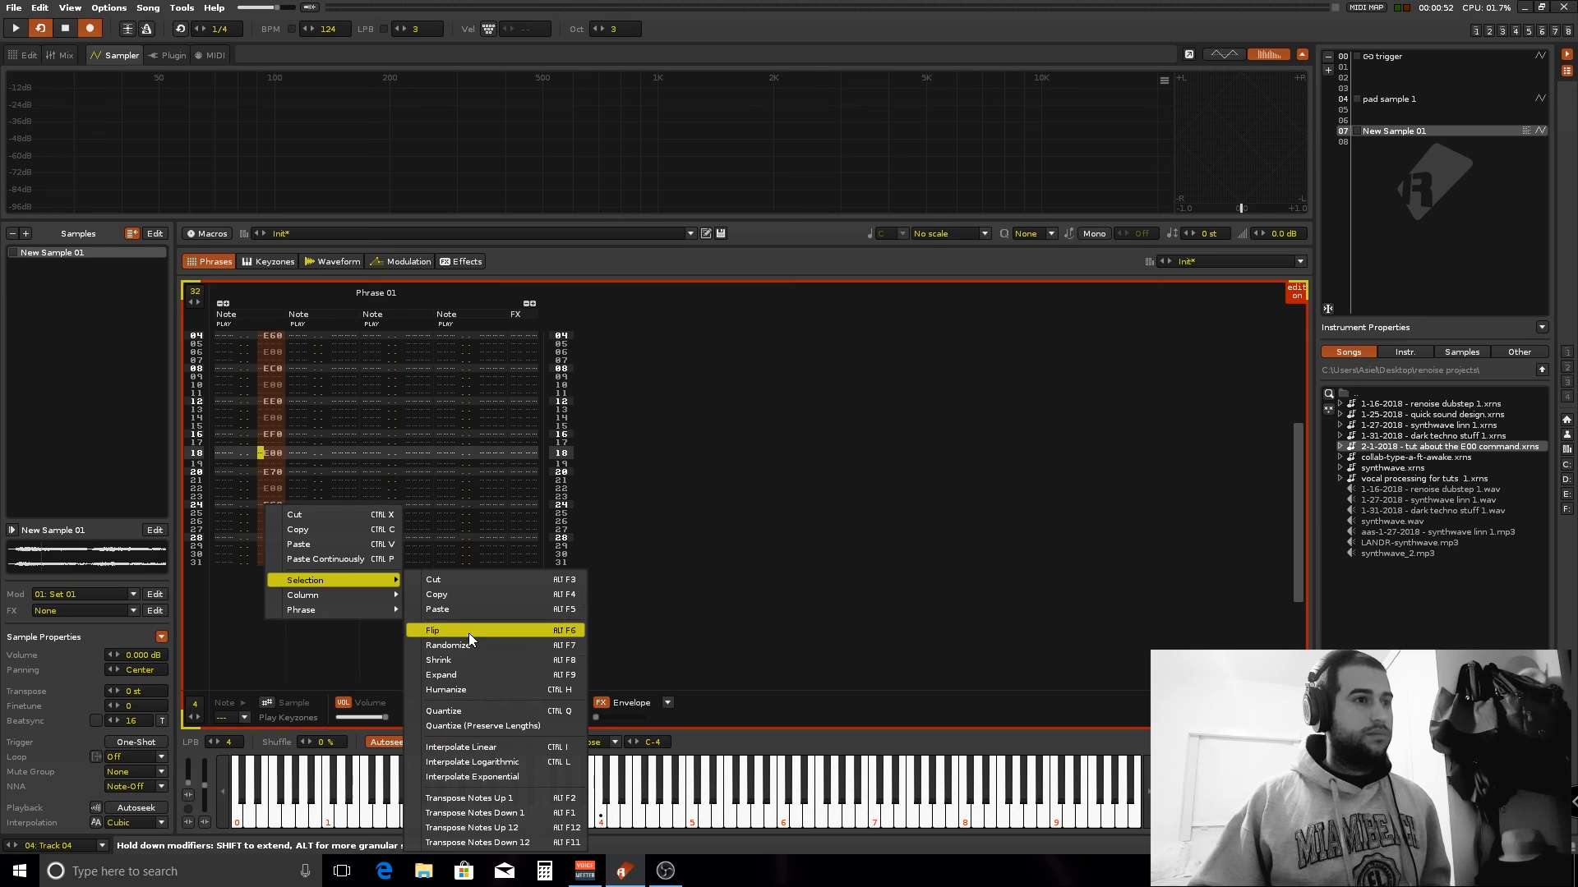
click(432, 629)
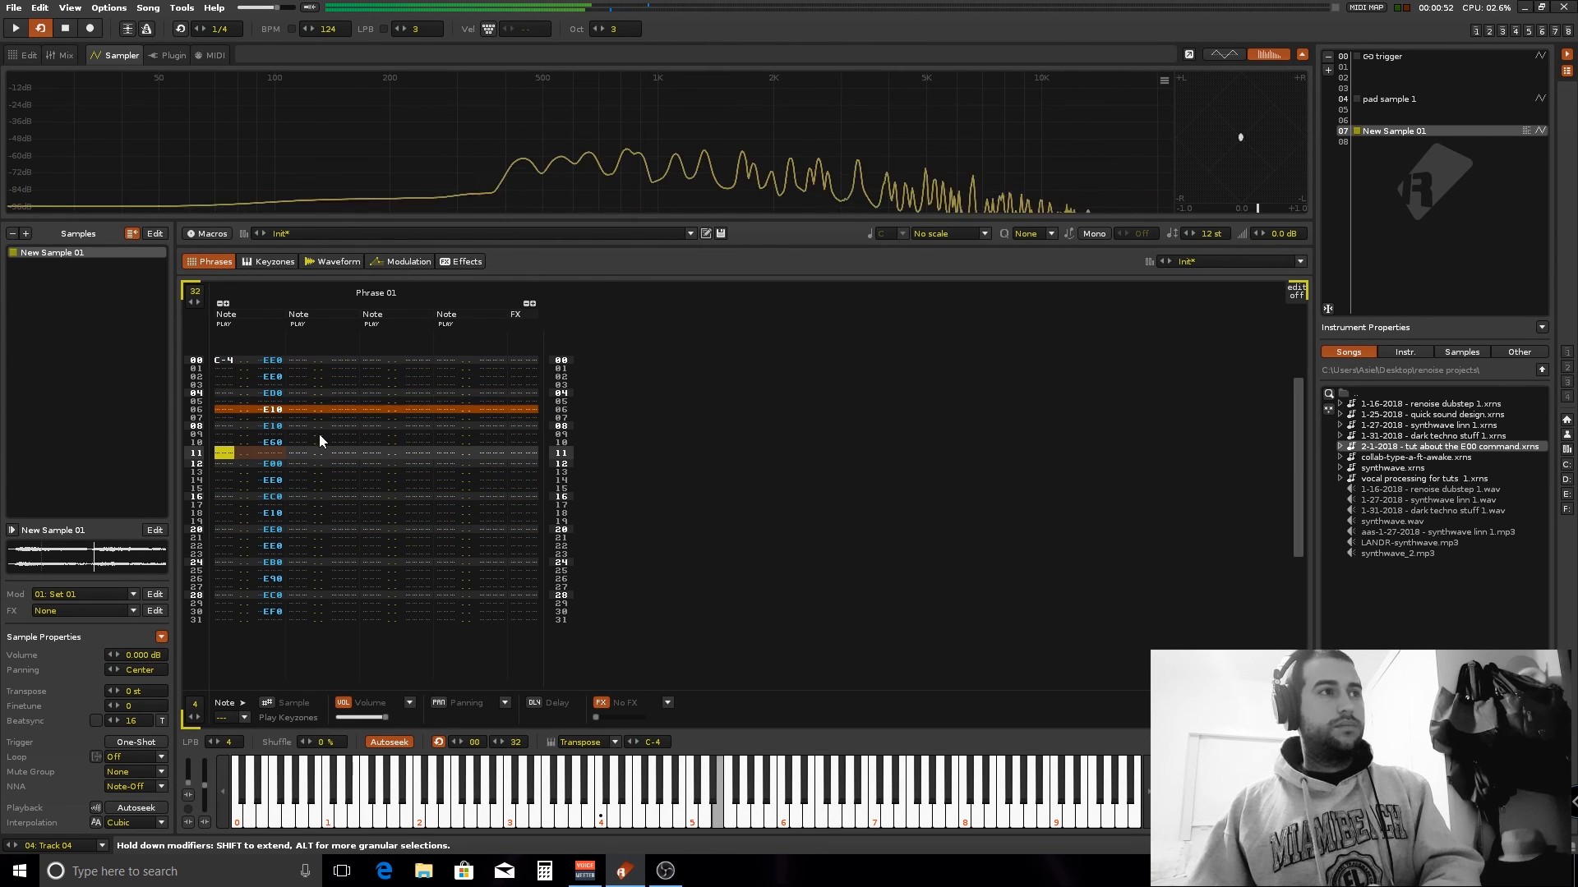
Step: Drag the volume envelope's opening point in Modulation to reshape its start, then back to the phrase
click(337, 261)
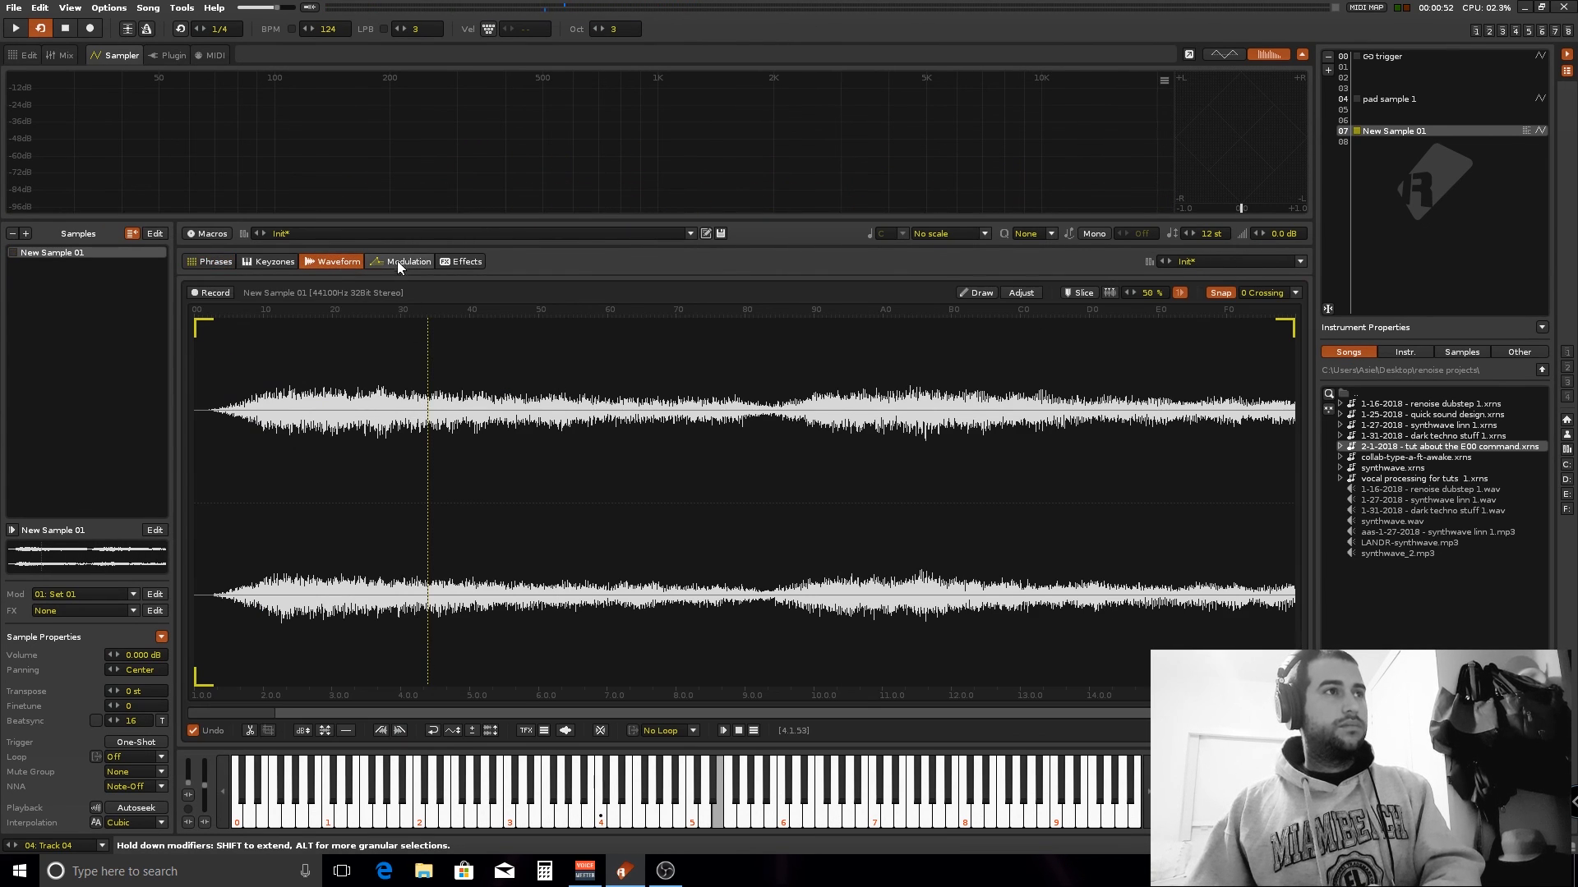
click(406, 262)
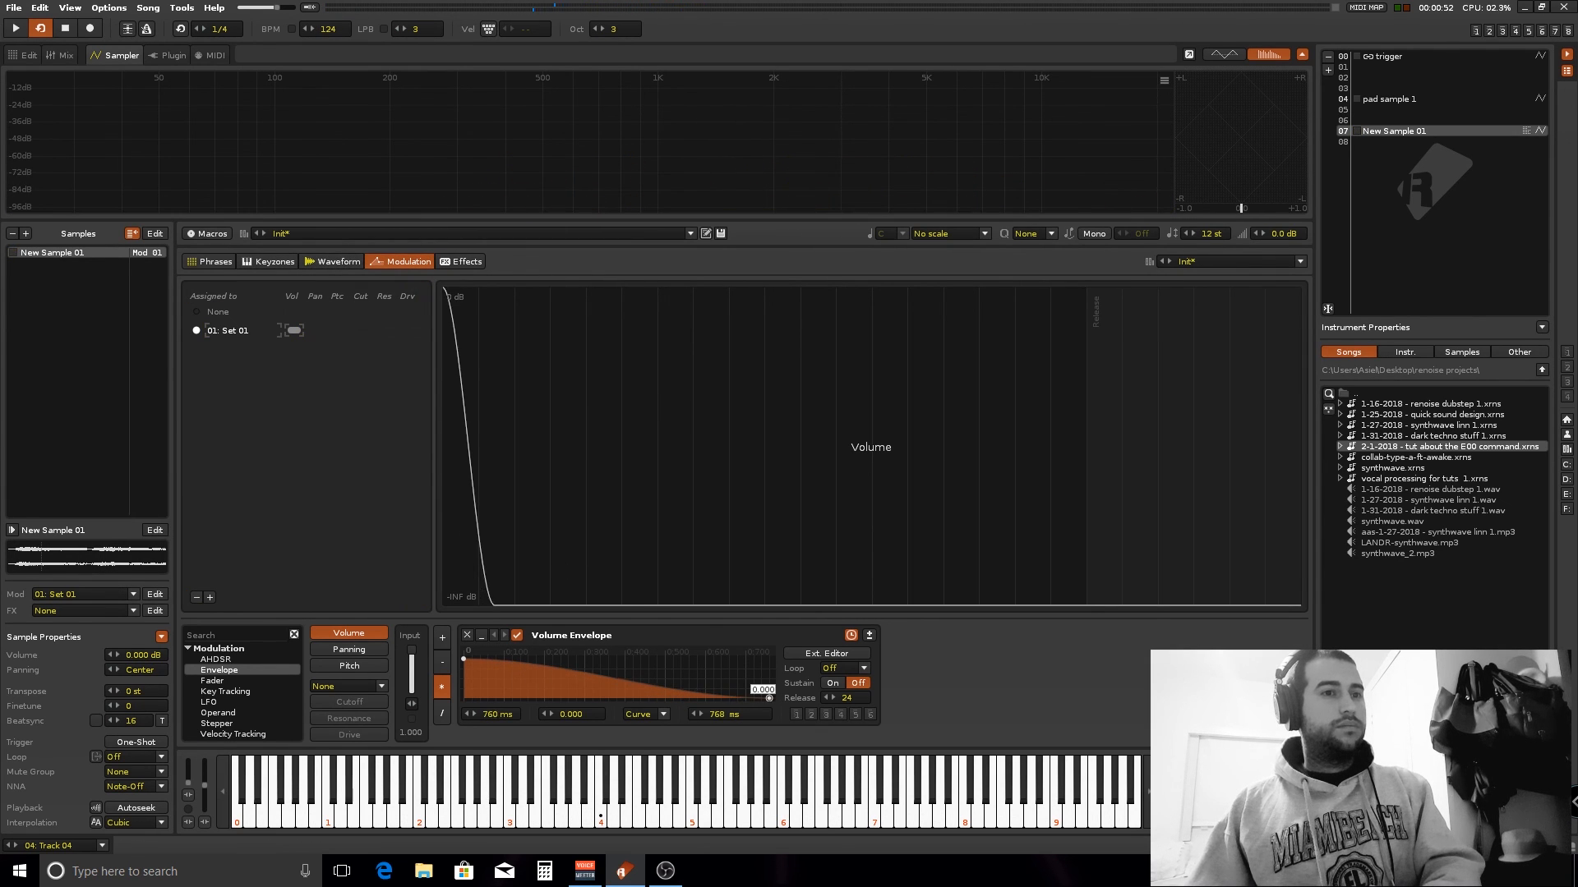
drag(469, 650, 544, 684)
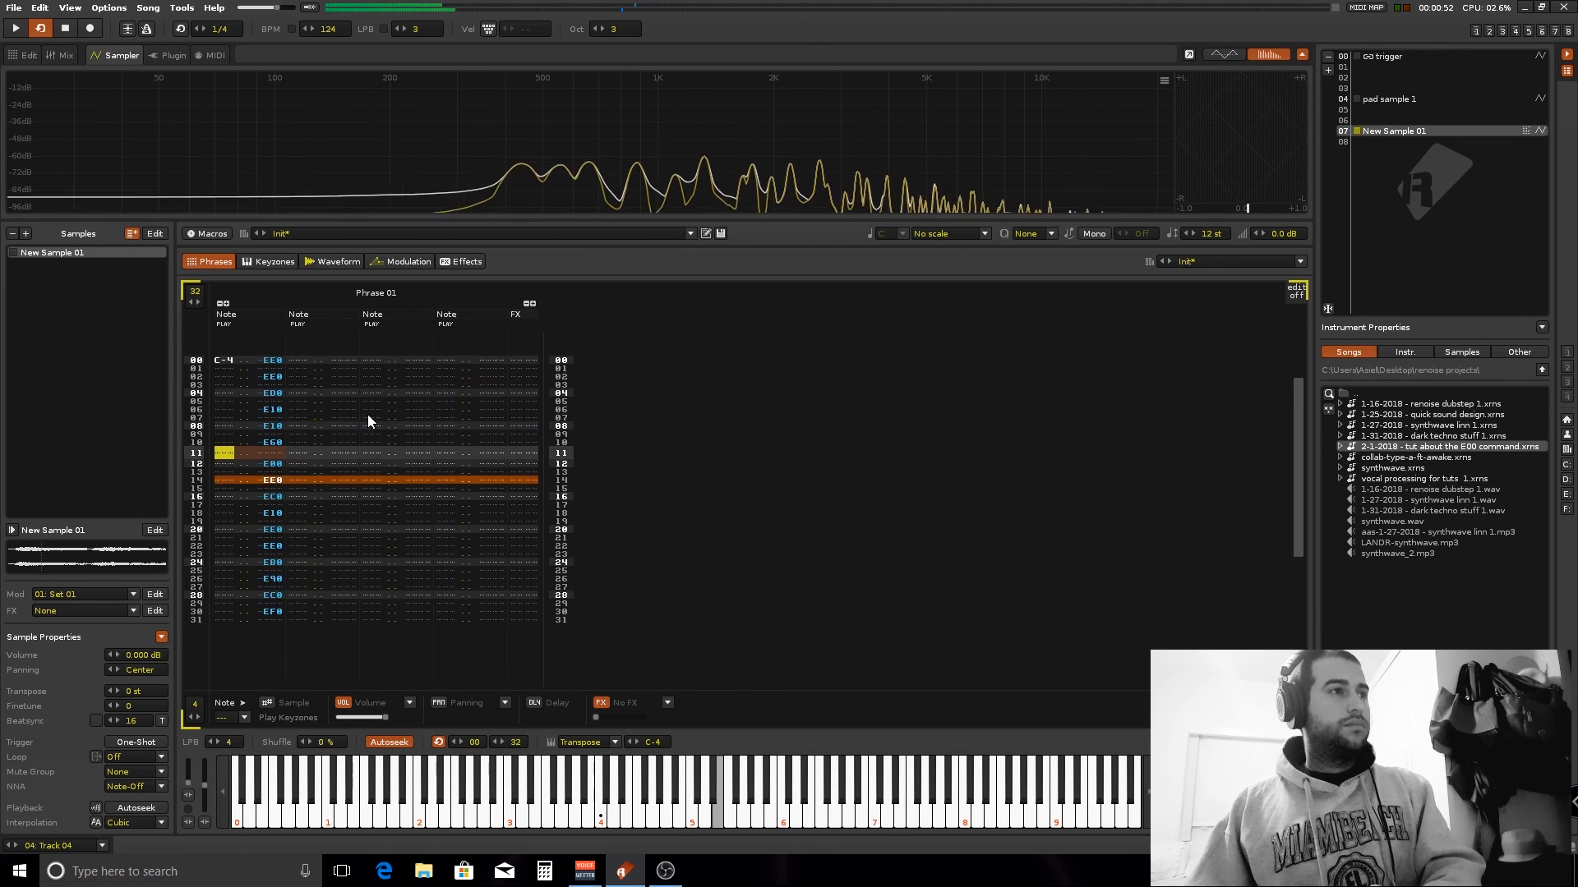
click(337, 262)
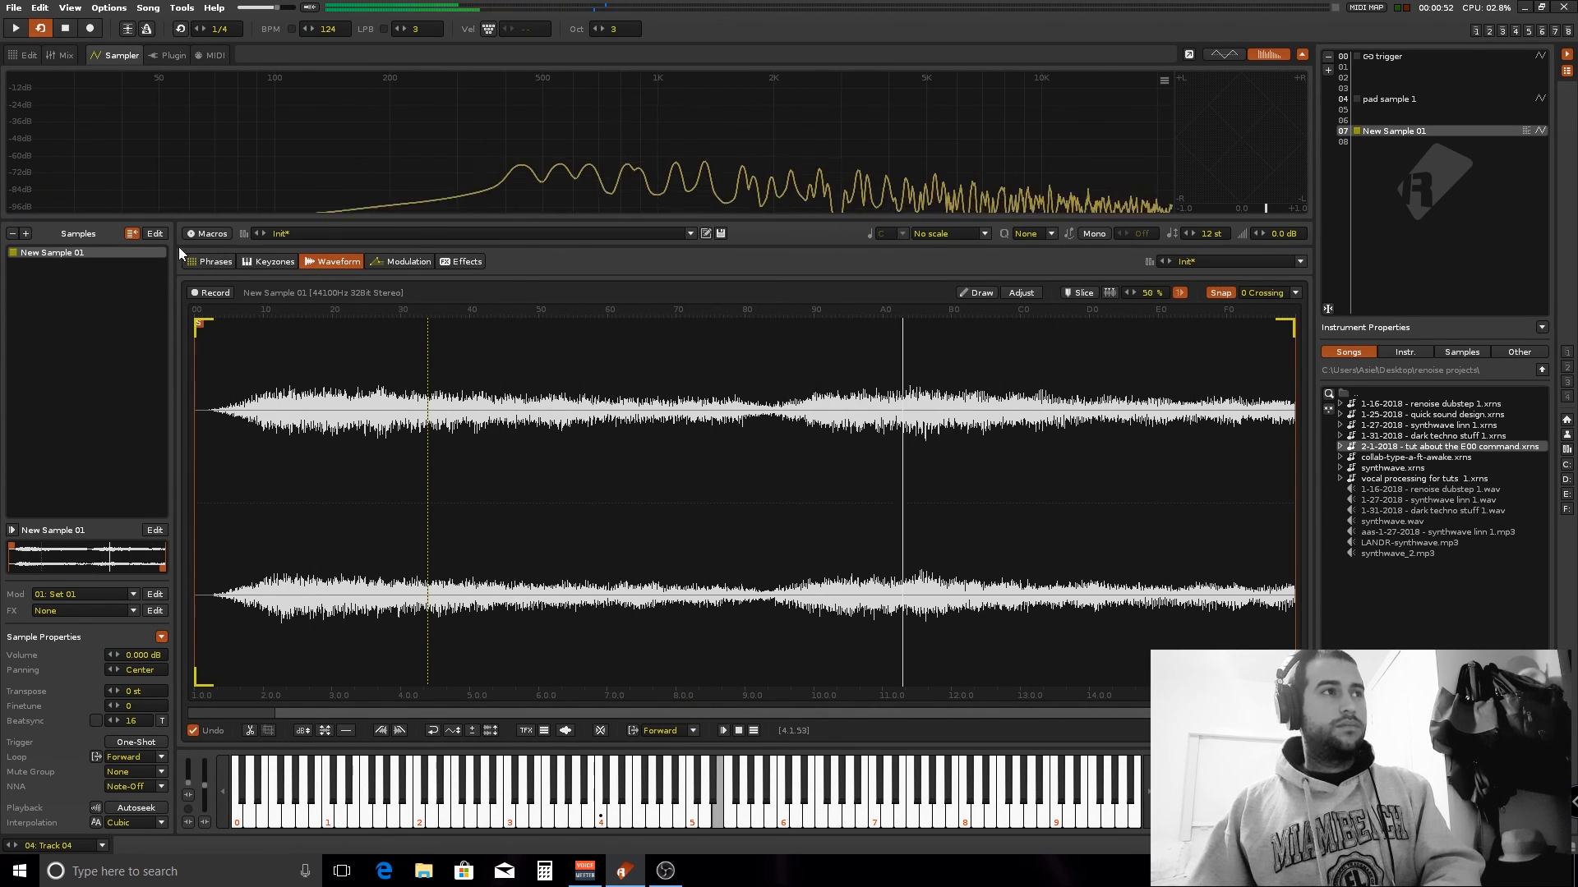
click(214, 262)
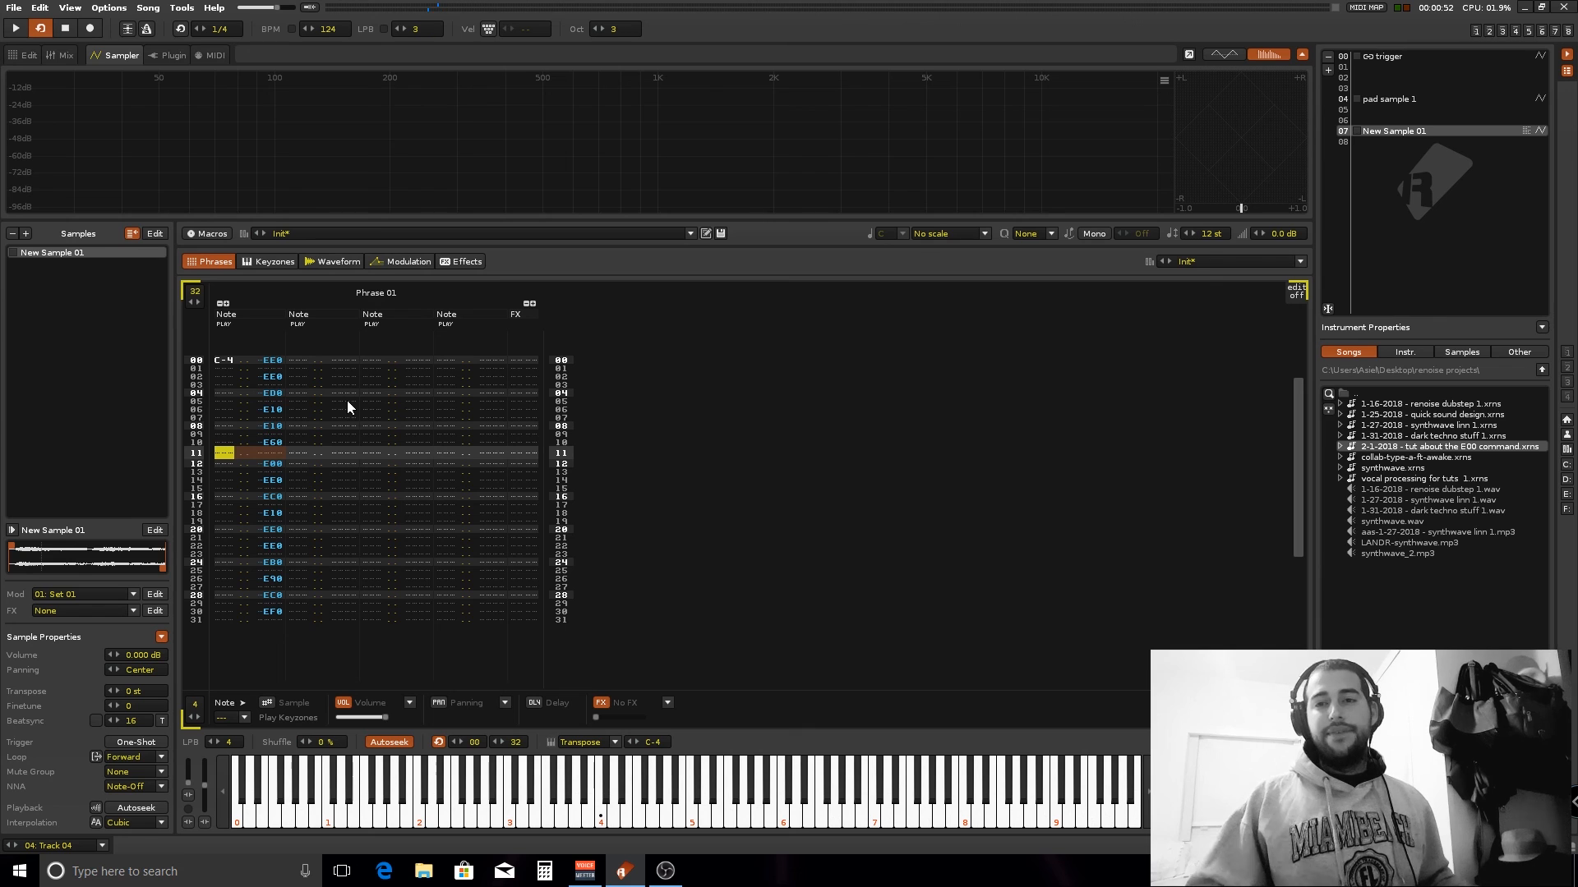
mouse_move(285, 379)
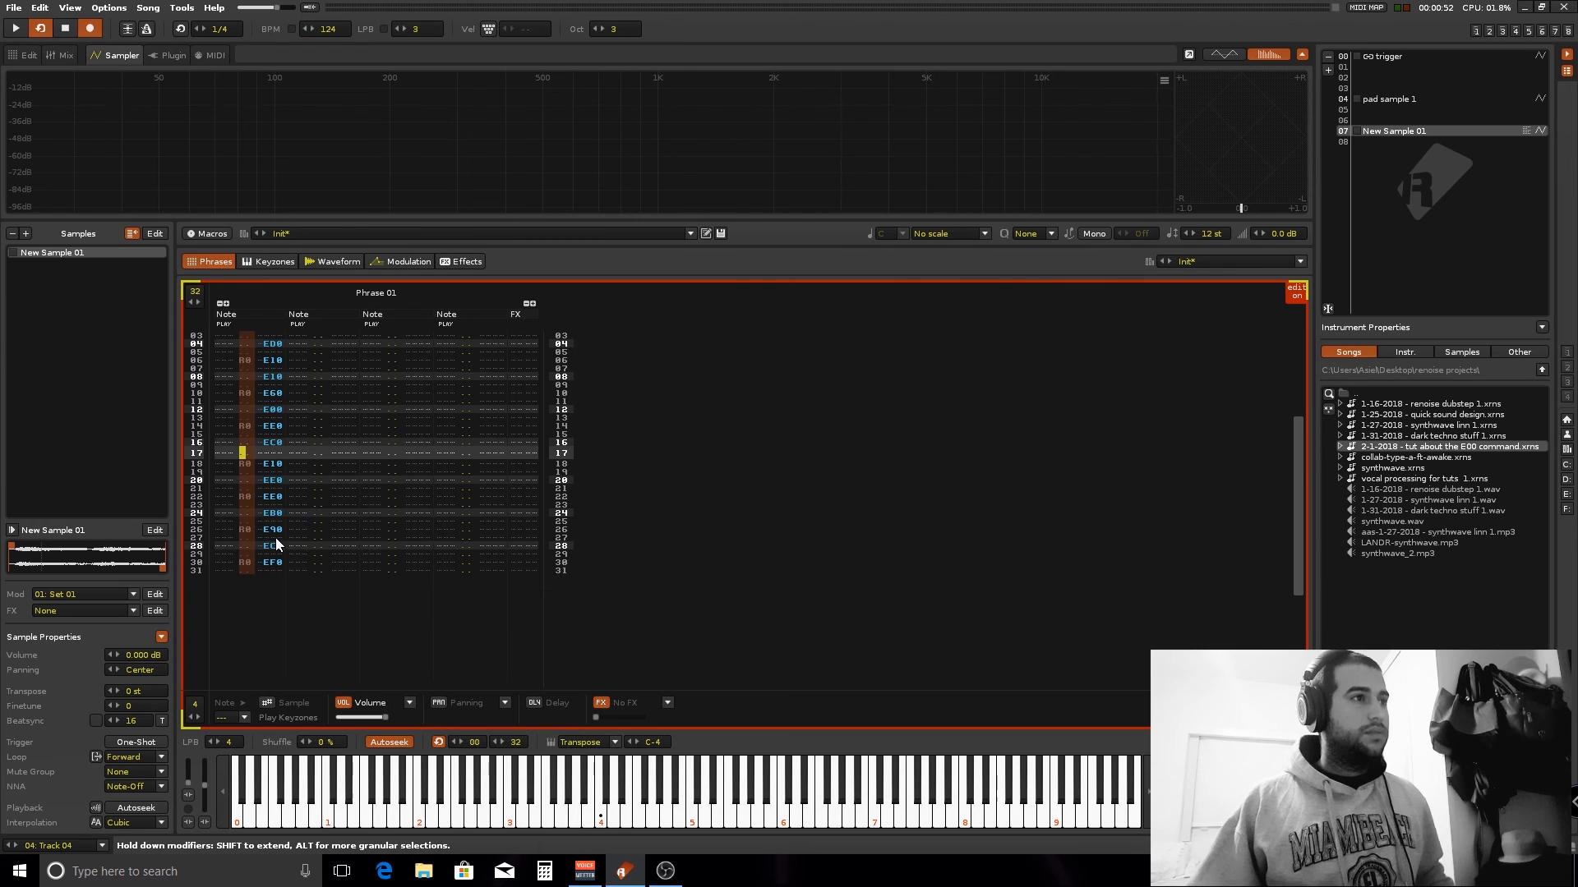
Step: Enter Rx retrigger values beside the Exx commands on alternating phrase lines
right_click(241, 422)
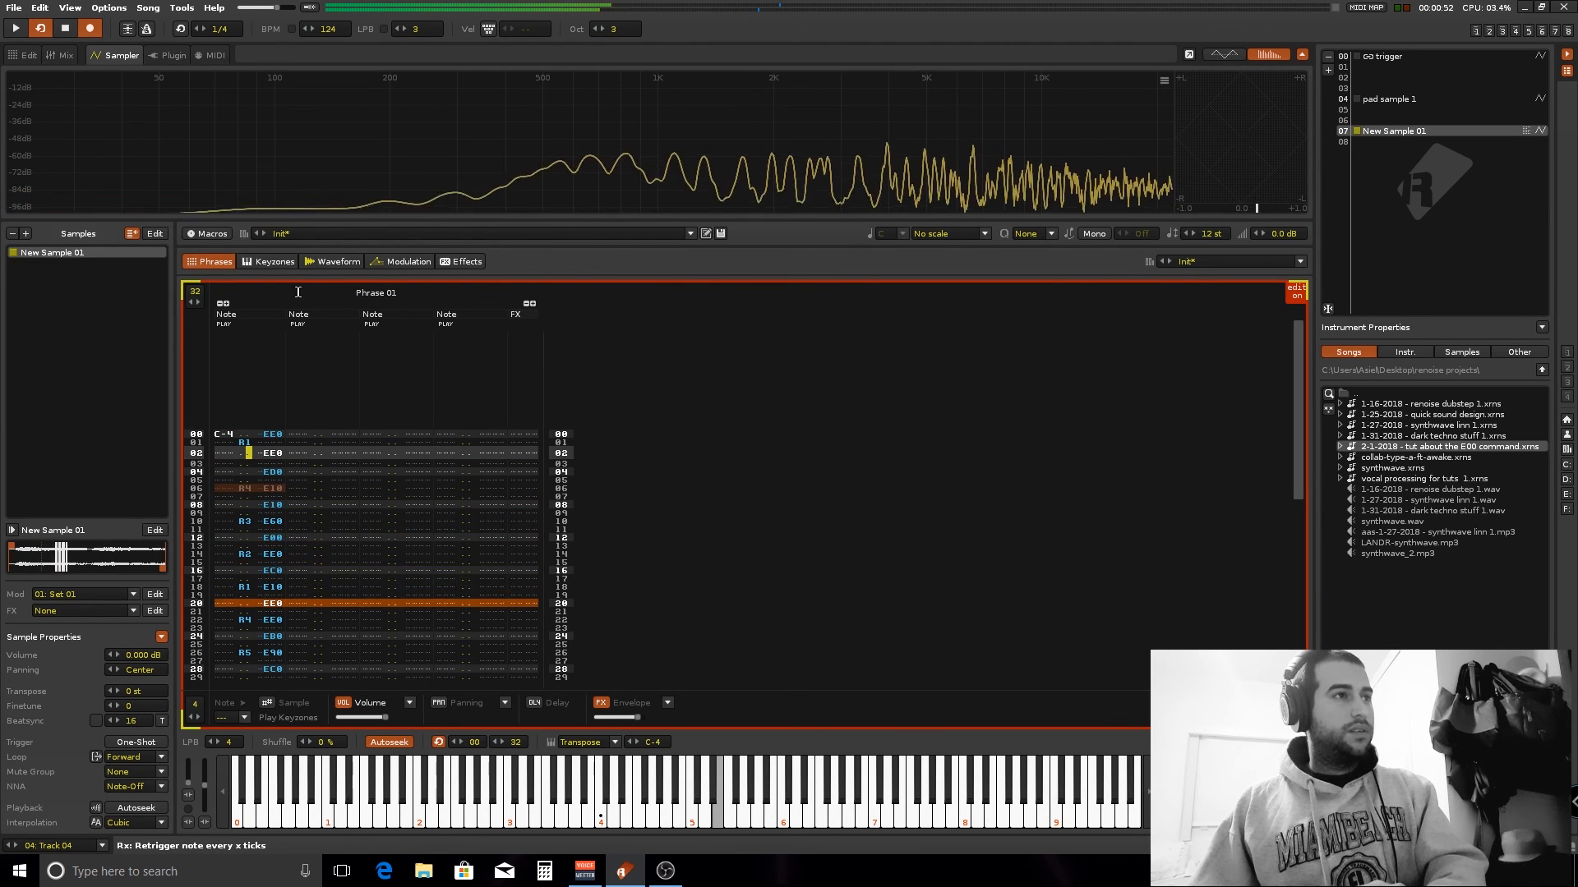
click(338, 262)
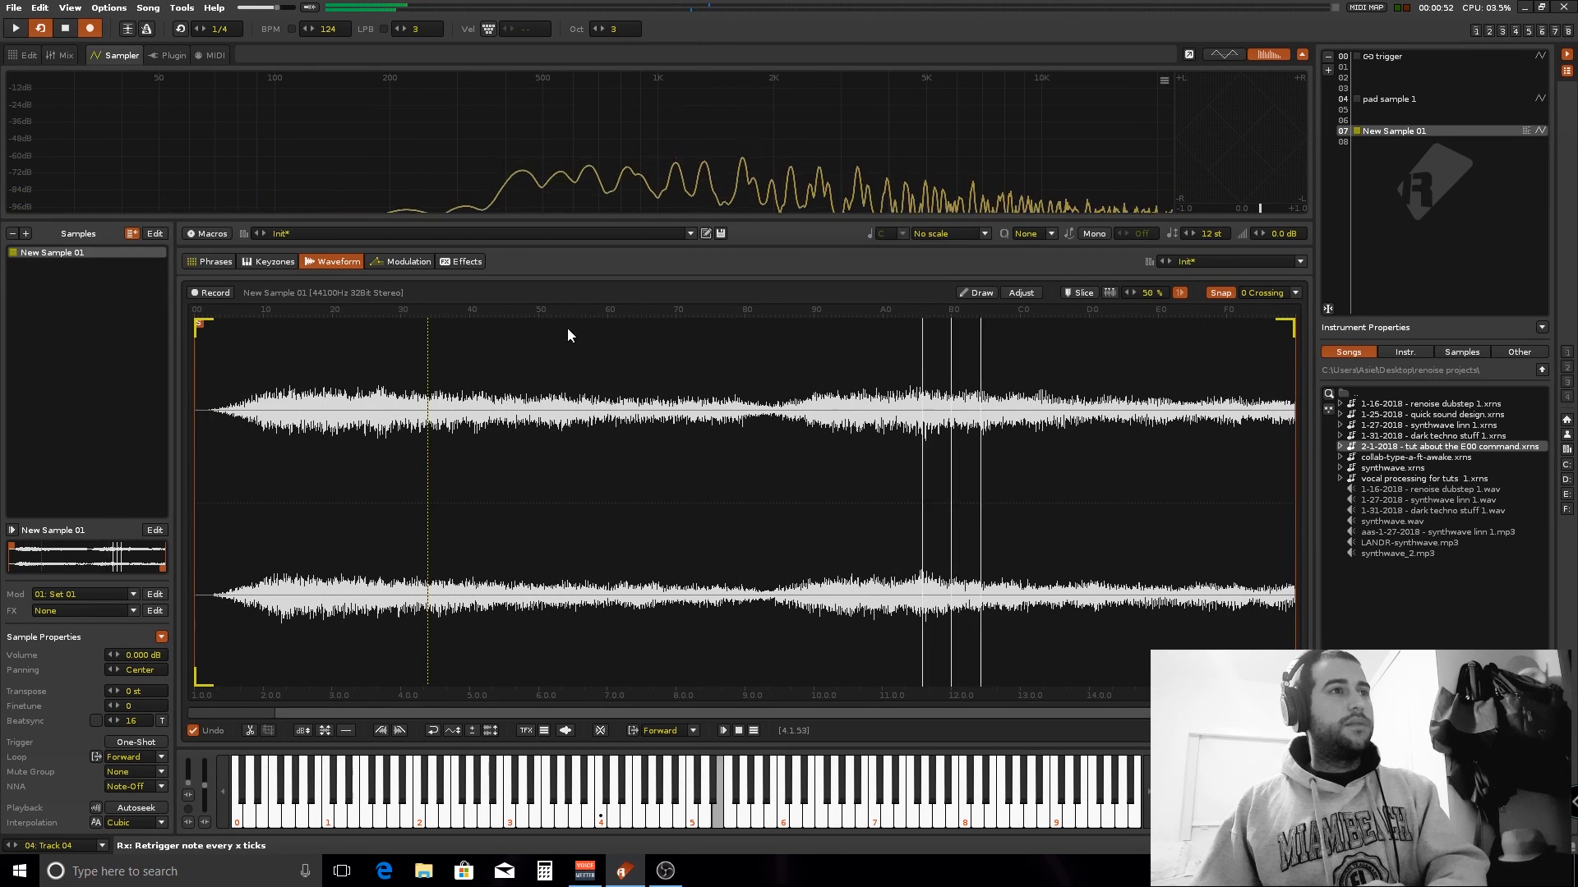
click(404, 261)
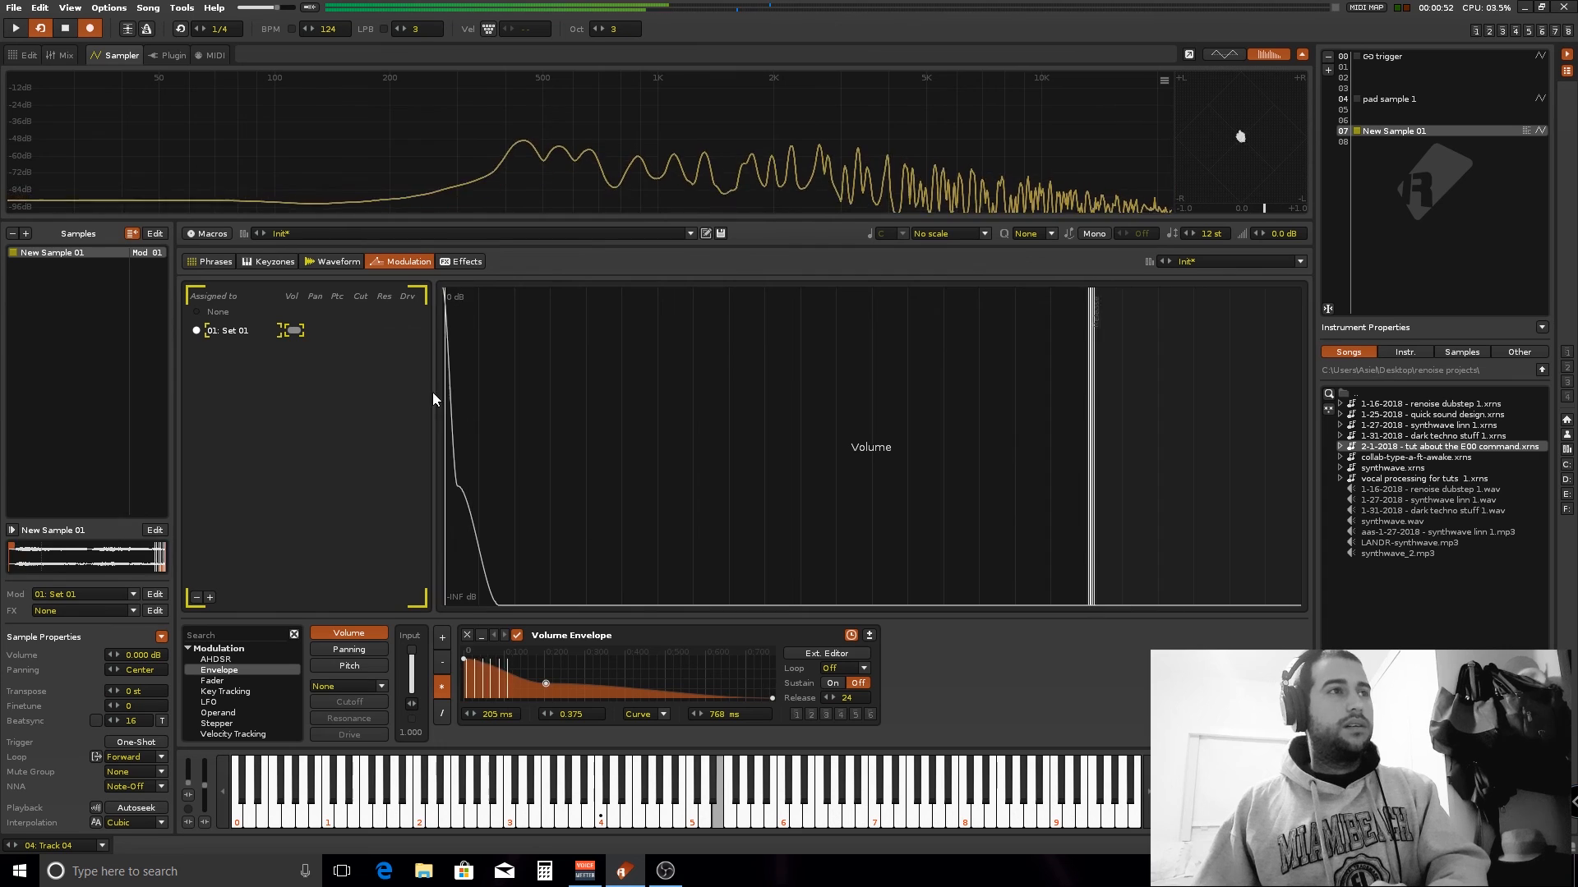
Step: Review the sample waveform and return to the phrase with its retriggers in place
click(214, 261)
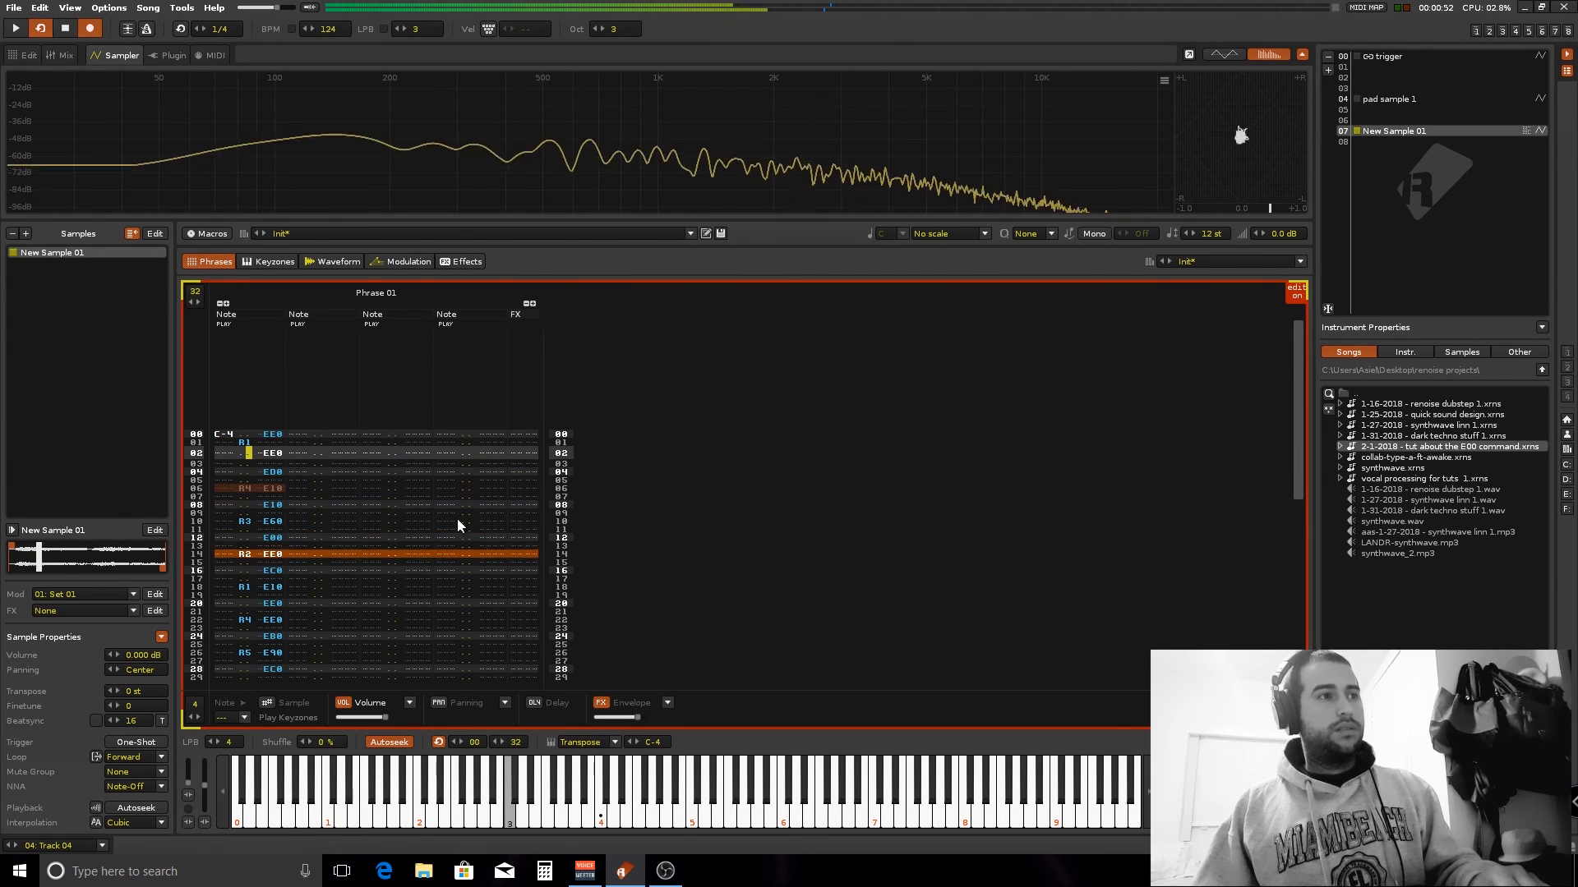
click(337, 261)
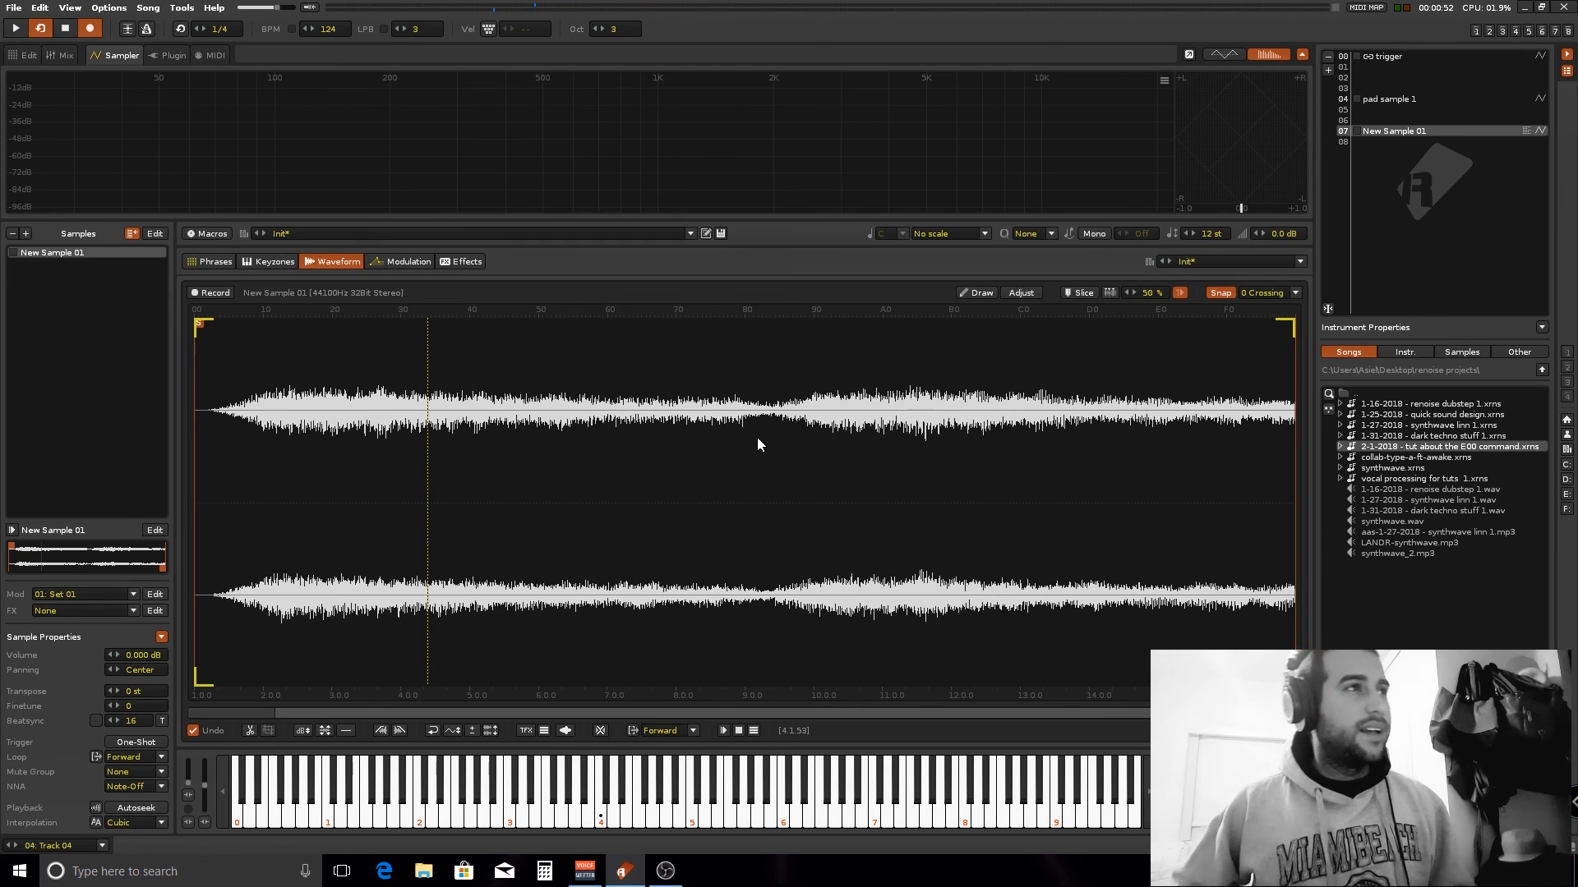
click(212, 262)
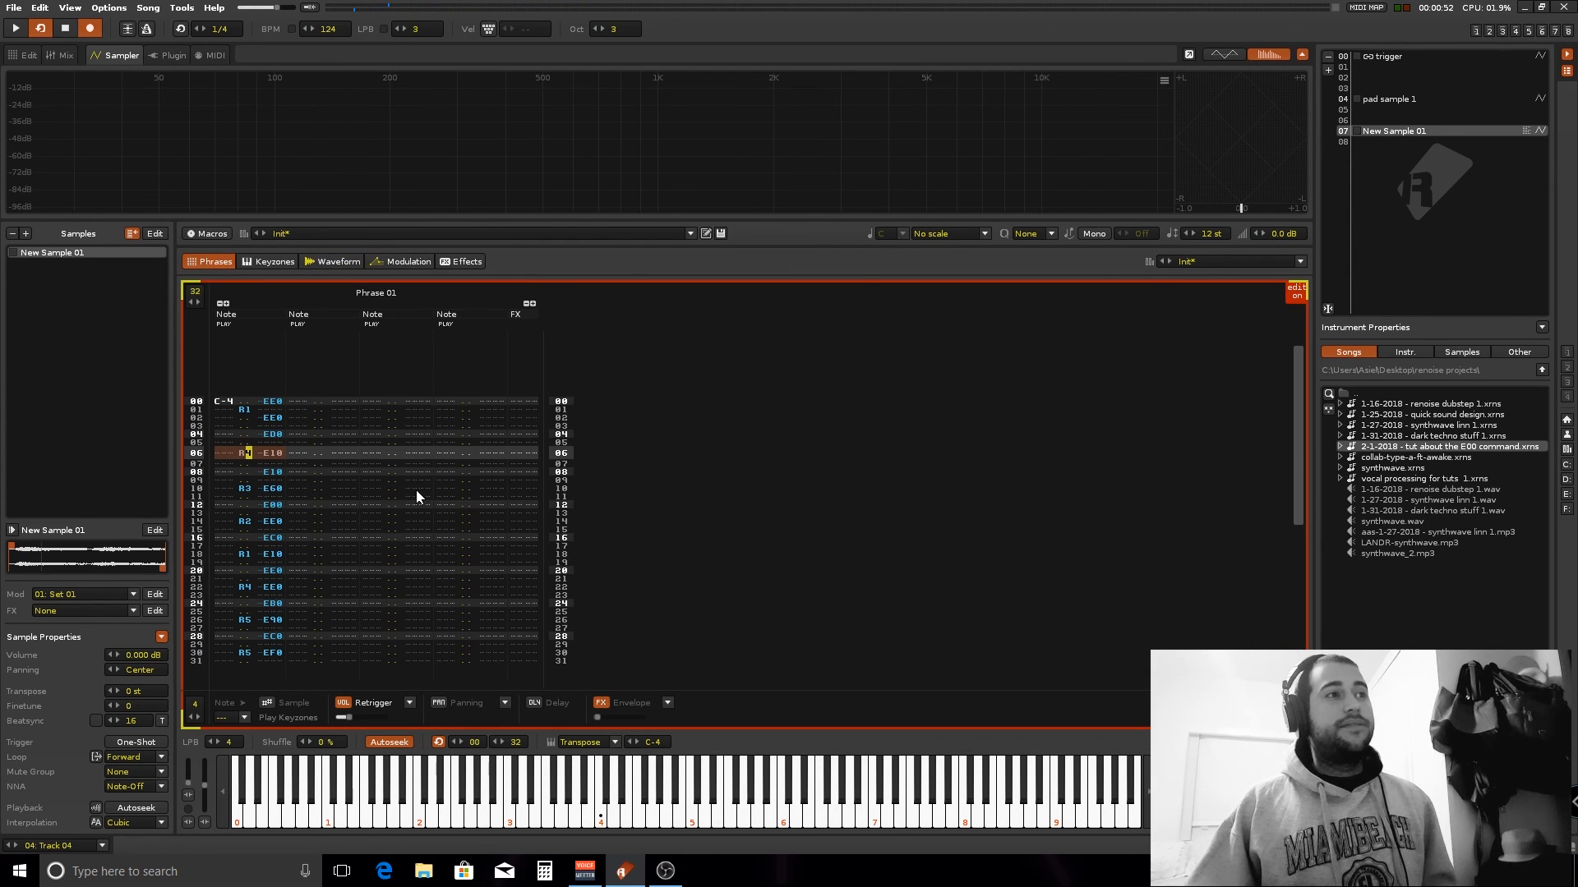